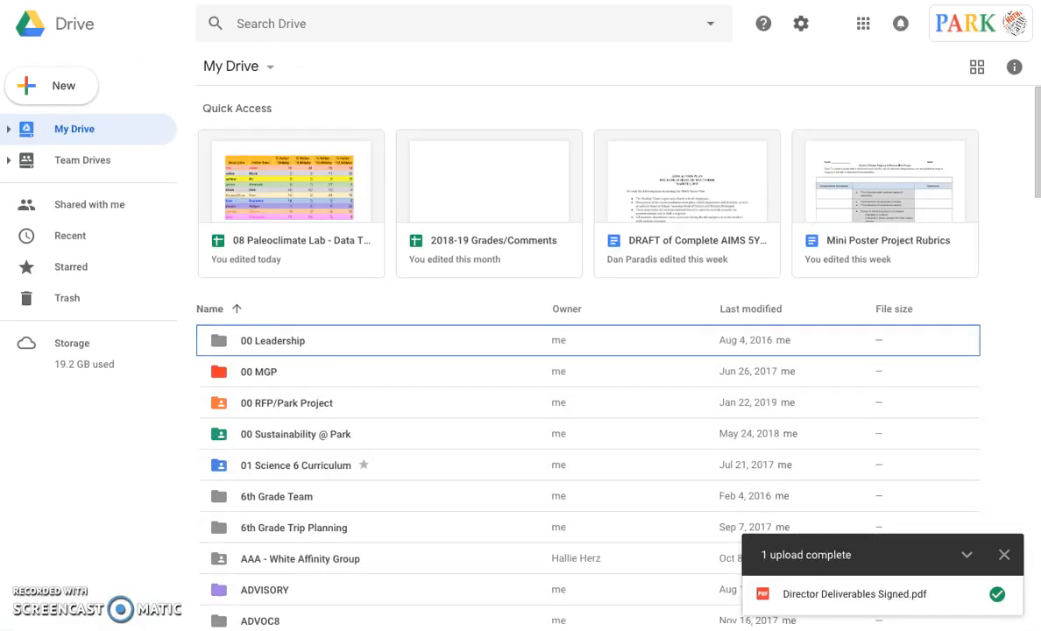
# Step: Open the New menu in Google Drive to reach the Paleoclimate Lab data table file
pyautogui.click(53, 84)
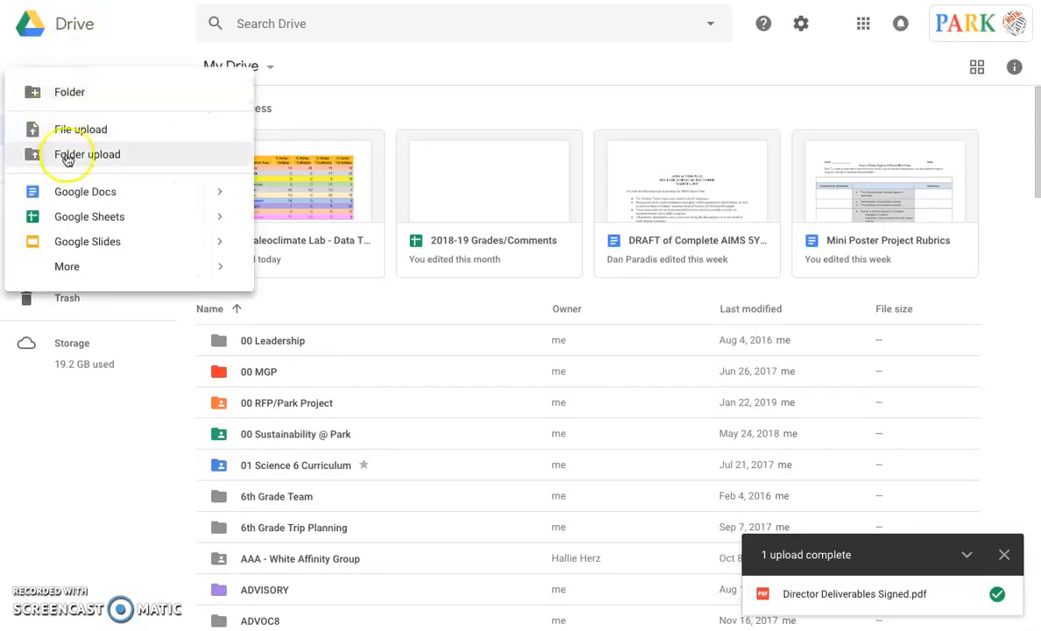
pyautogui.moveTo(161, 217)
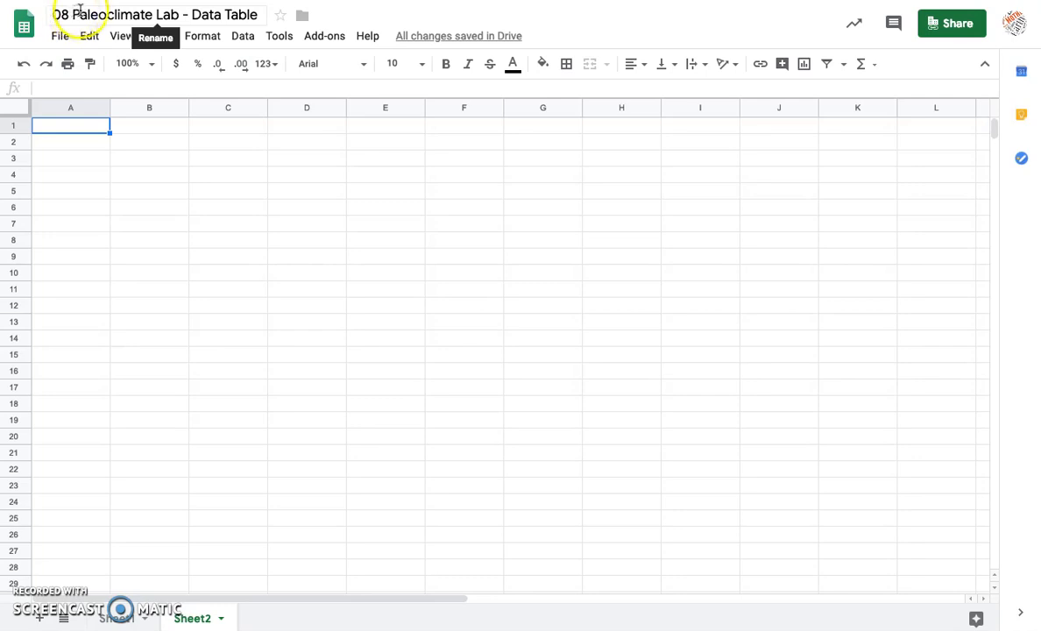
pyautogui.moveTo(25, 26)
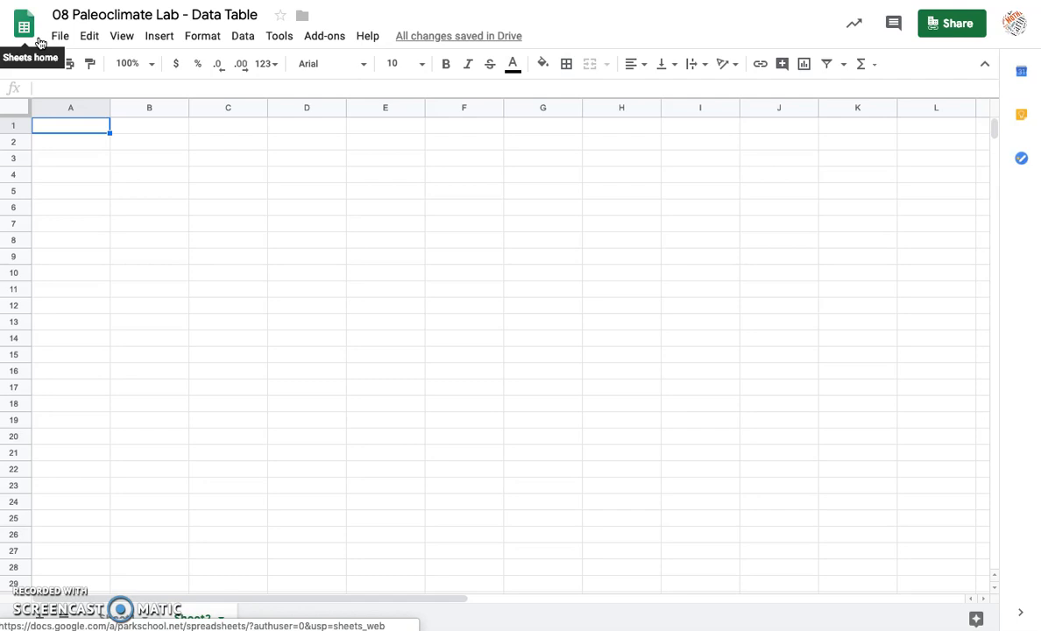
pyautogui.moveTo(55, 42)
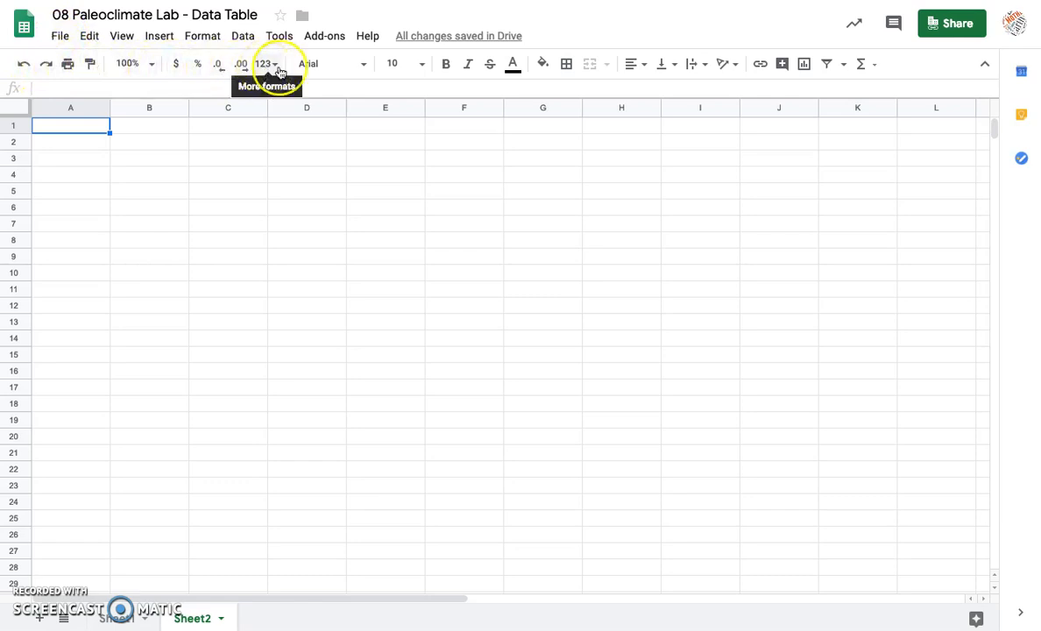
pyautogui.moveTo(739, 63)
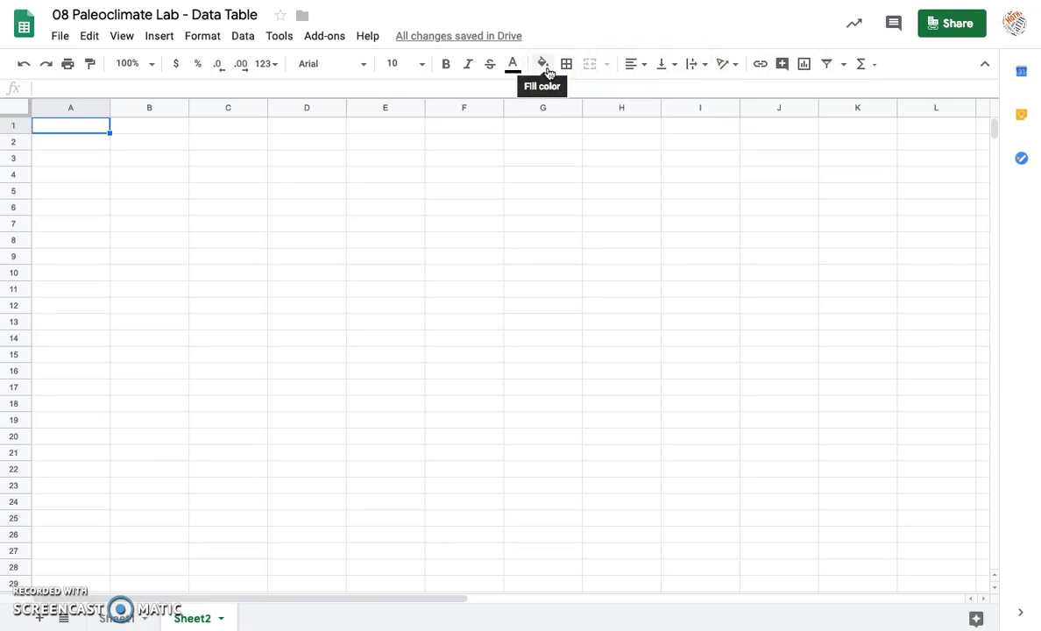
pyautogui.moveTo(217, 64)
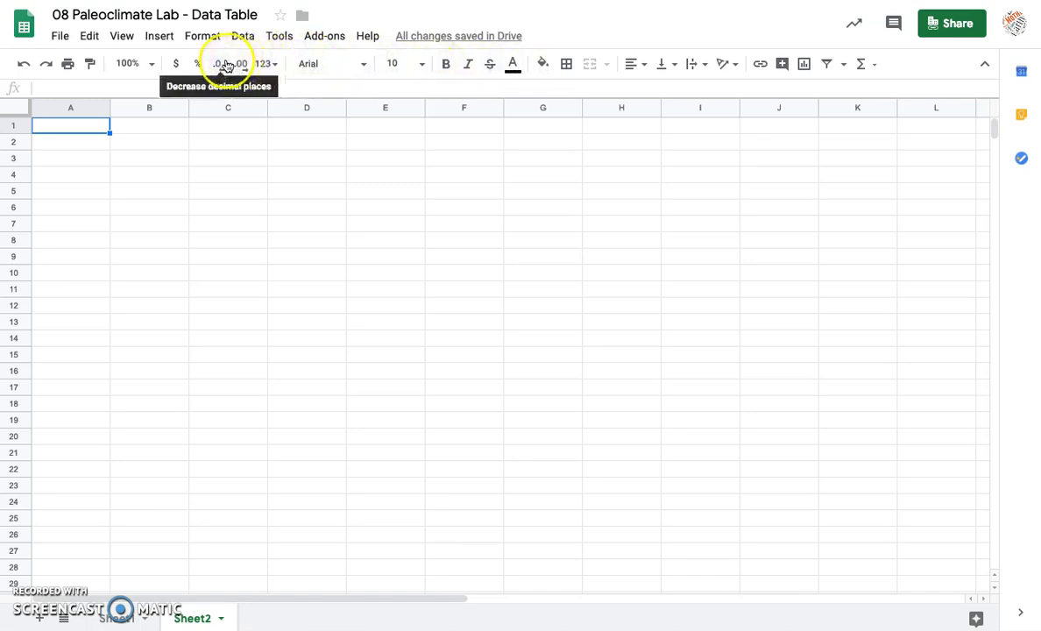
pyautogui.moveTo(182, 121)
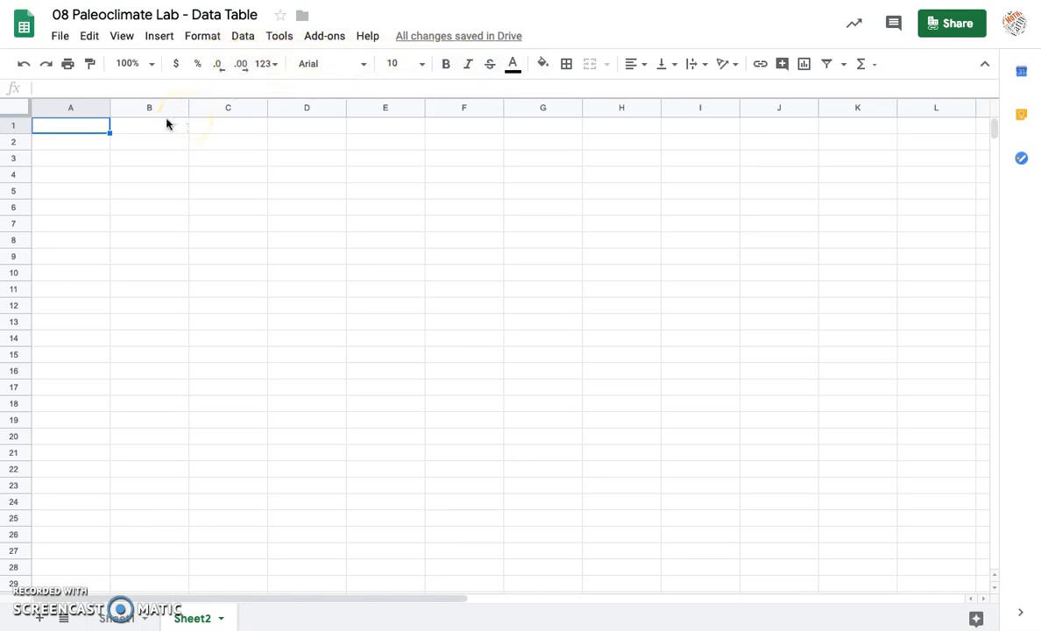
pyautogui.moveTo(142, 126)
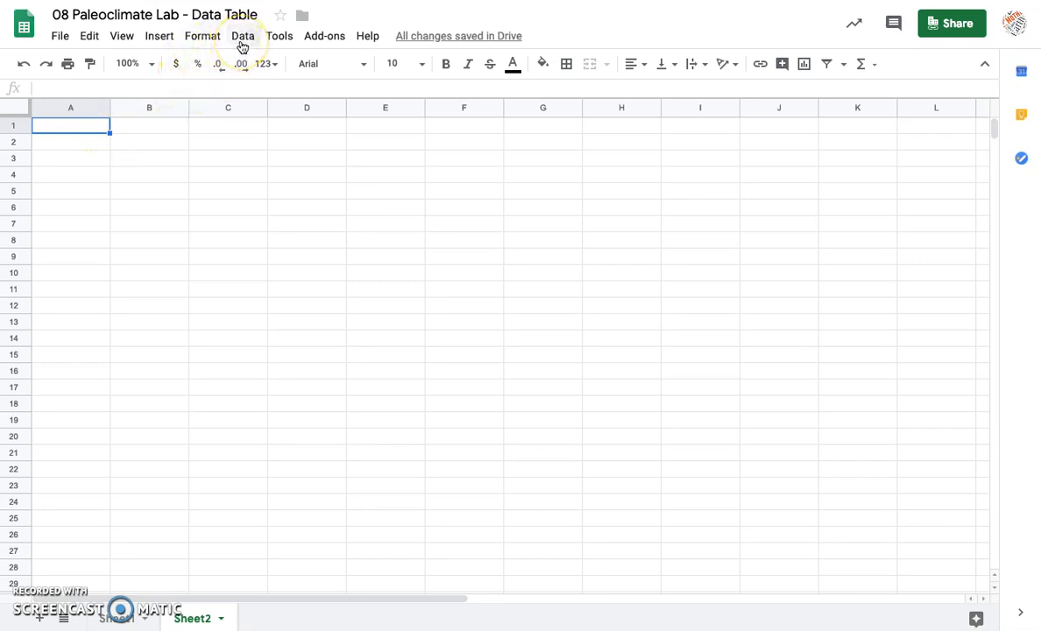
# Step: Insert a blank column chart onto the empty Sheet2 via Insert > Chart
pyautogui.click(158, 35)
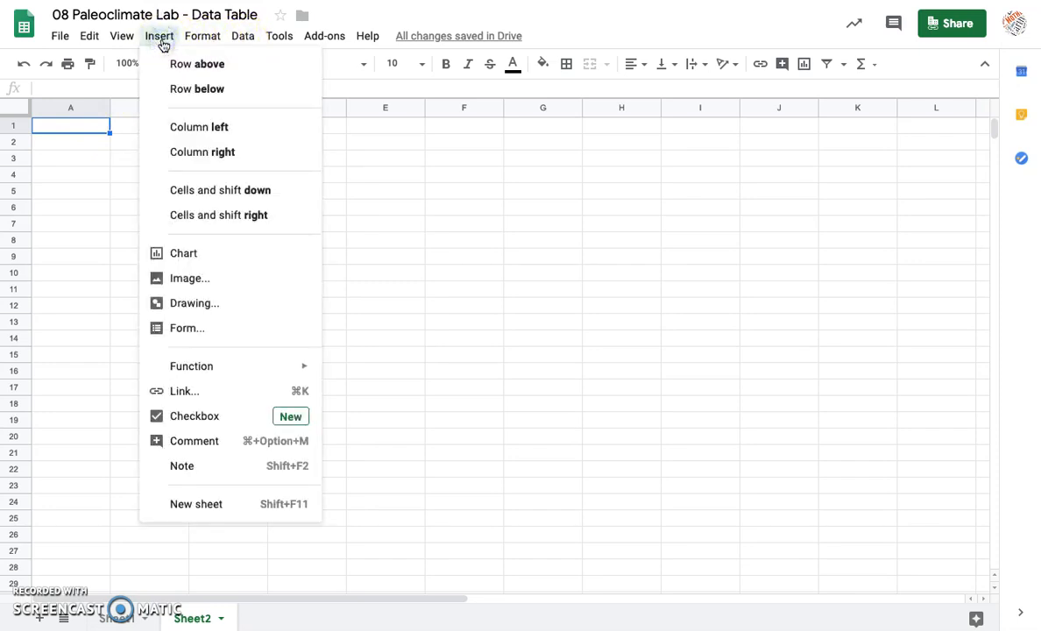
pyautogui.moveTo(205, 259)
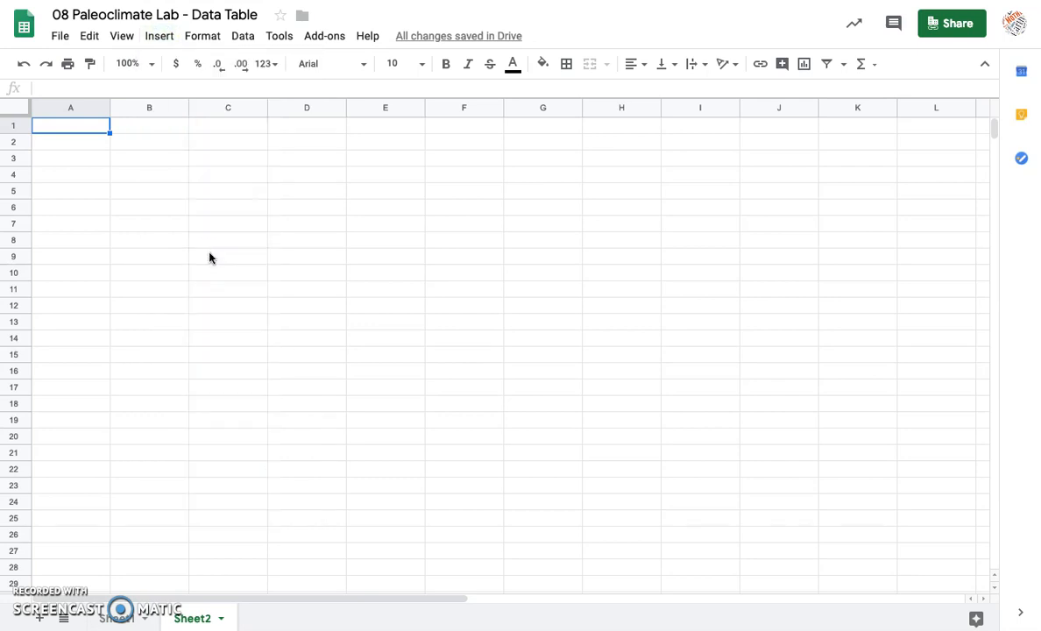
pyautogui.click(158, 35)
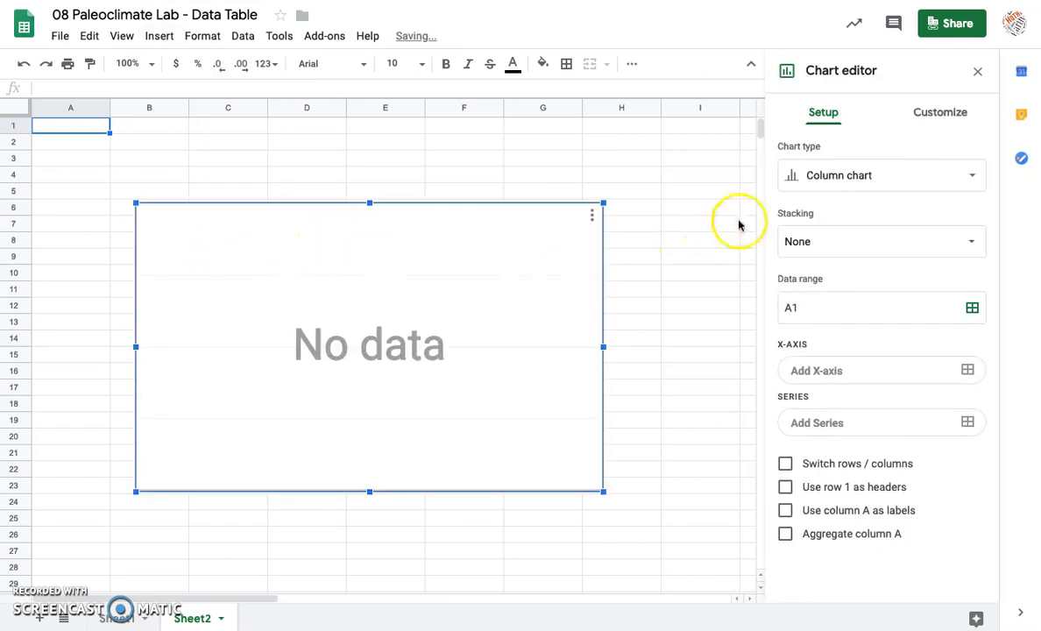
pyautogui.click(880, 175)
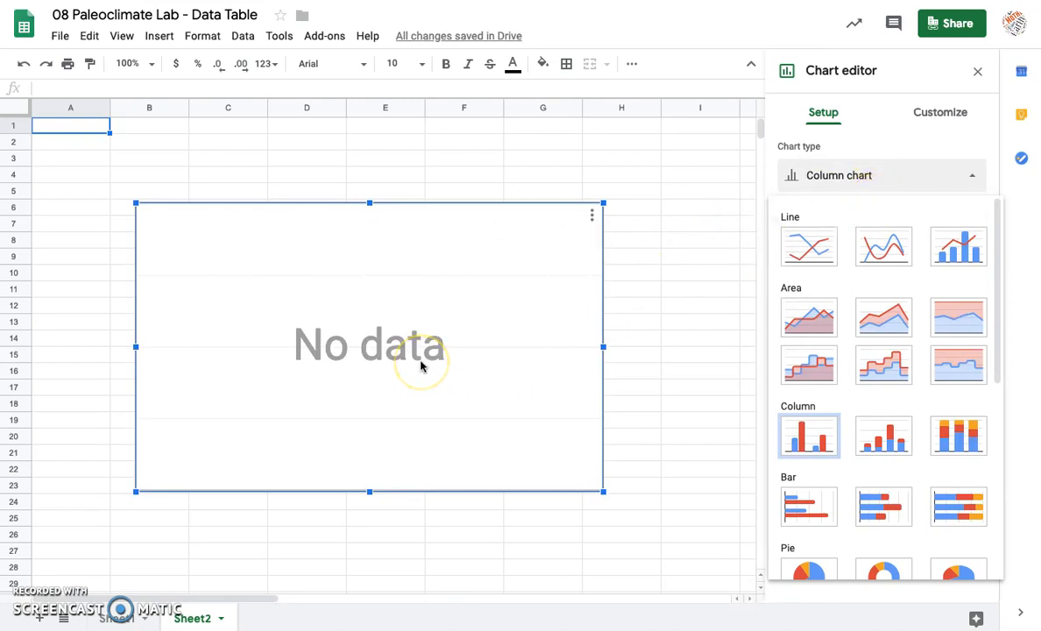
pyautogui.moveTo(918, 189)
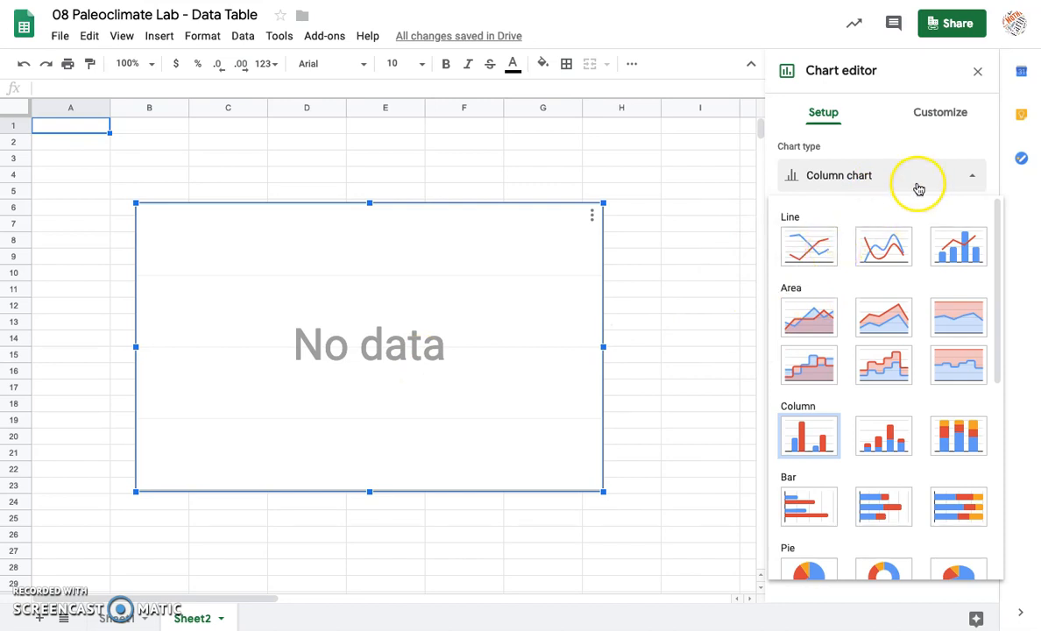
pyautogui.moveTo(845, 77)
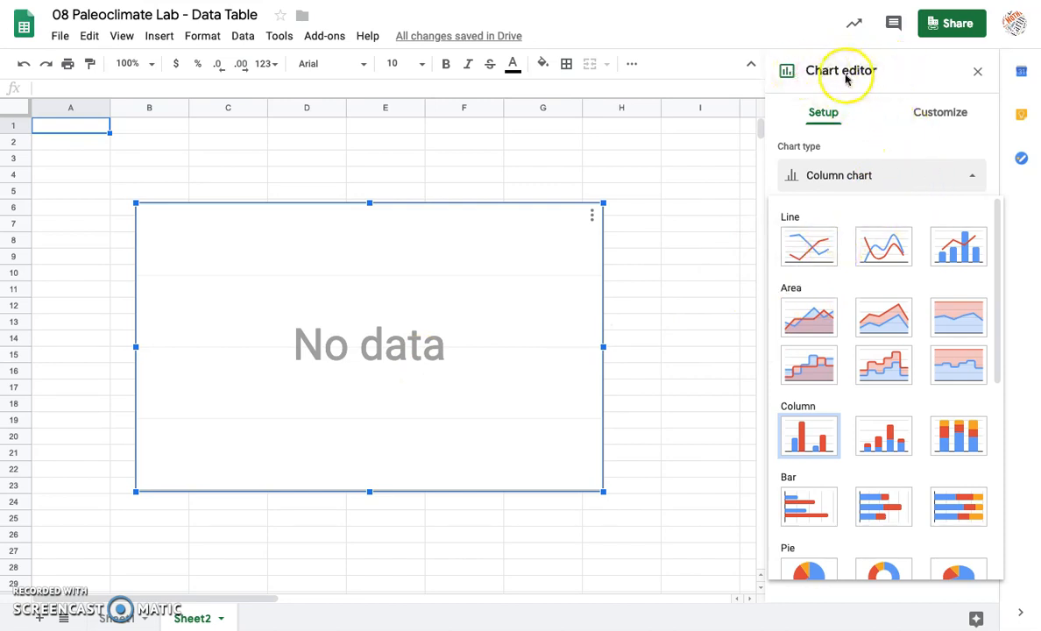
pyautogui.moveTo(897, 98)
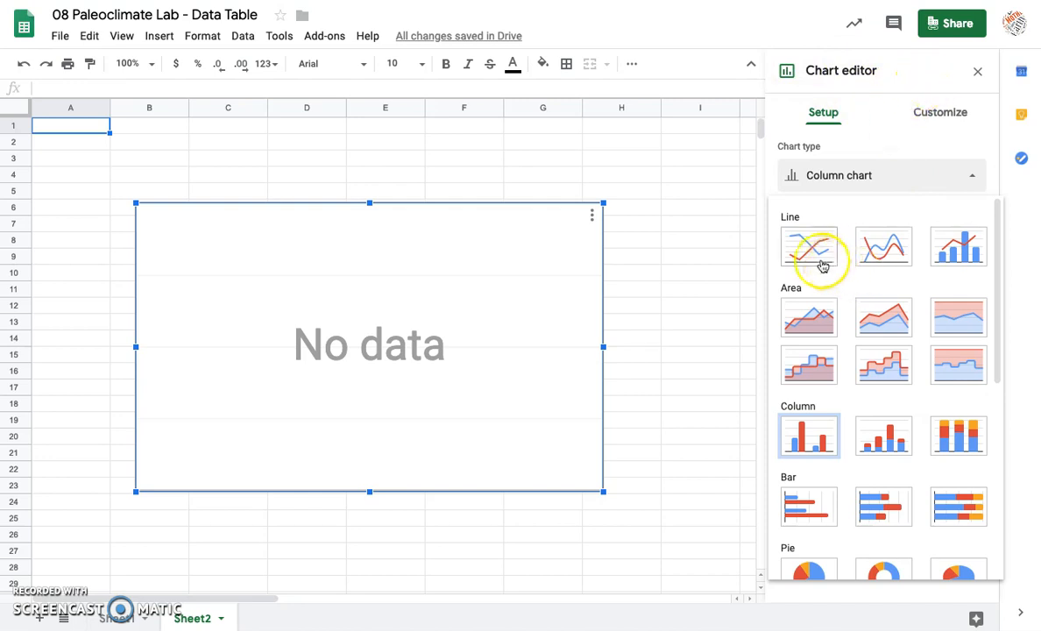
pyautogui.moveTo(883, 263)
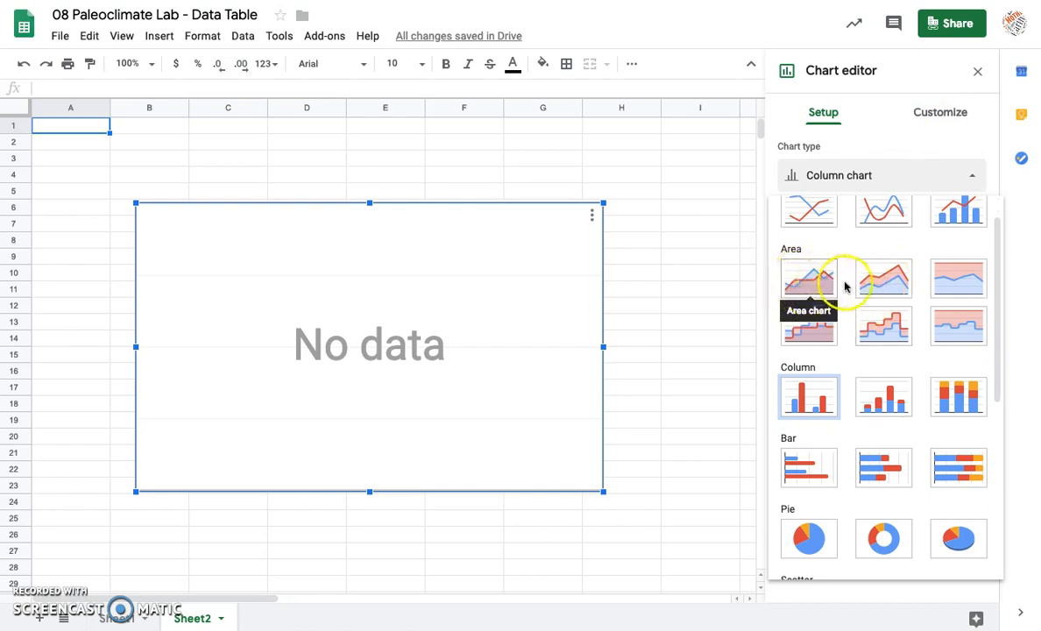
pyautogui.moveTo(771, 269)
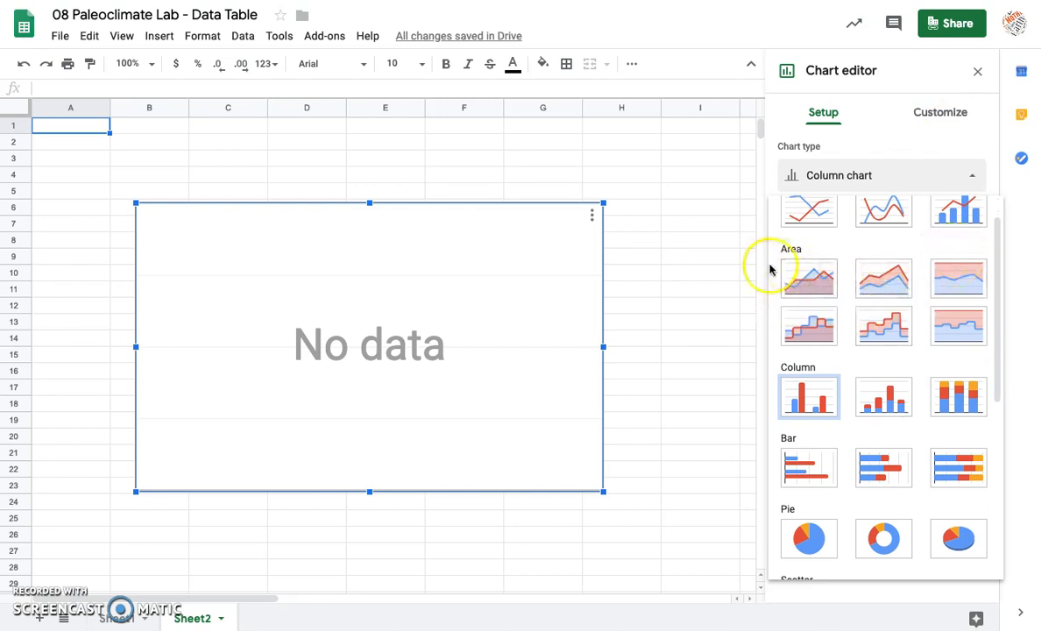
pyautogui.moveTo(809, 279)
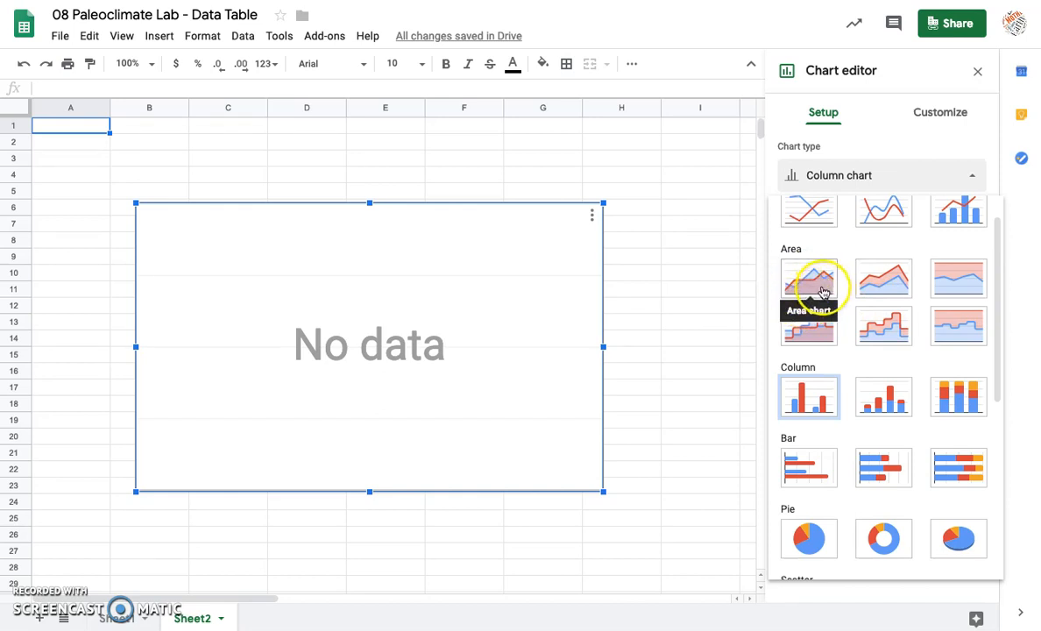
pyautogui.scroll(-3)
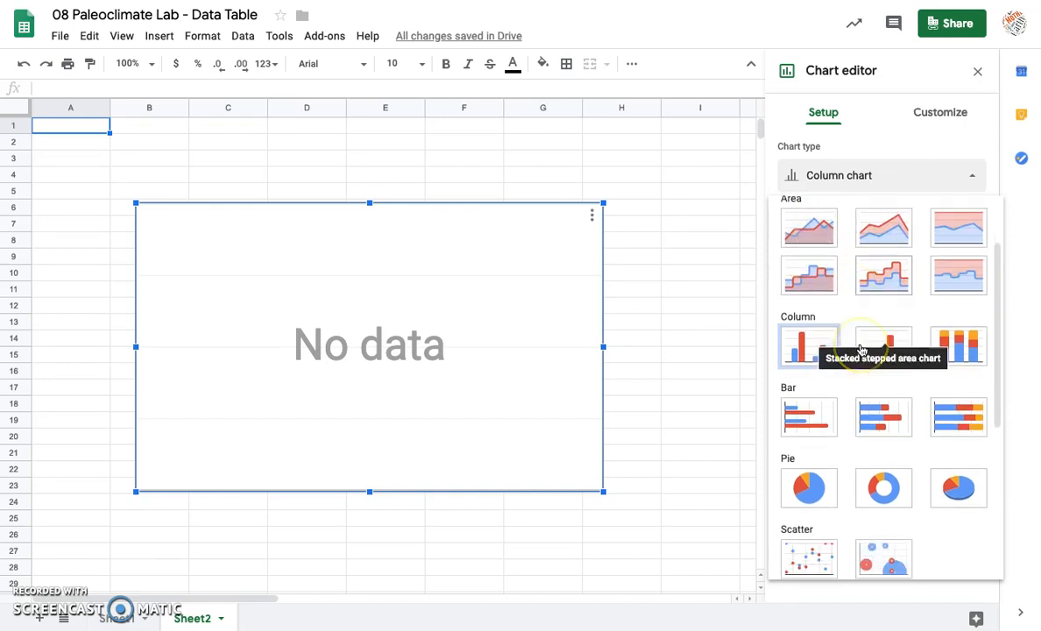
pyautogui.scroll(-3)
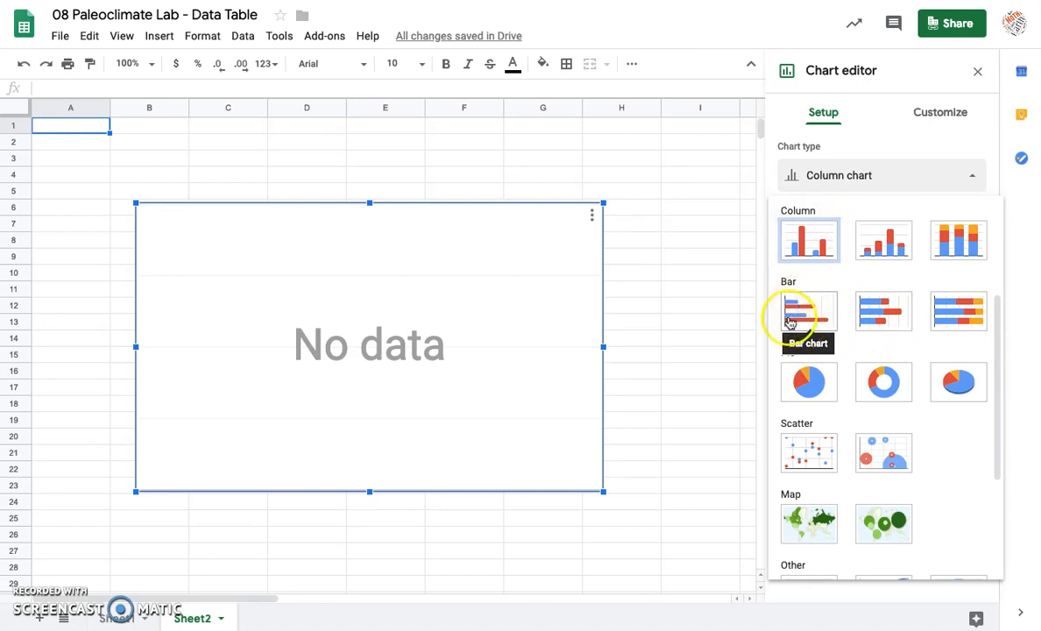
pyautogui.moveTo(855, 242)
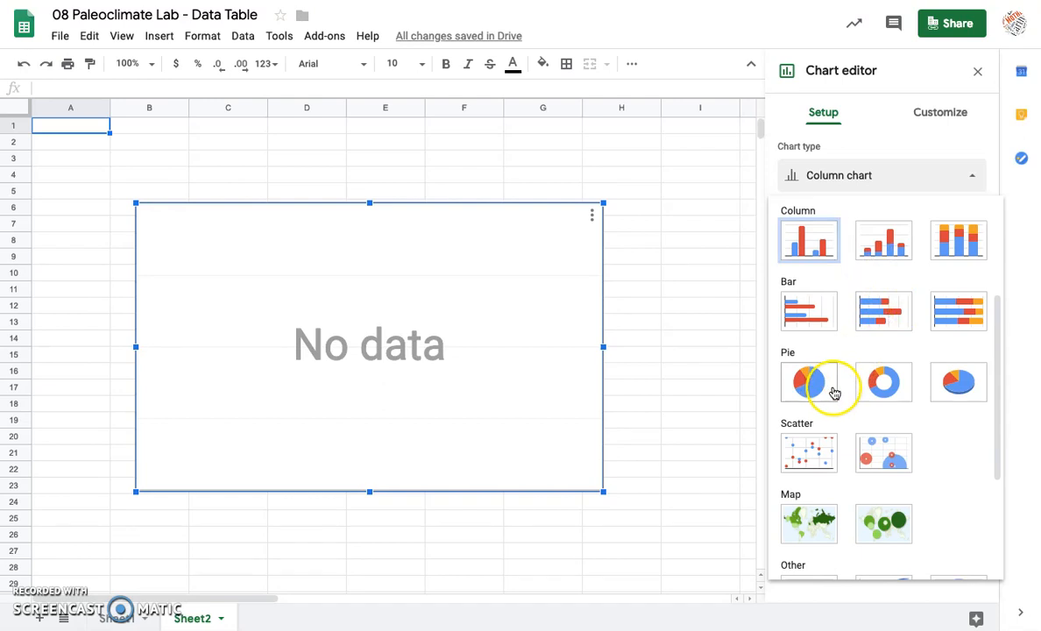
pyautogui.moveTo(830, 405)
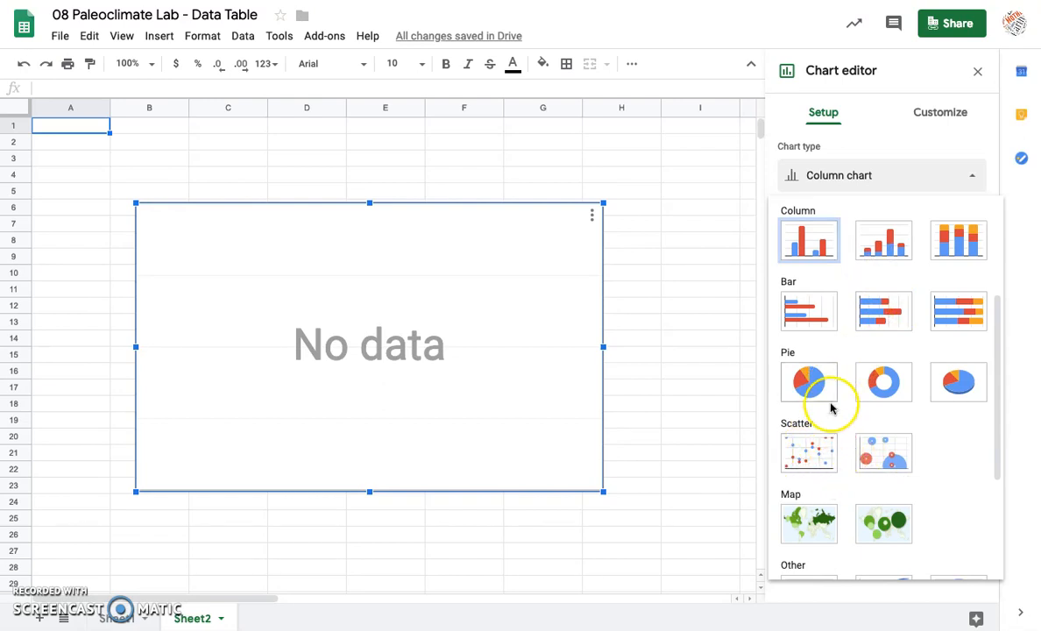
pyautogui.moveTo(900, 477)
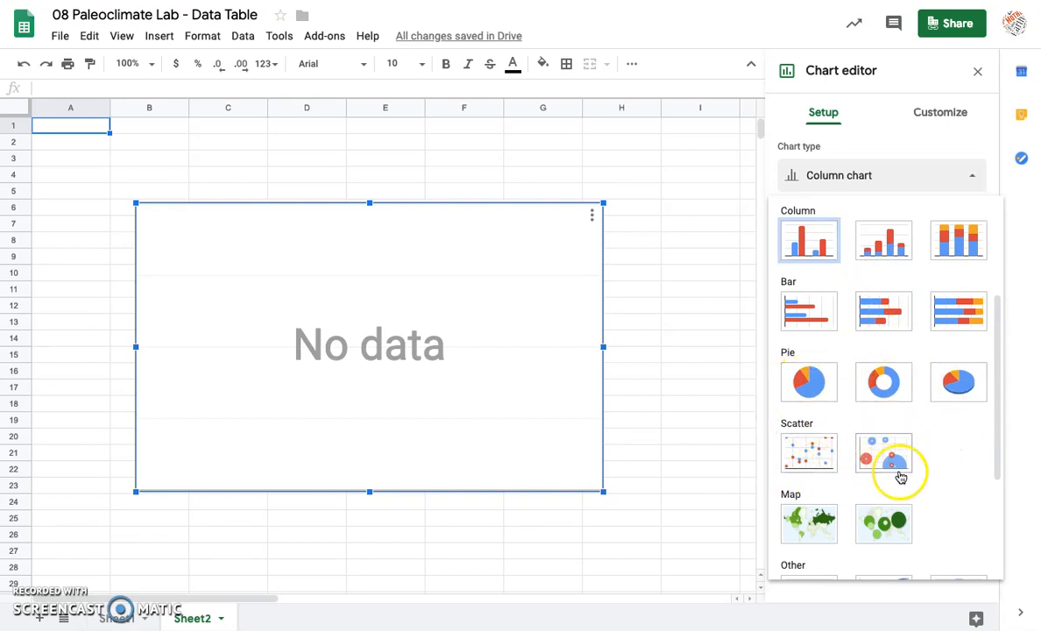
pyautogui.scroll(-3)
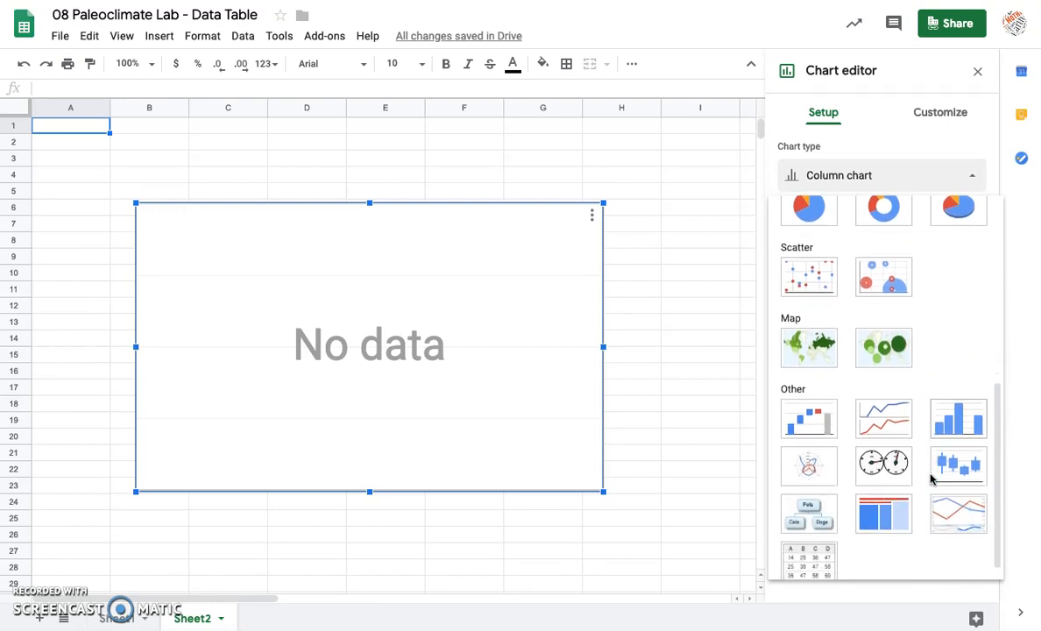
pyautogui.scroll(-3)
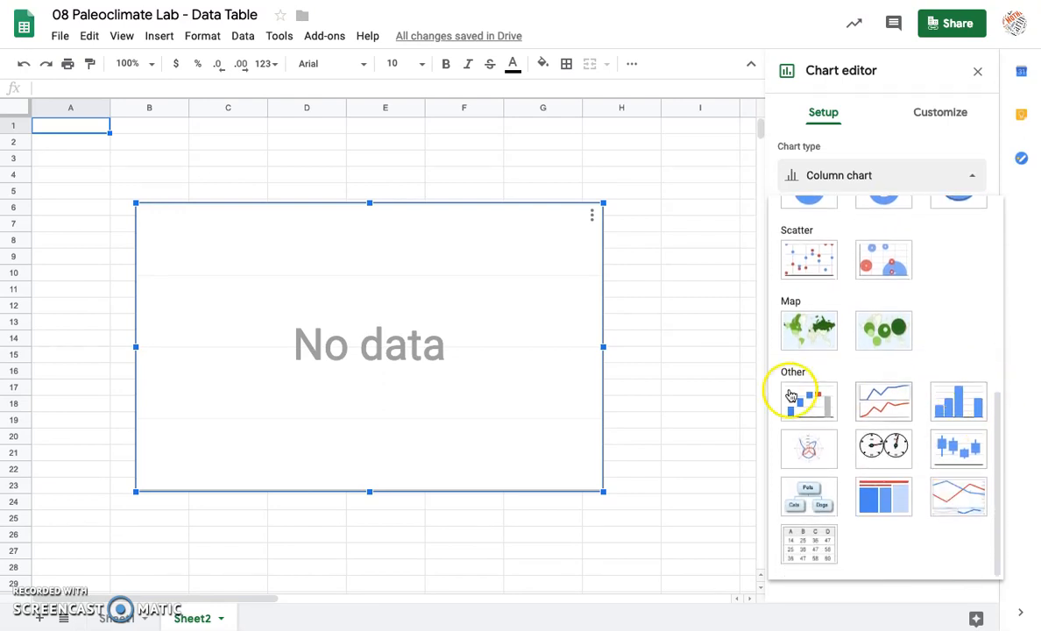
pyautogui.moveTo(883, 400)
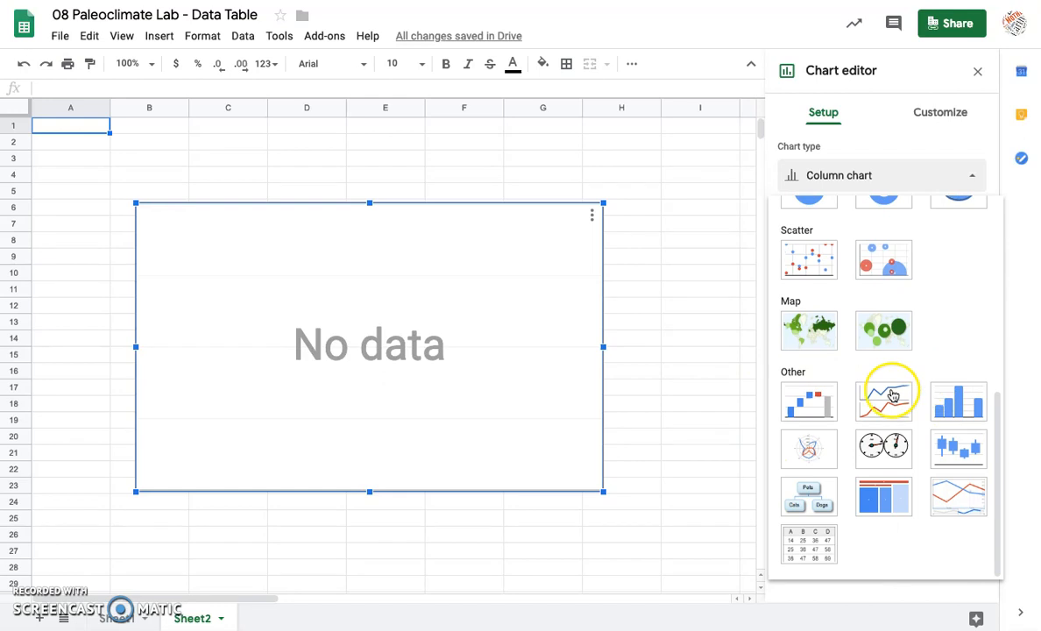
pyautogui.moveTo(920, 360)
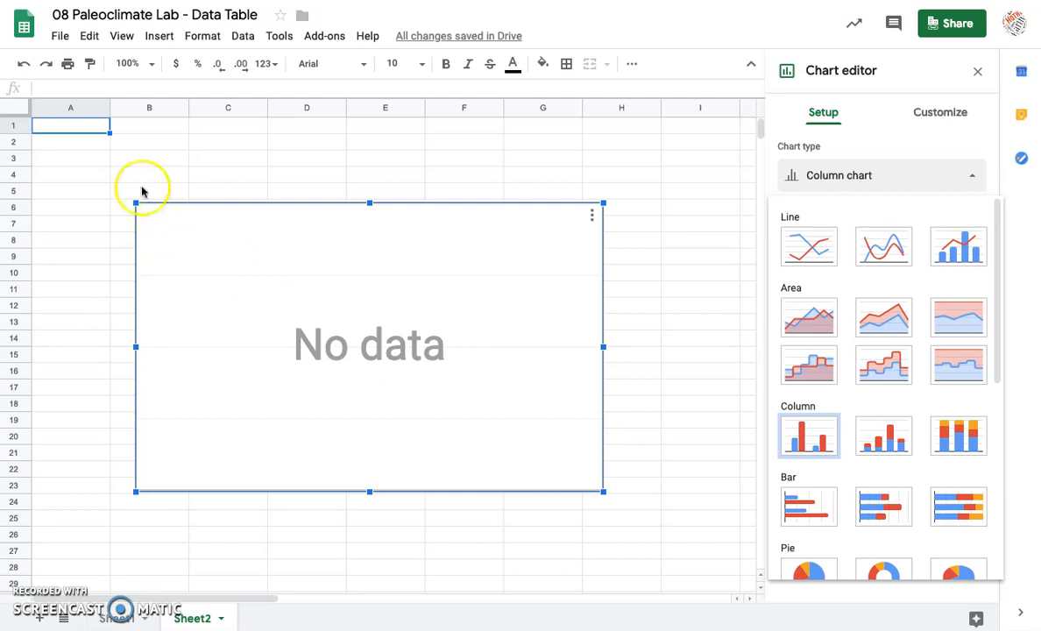
pyautogui.moveTo(119, 170)
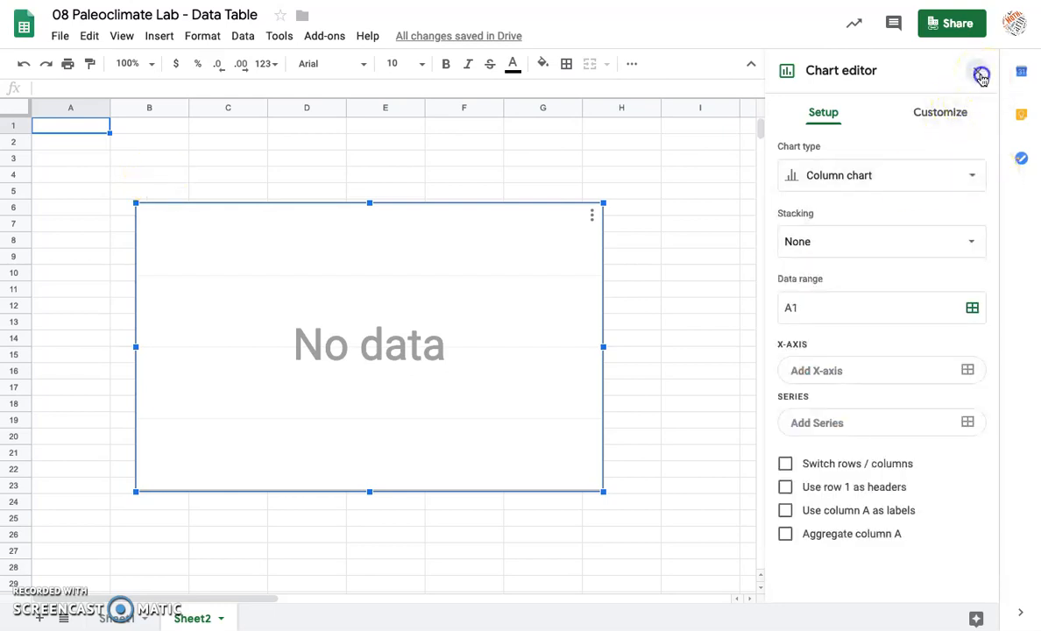
# Step: Delete the empty column chart from Sheet2, leaving the sheet blank
pyautogui.click(982, 73)
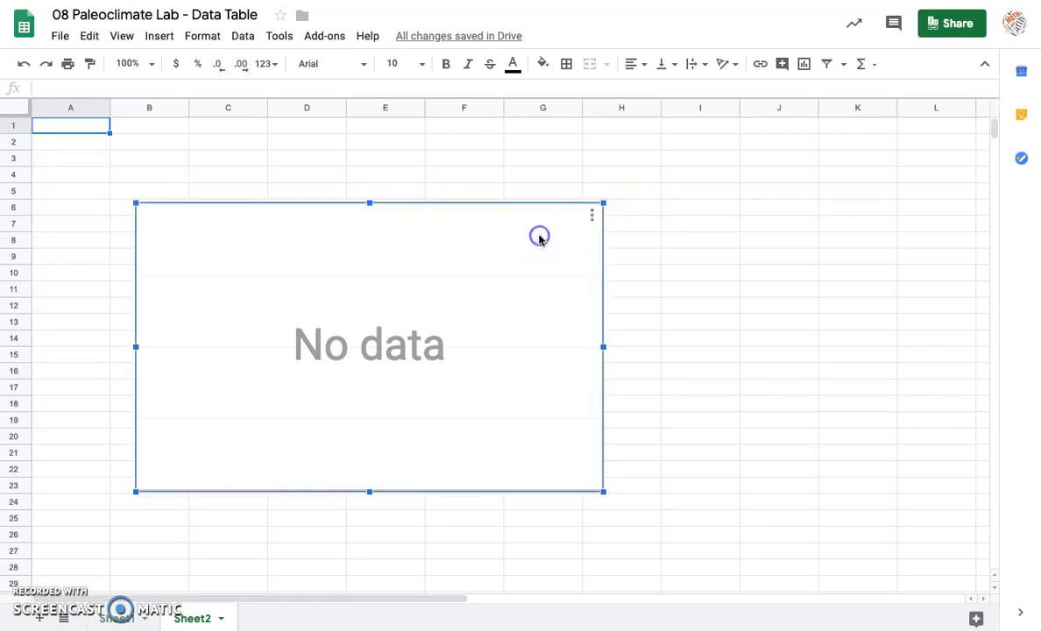
pyautogui.click(593, 213)
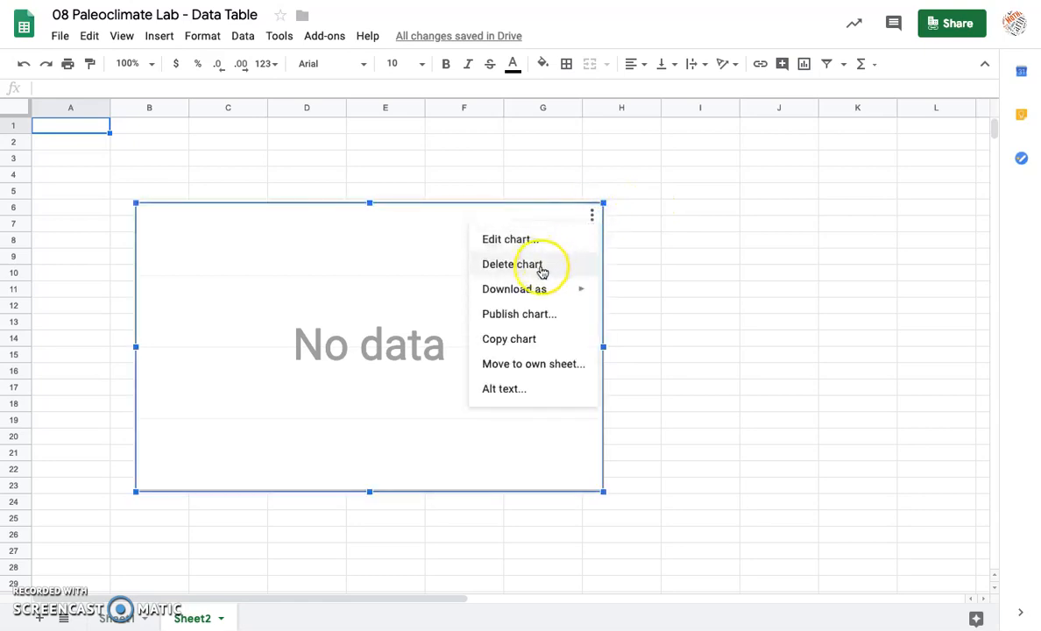
pyautogui.click(511, 263)
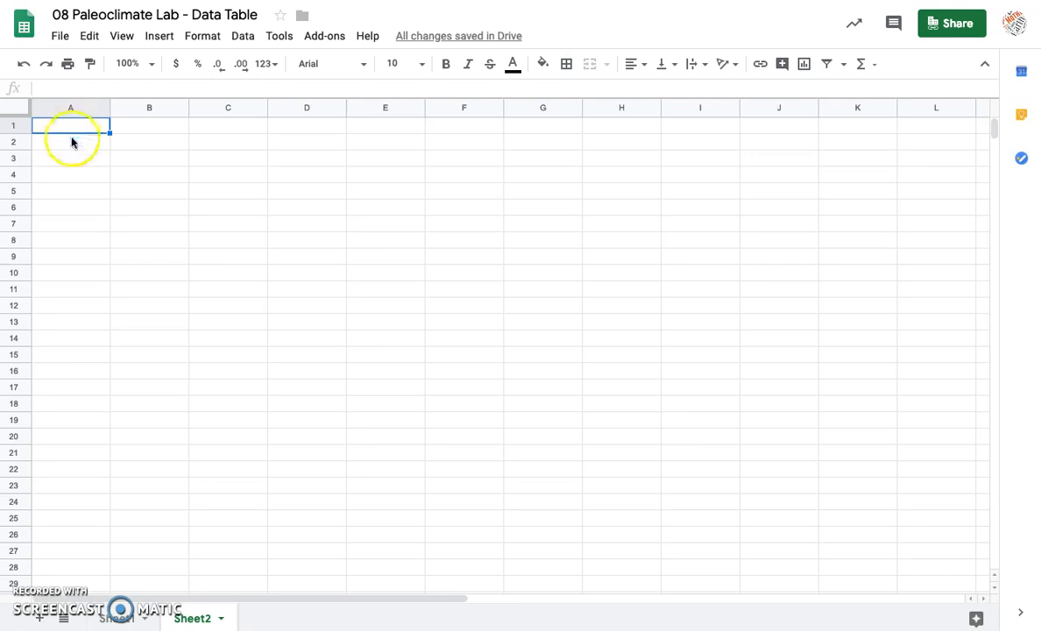
pyautogui.moveTo(131, 129)
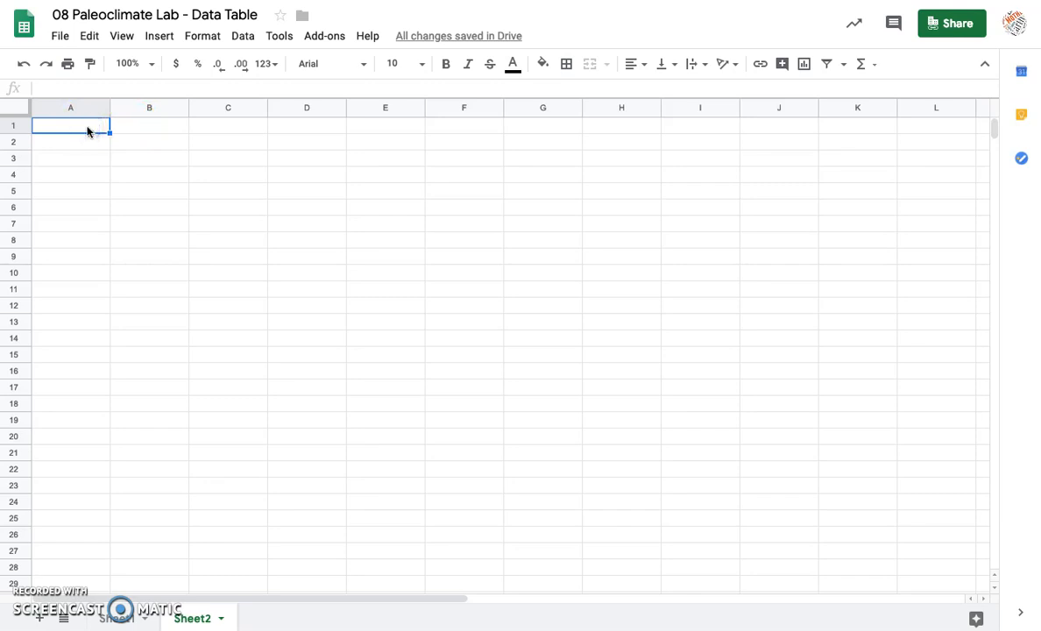
# Step: Enter the header 'Pollen Grain Type (Color)' in A1 and widen column A to fit it
pyautogui.write('Pollen Grain')
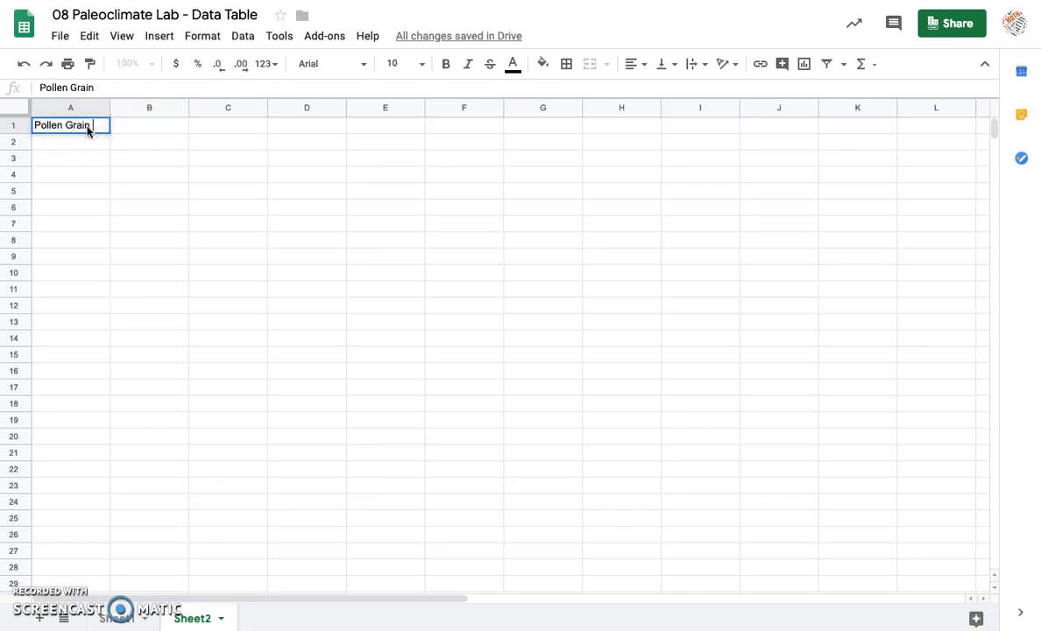
pyautogui.write('Type')
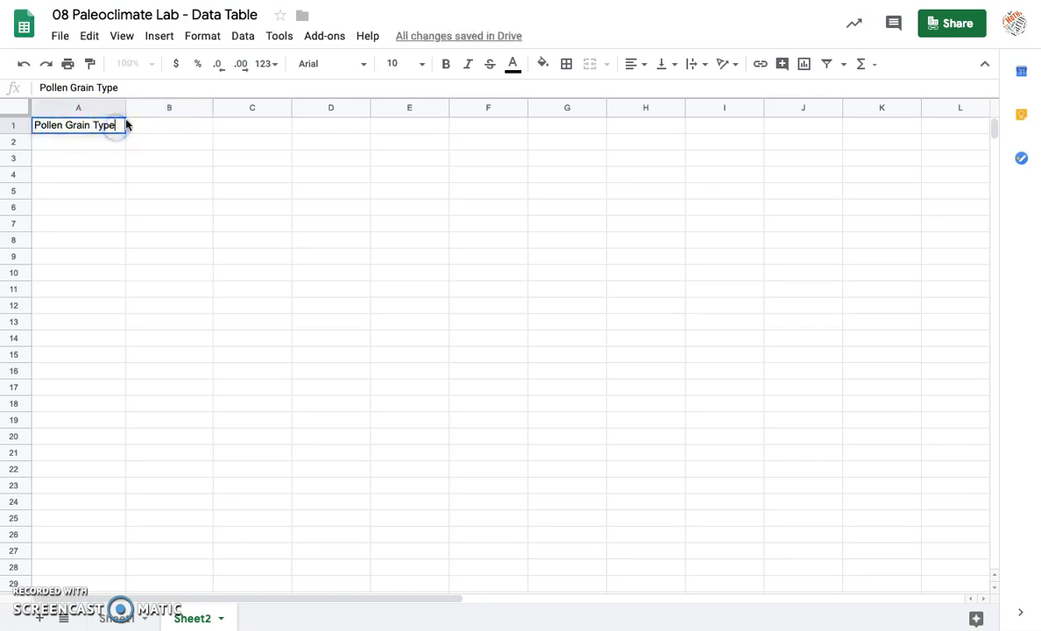
pyautogui.write('(COlor')
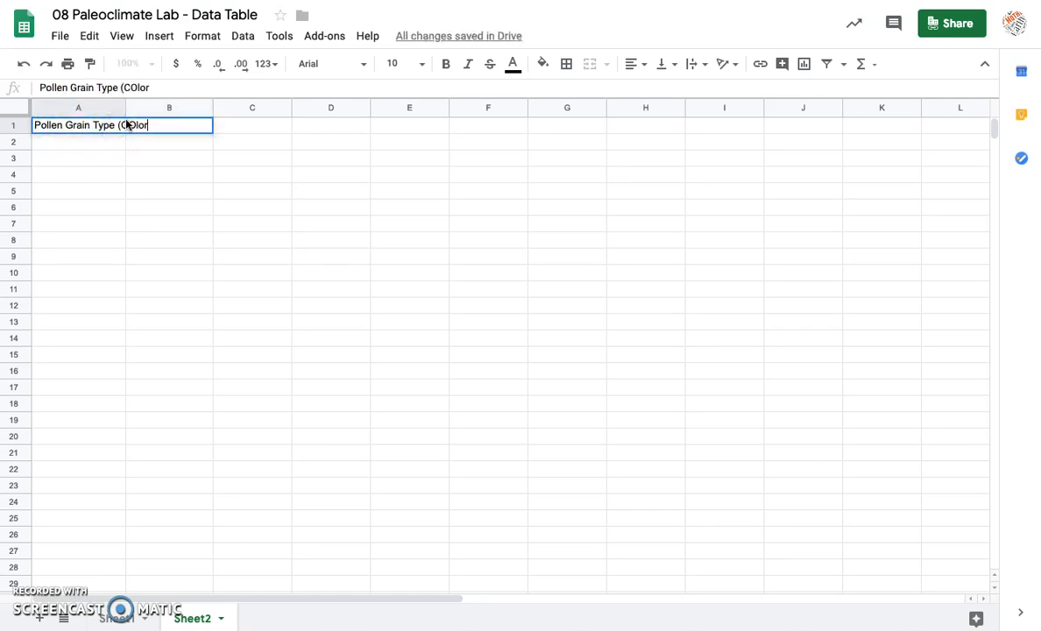
pyautogui.press('Backspace')
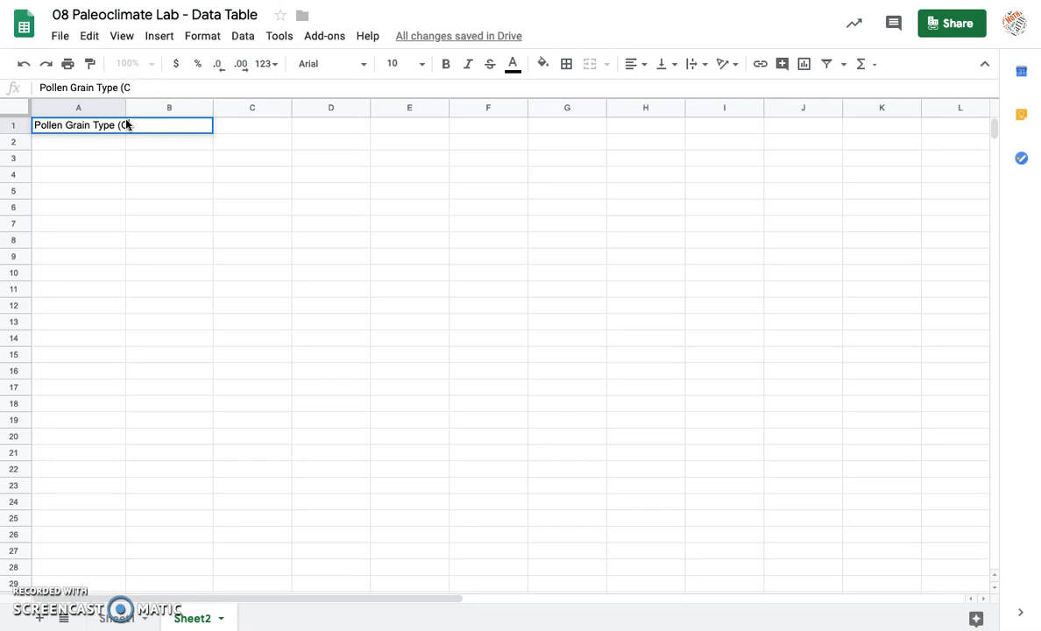
pyautogui.write('olor)')
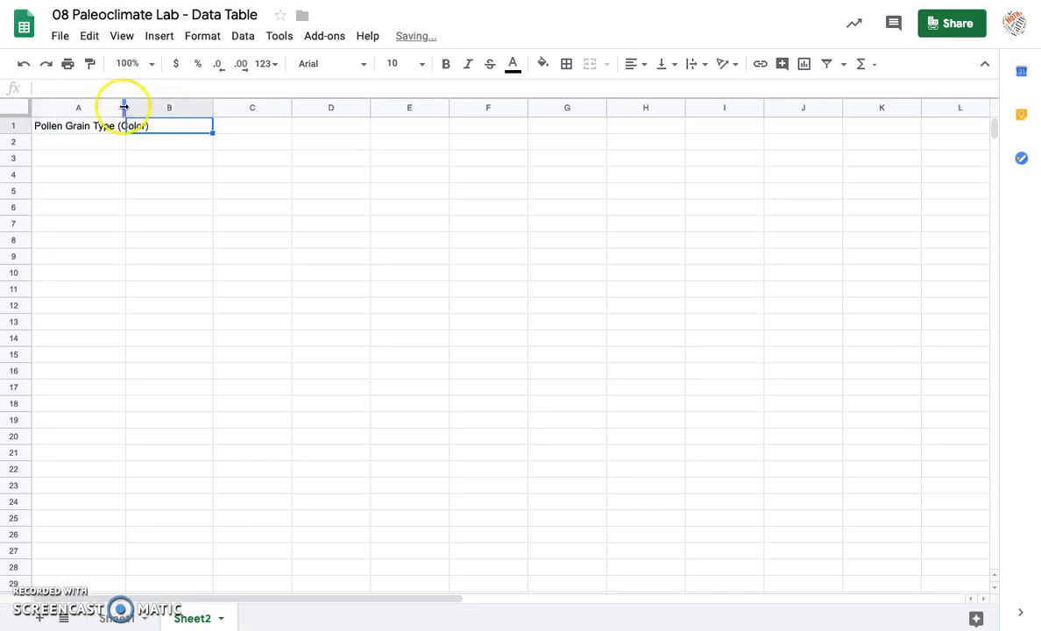
pyautogui.click(197, 126)
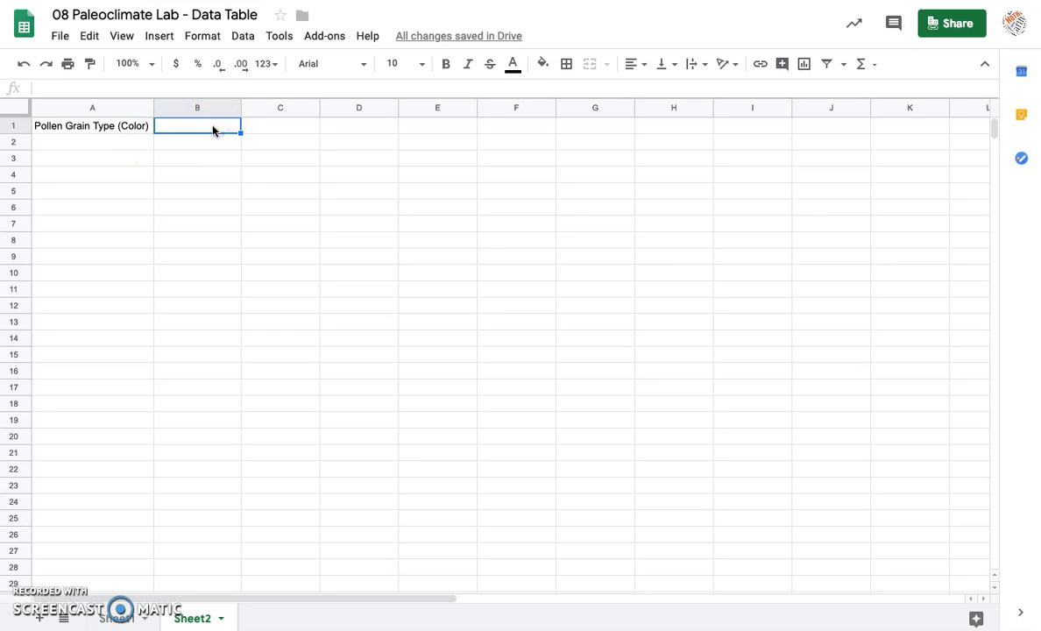
# Step: Enter the header '# grains' in B1 and center it horizontally
pyautogui.write('# grains')
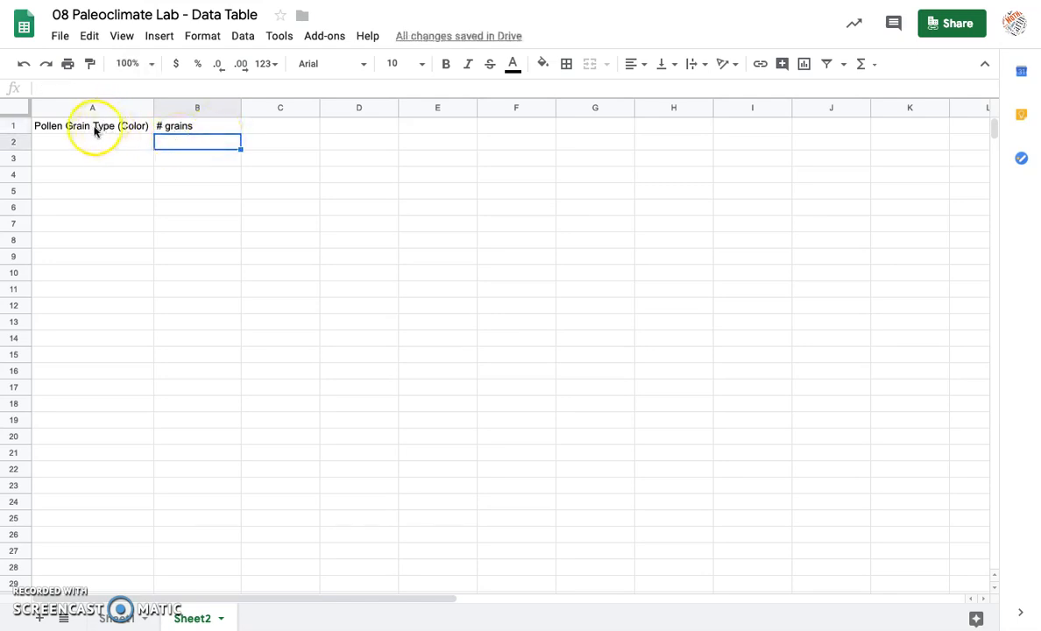
pyautogui.click(196, 127)
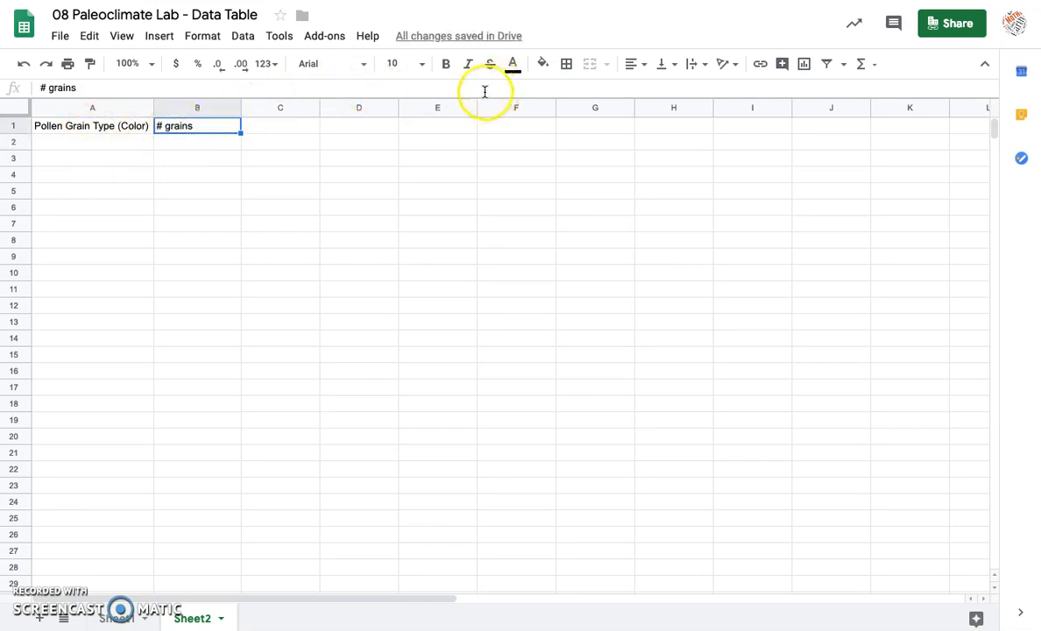
pyautogui.click(631, 63)
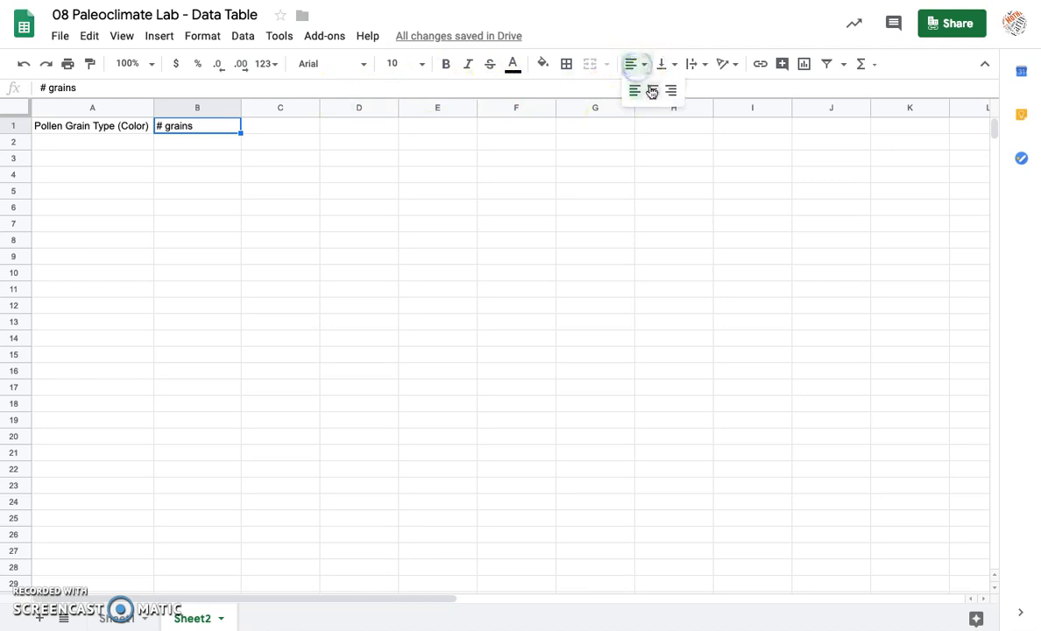
pyautogui.click(91, 126)
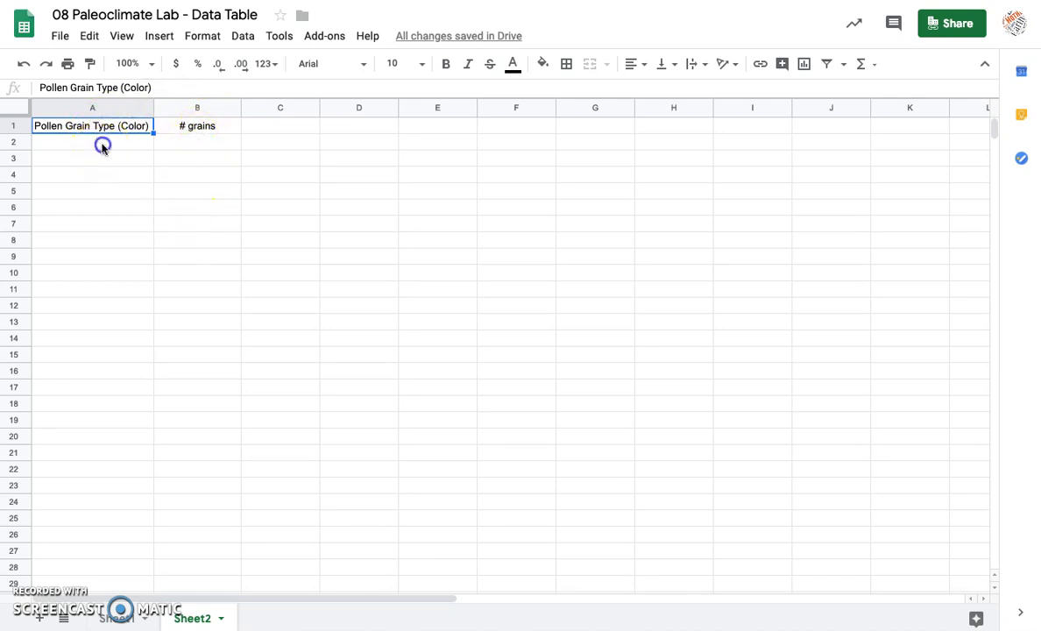
# Step: Copy the taxa names Alder through Viburnum from Sheet1 B2:B11 into Sheet2 column A
pyautogui.click(91, 140)
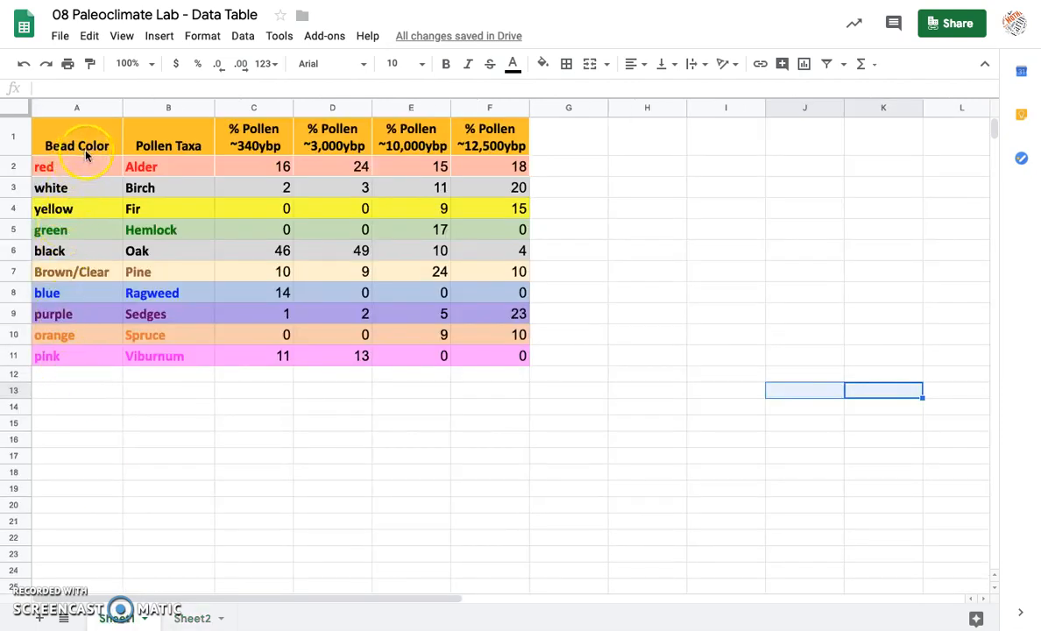
pyautogui.click(169, 167)
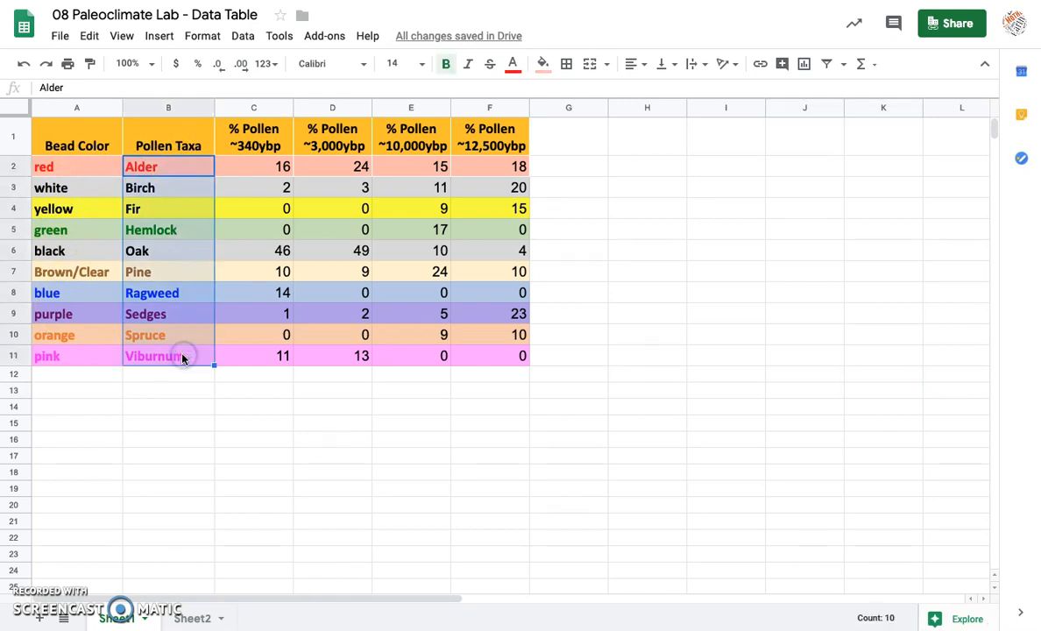
pyautogui.moveTo(114, 207)
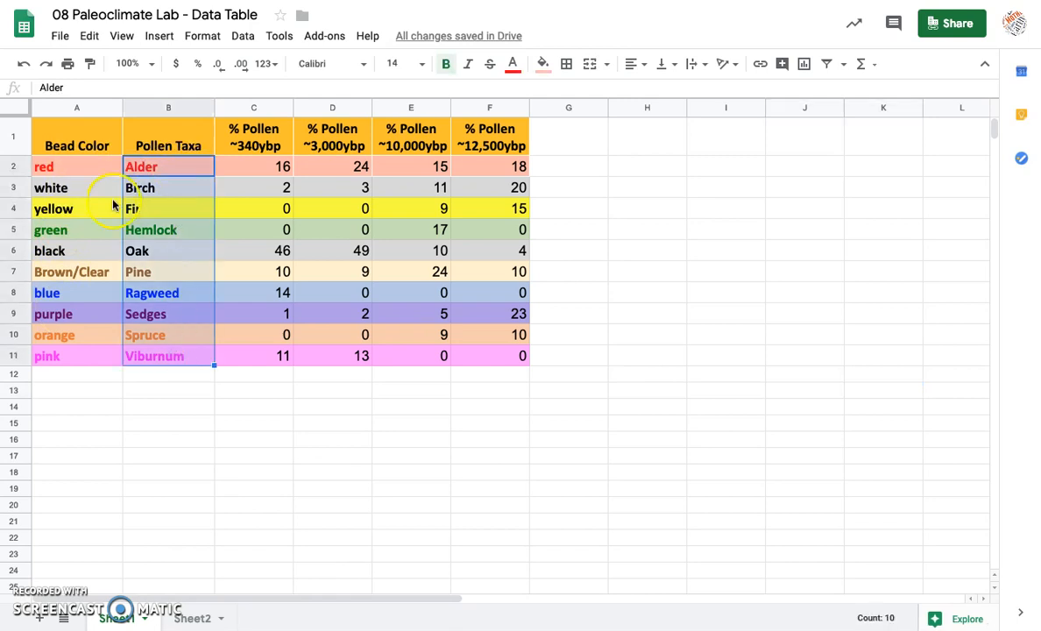
pyautogui.moveTo(186, 145)
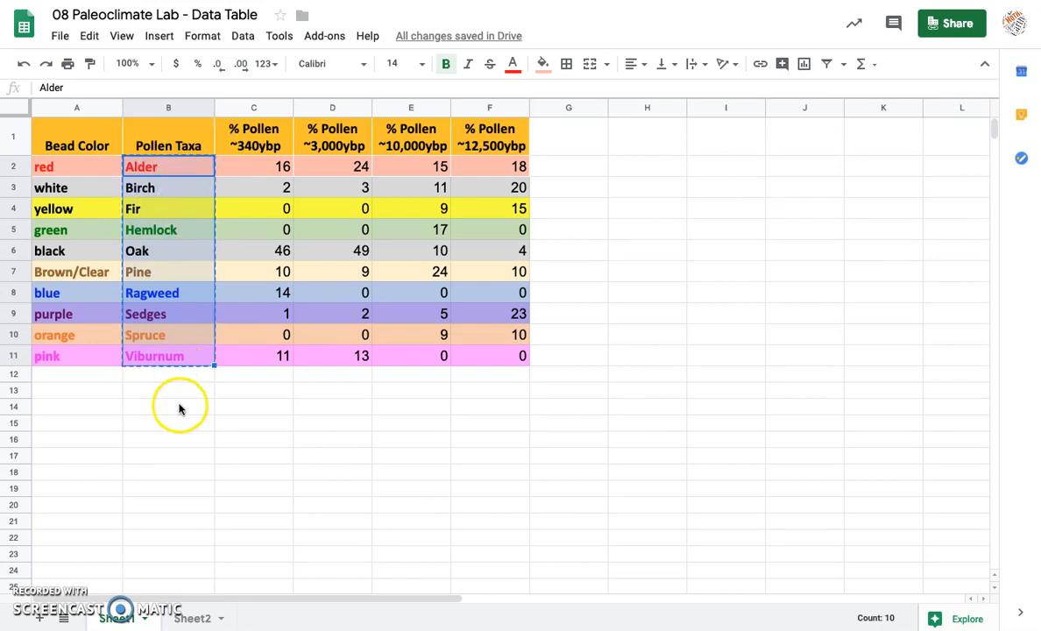
pyautogui.click(193, 617)
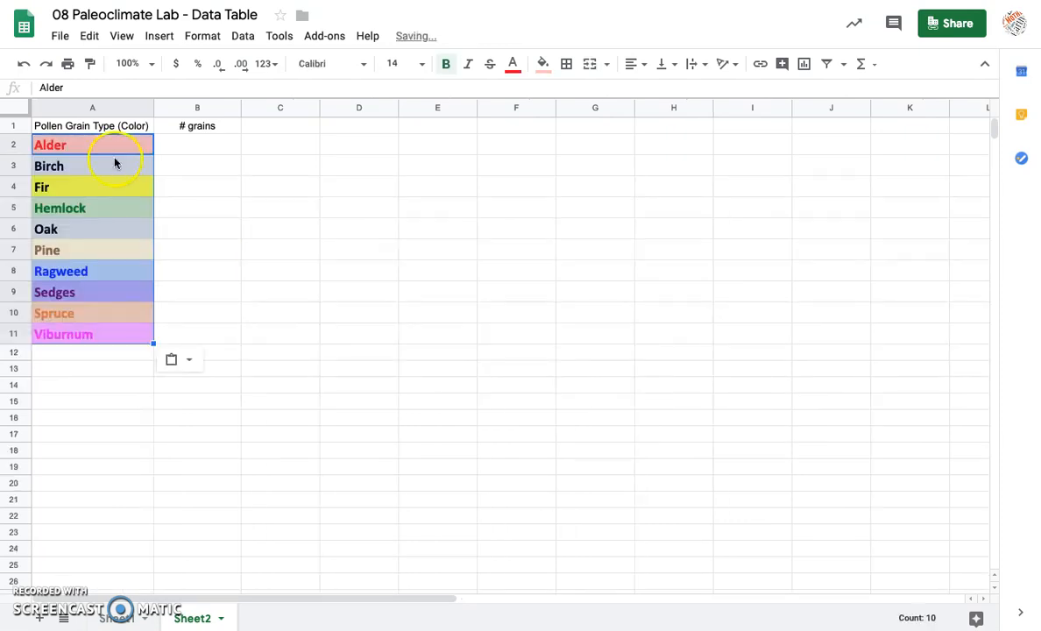
pyautogui.click(196, 144)
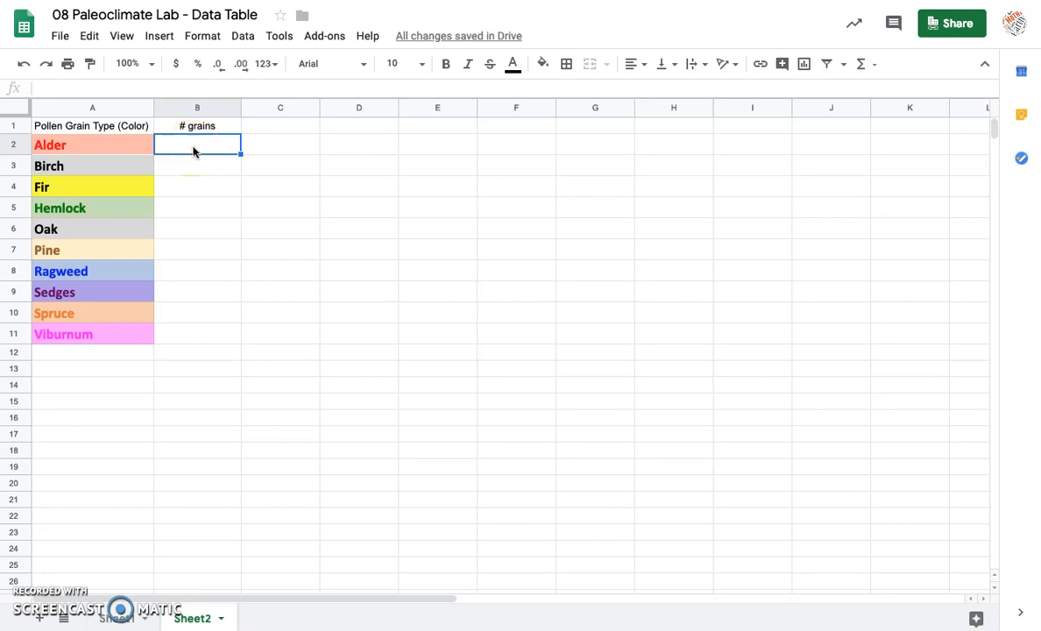
# Step: Enter grain counts for the ten taxa in B2:B11, from Alder 30 down to Viburnum 12
pyautogui.write('30')
pyautogui.click(198, 165)
pyautogui.write('10')
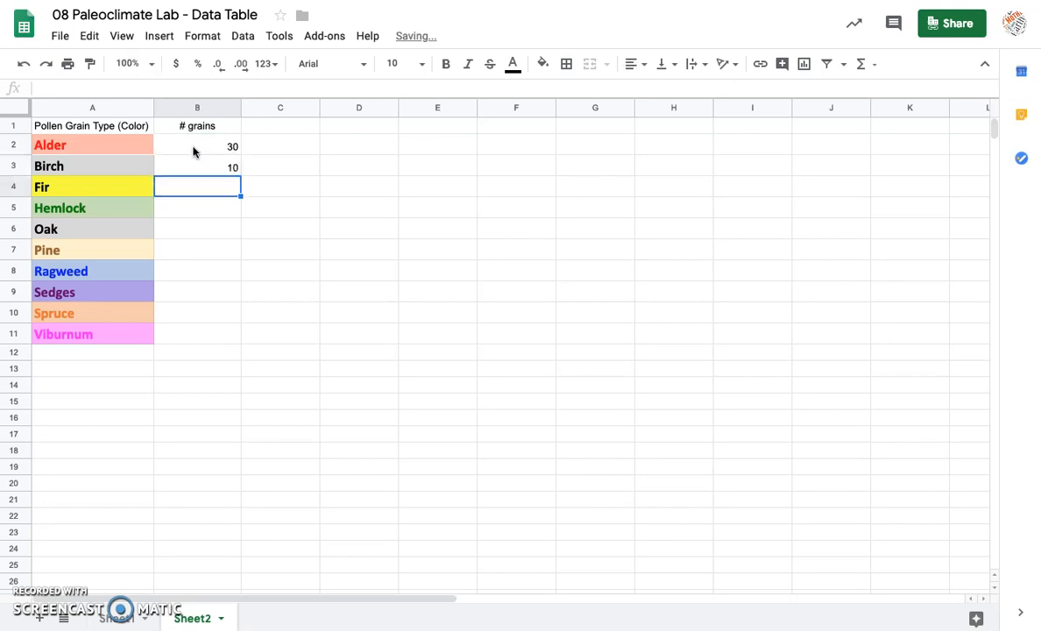
pyautogui.write('2')
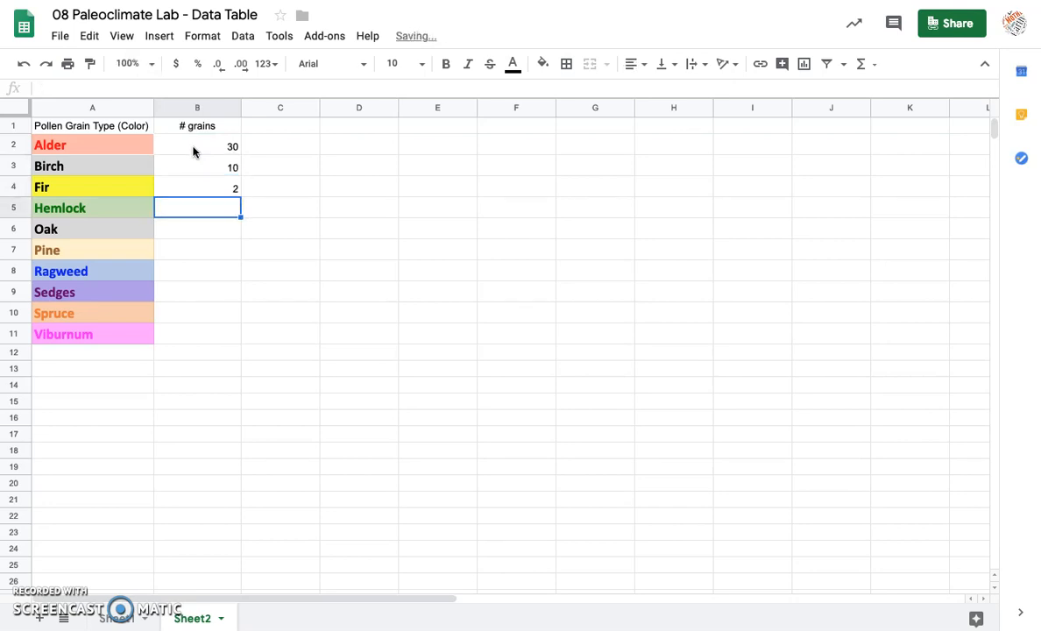
pyautogui.write('5')
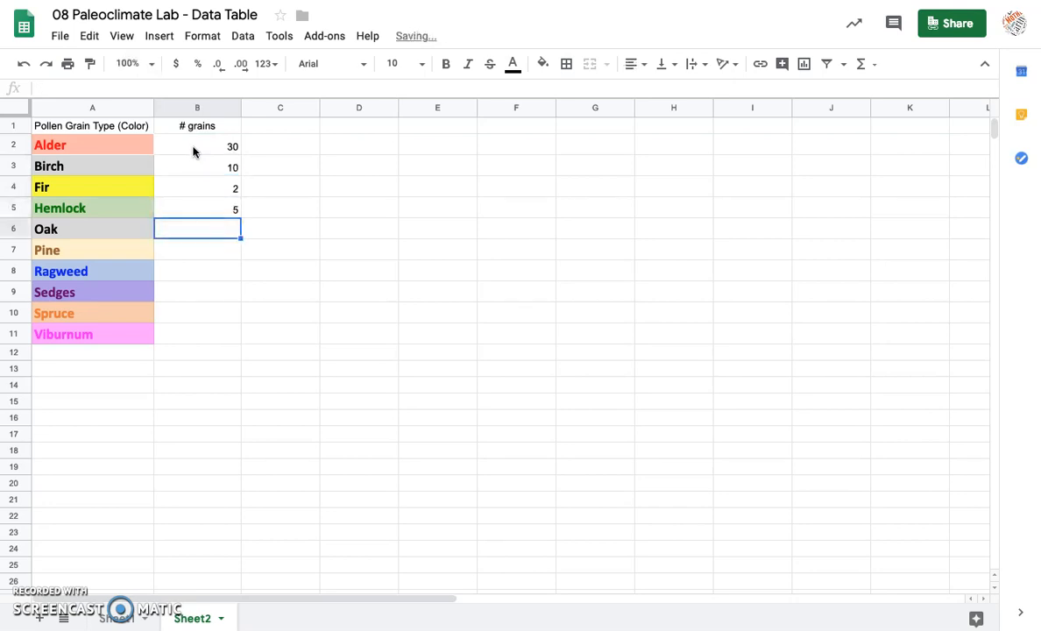
pyautogui.write('20')
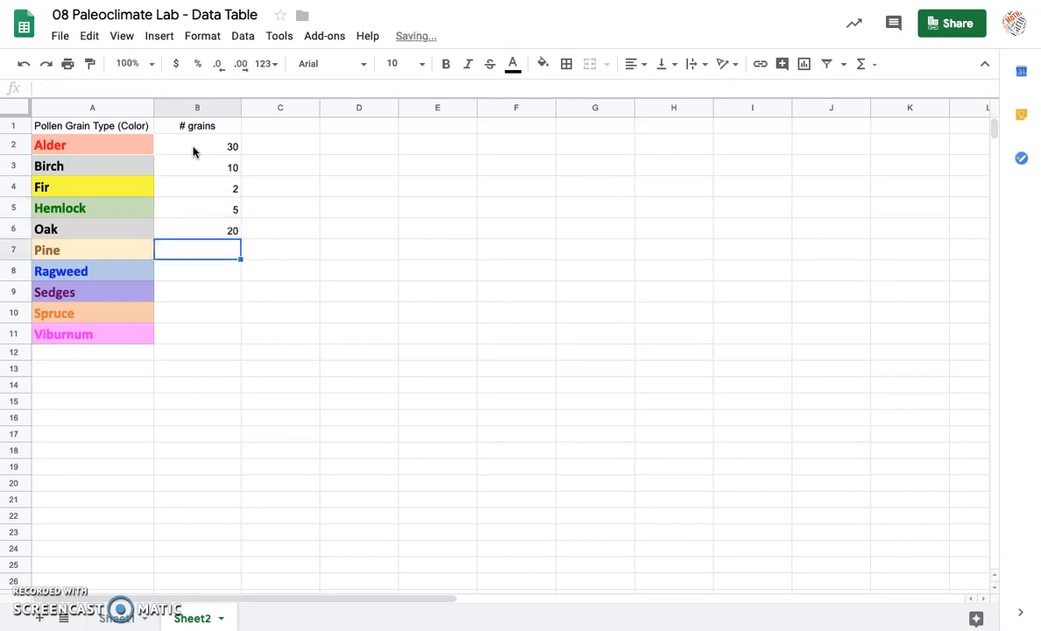
pyautogui.write('1')
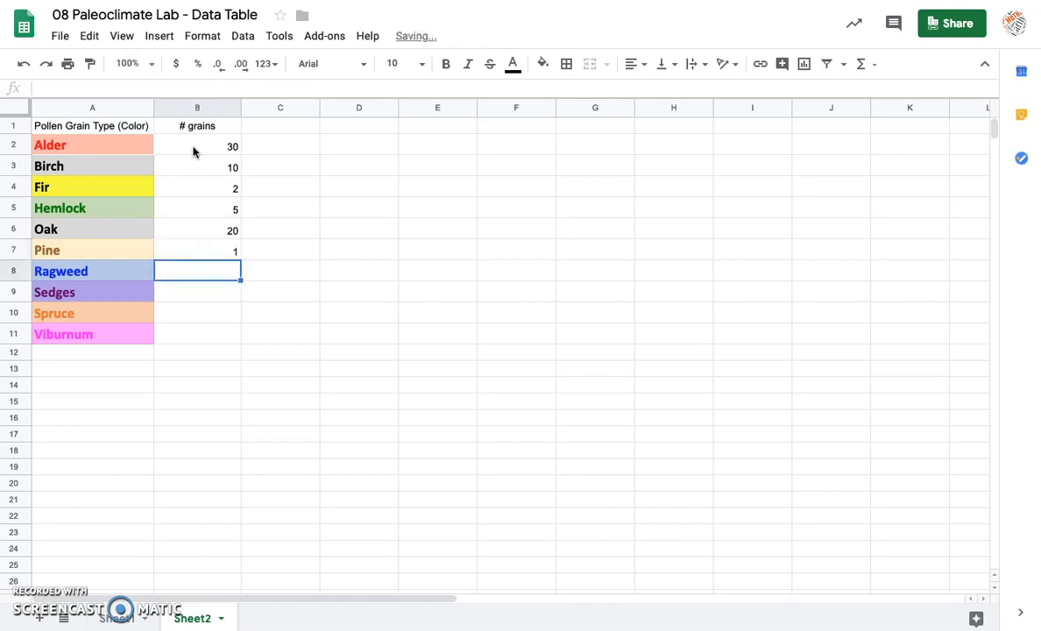
pyautogui.write('9')
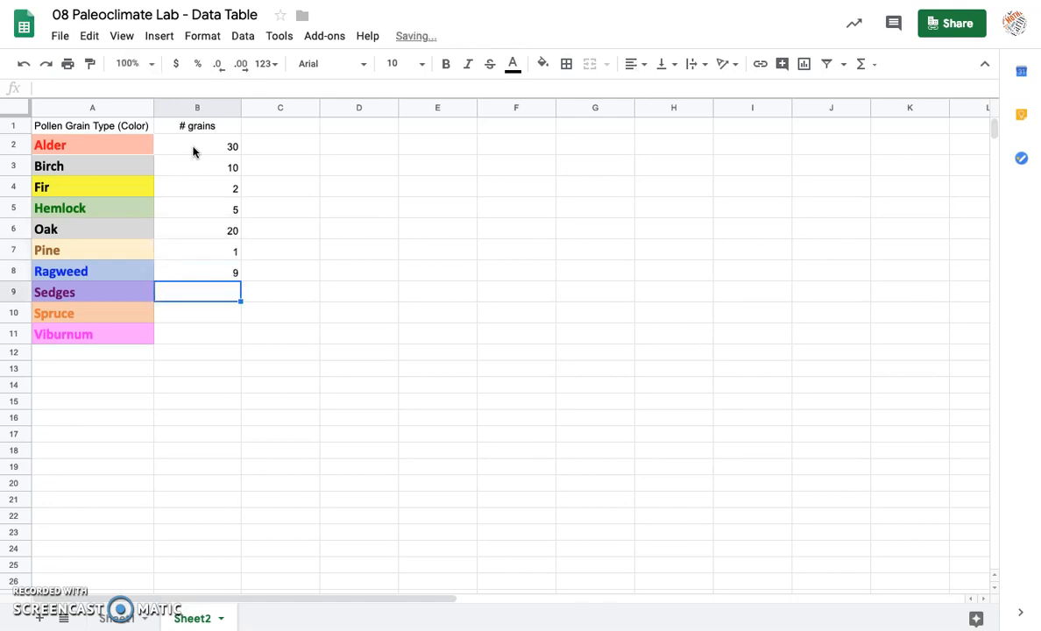
pyautogui.write('50')
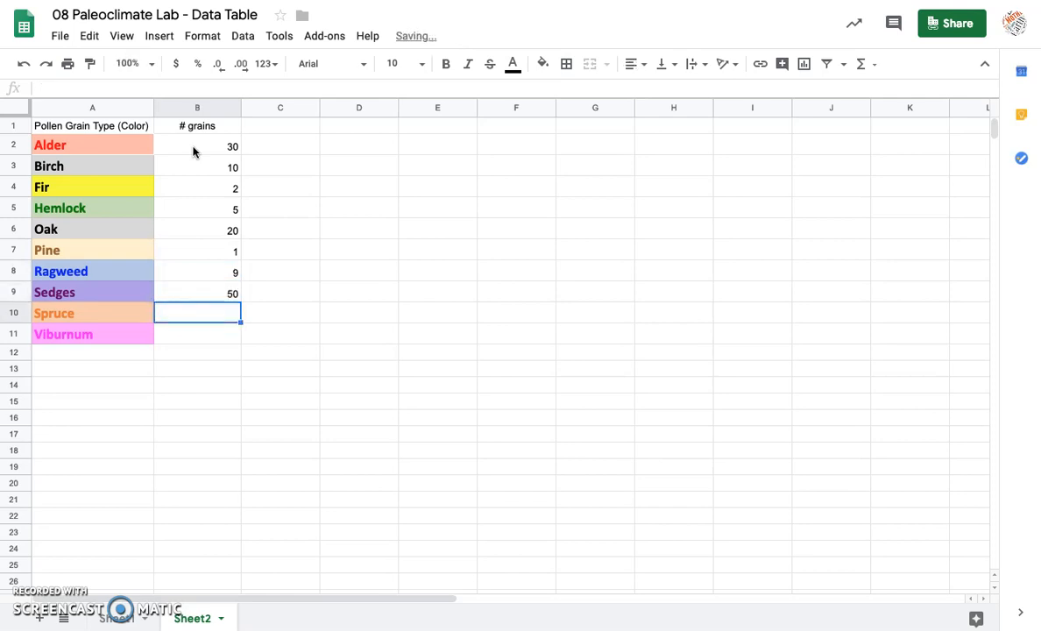
pyautogui.write('6')
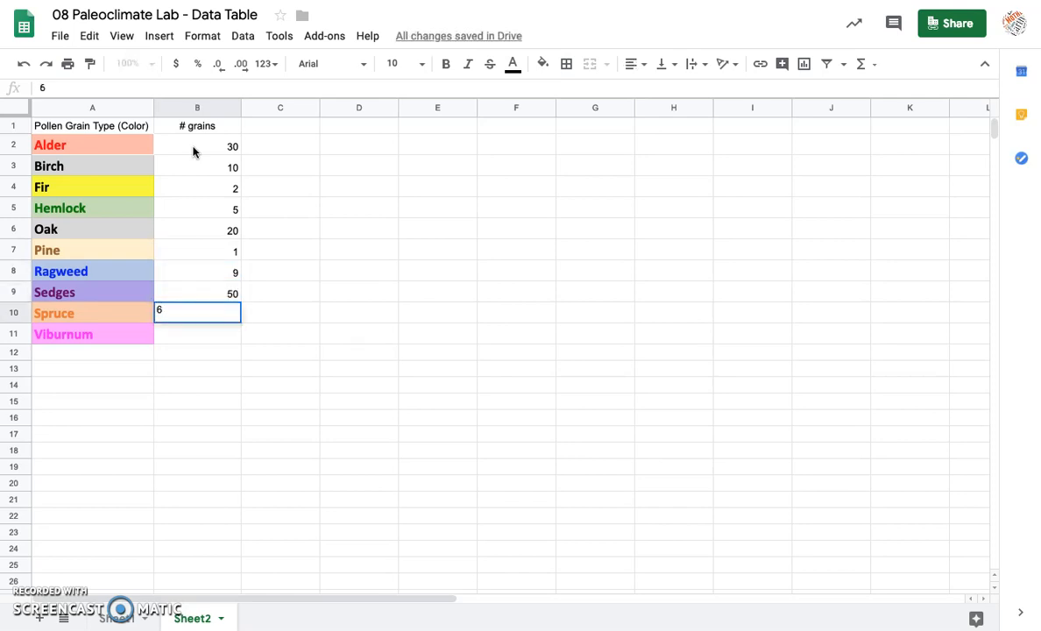
pyautogui.press('enter')
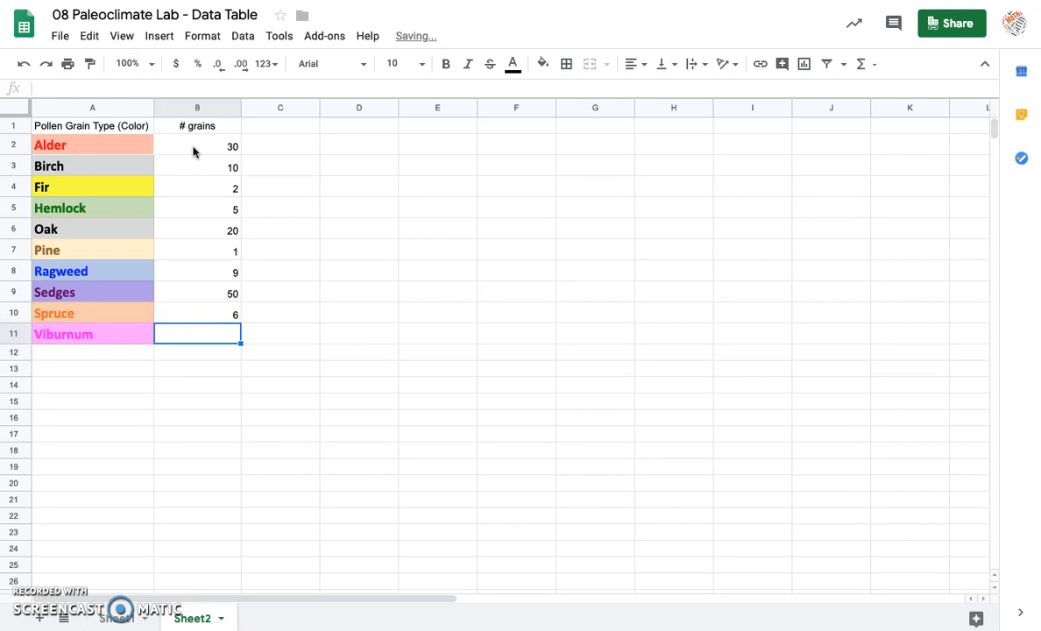
pyautogui.write('12')
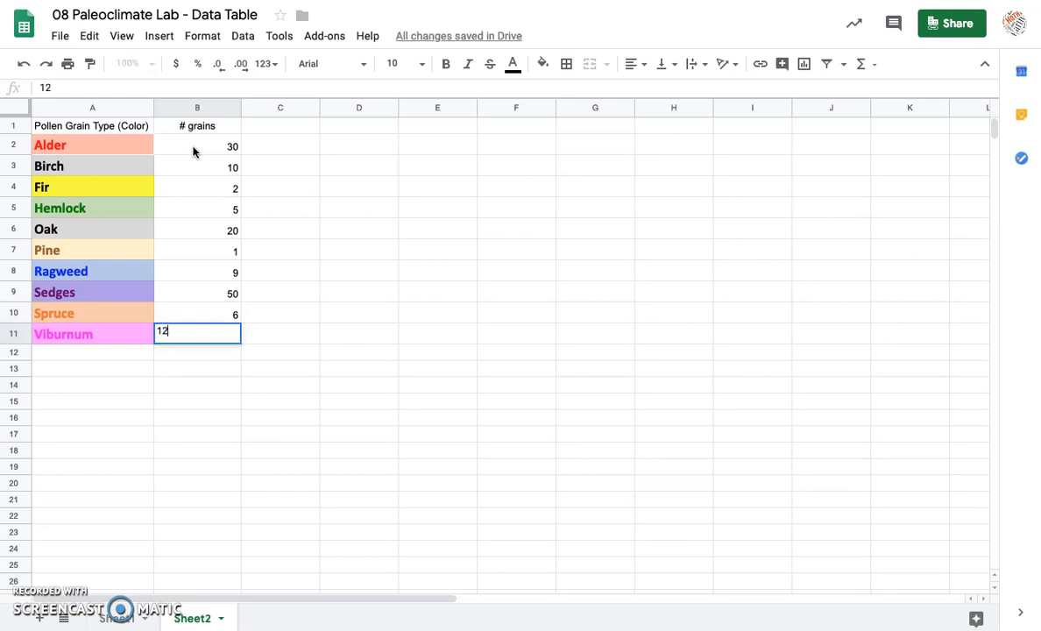
pyautogui.press('enter')
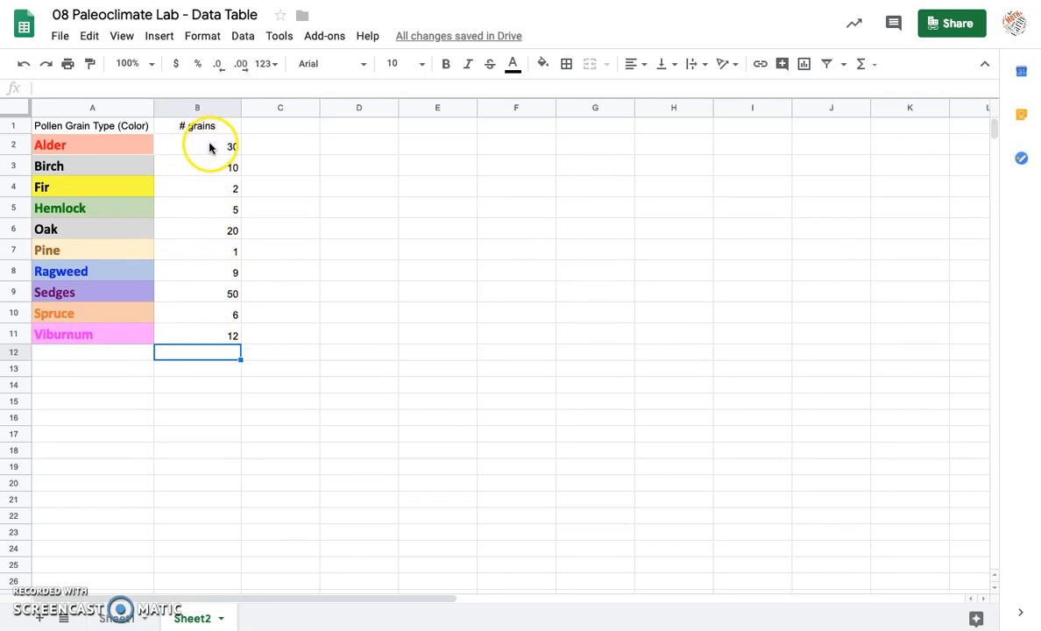
pyautogui.moveTo(192, 288)
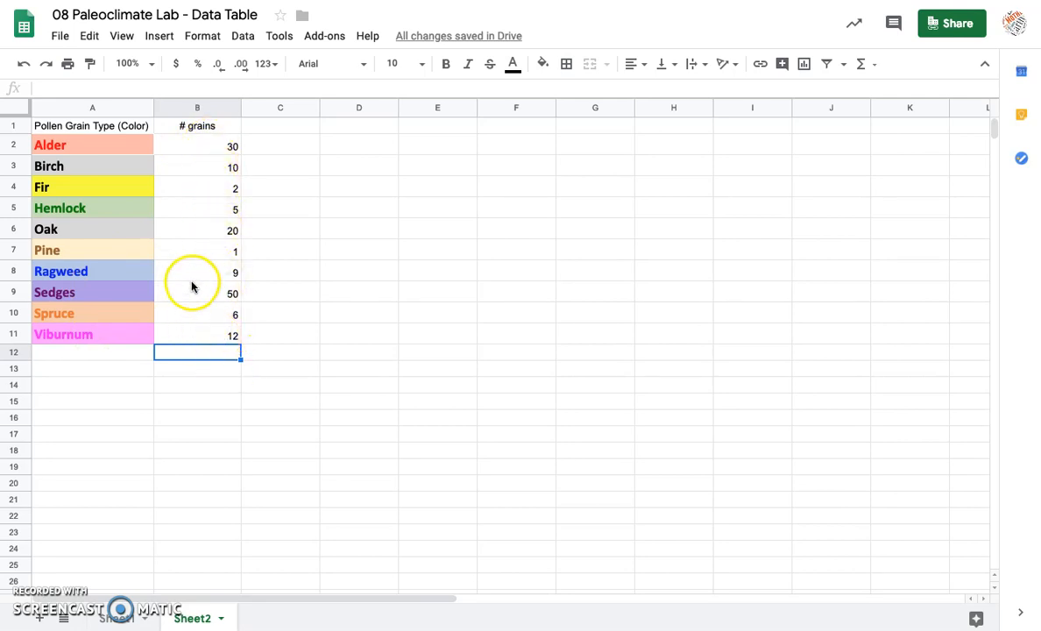
pyautogui.moveTo(184, 173)
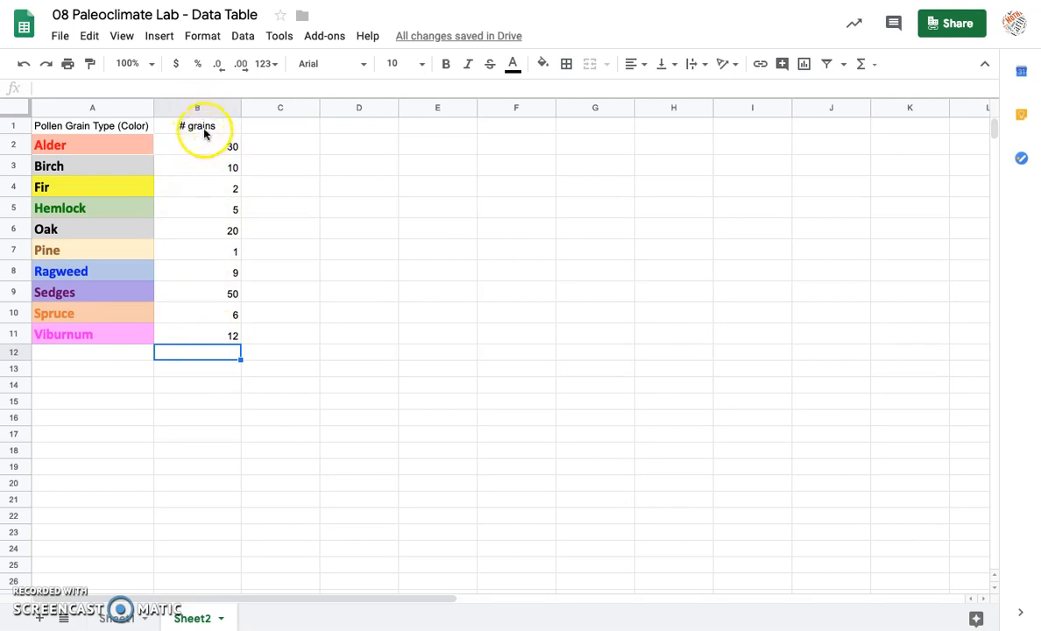
pyautogui.moveTo(289, 246)
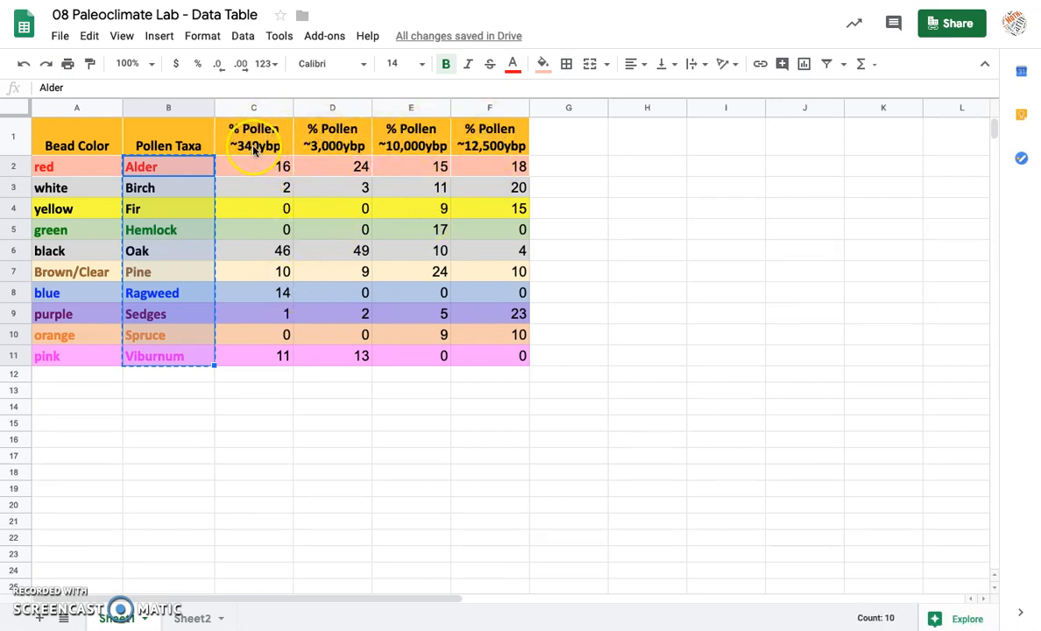
# Step: Return to Sheet2 and select the ten grain counts in B2:B11 to review them
pyautogui.click(191, 617)
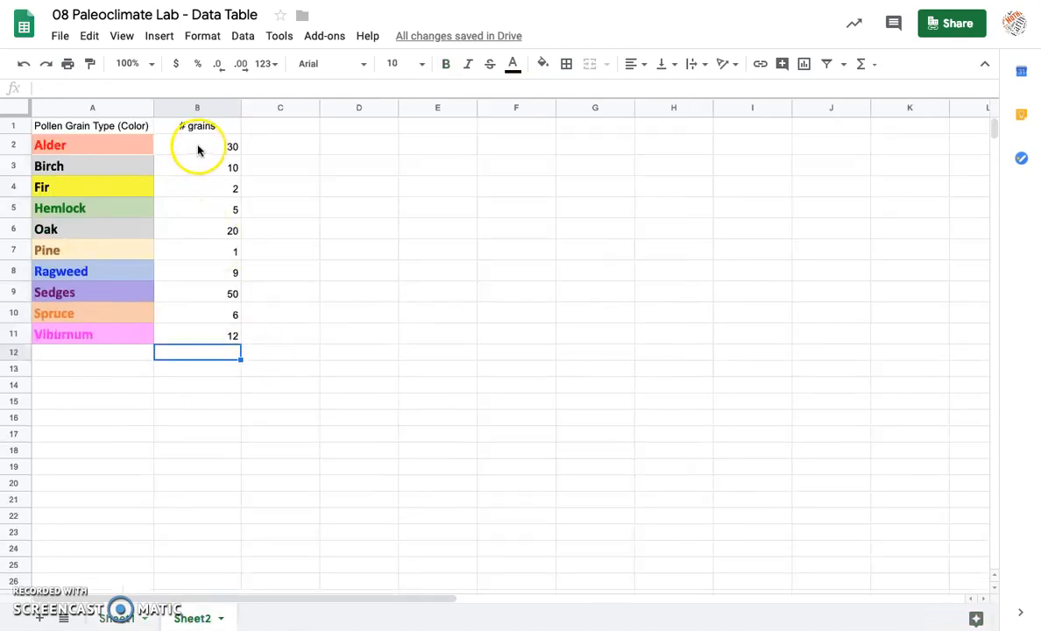
pyautogui.moveTo(196, 145); pyautogui.dragTo(196, 334)
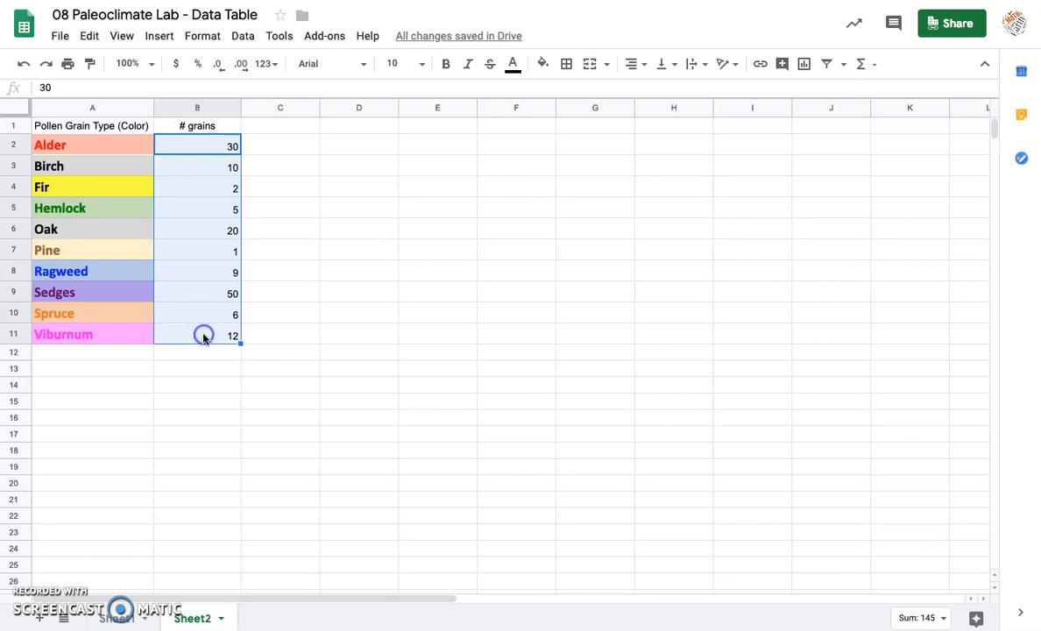
pyautogui.moveTo(151, 95)
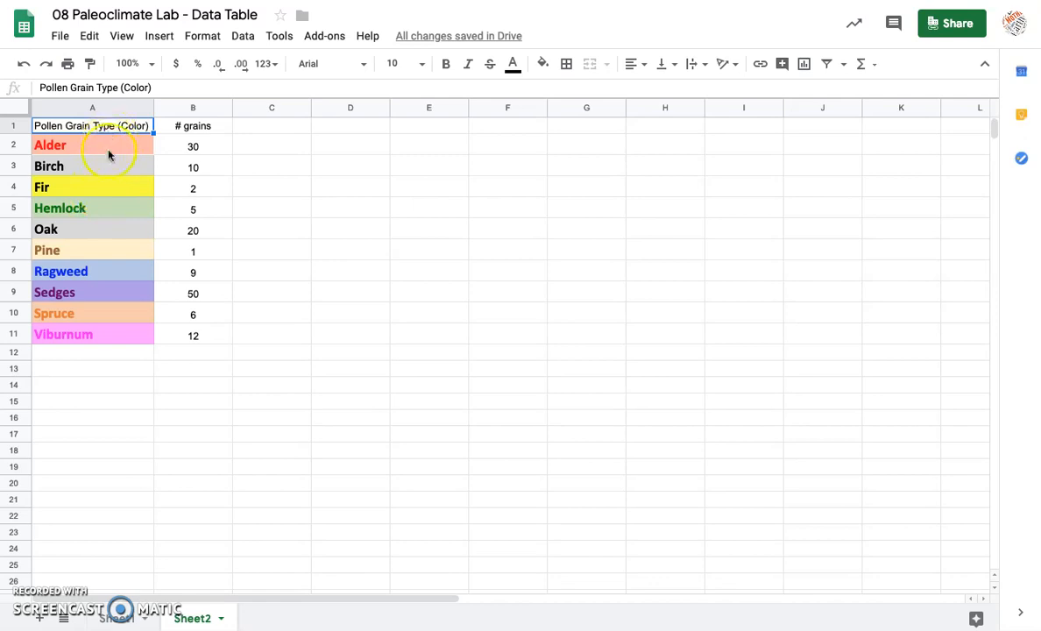
pyautogui.moveTo(205, 284)
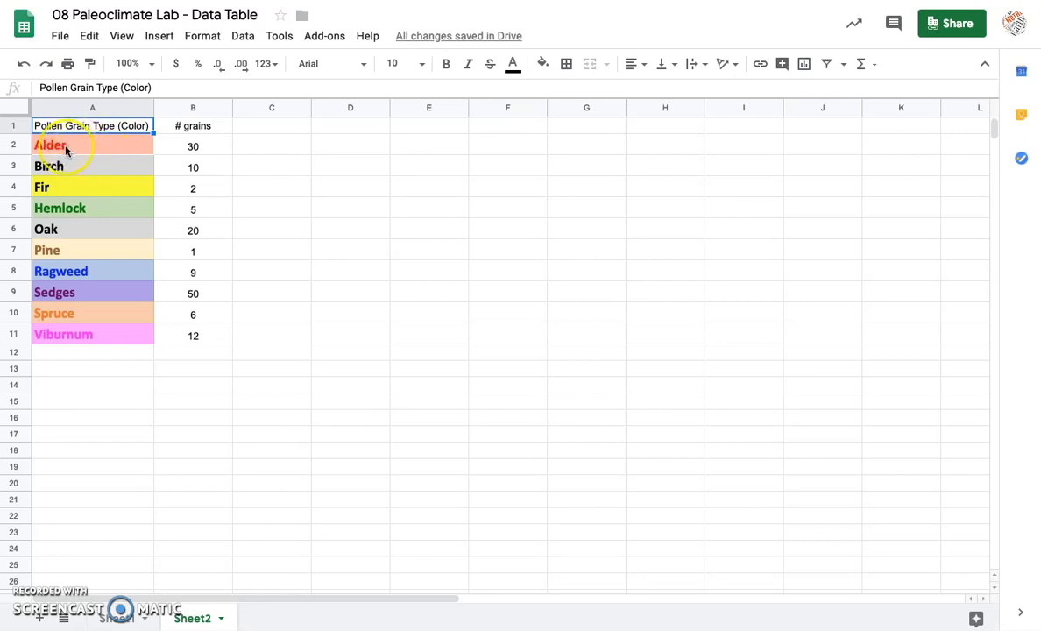
pyautogui.moveTo(207, 154)
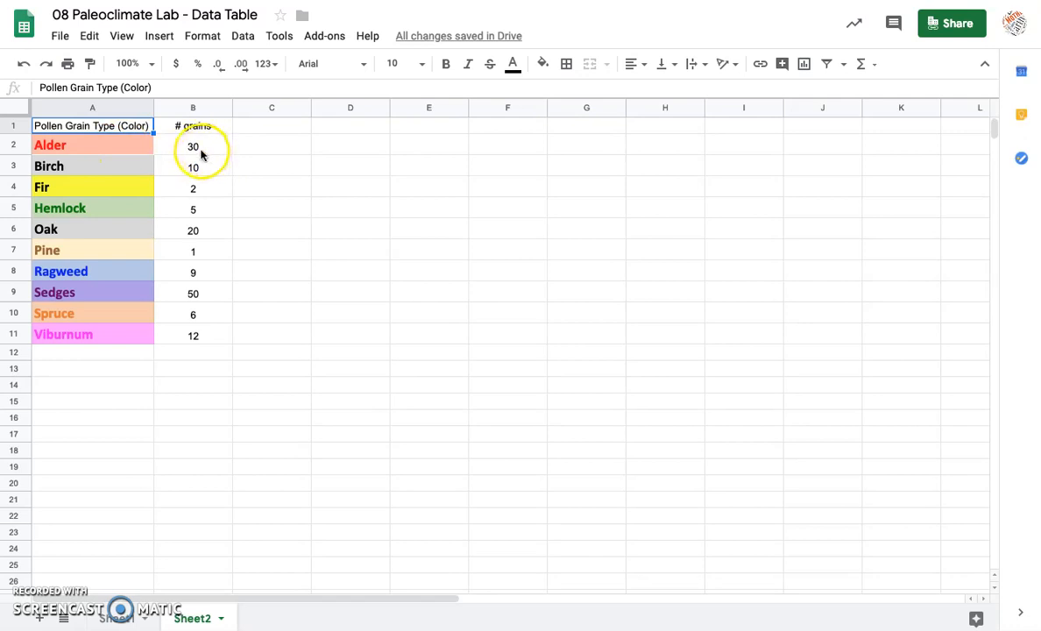
pyautogui.moveTo(132, 147)
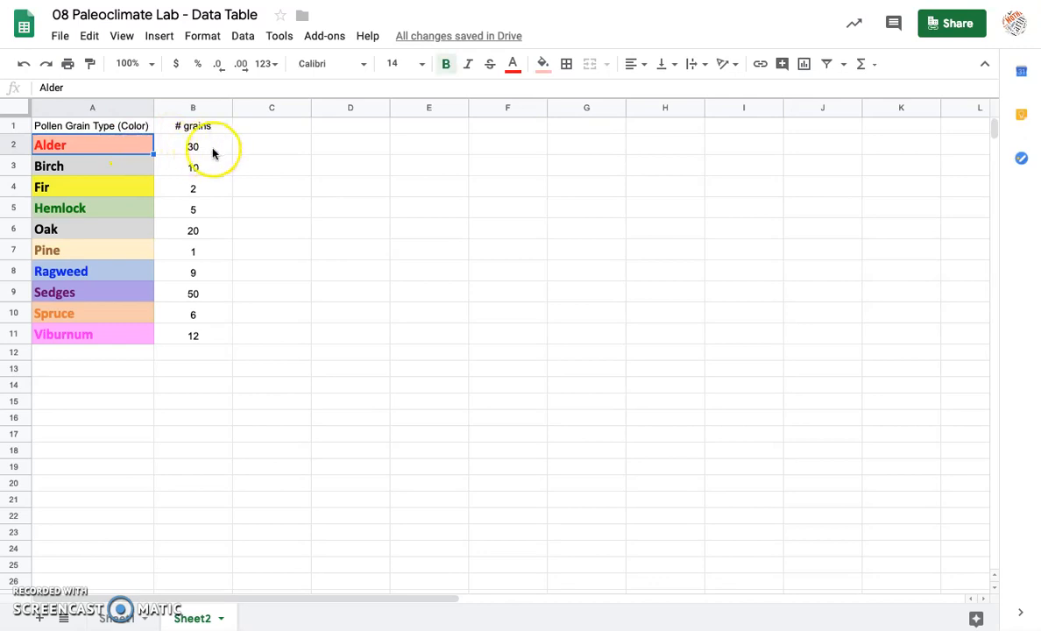
# Step: Check Alder's and Fir's counts, keep Alder's B2 as the number 30, then start selecting the table from A1
pyautogui.click(193, 147)
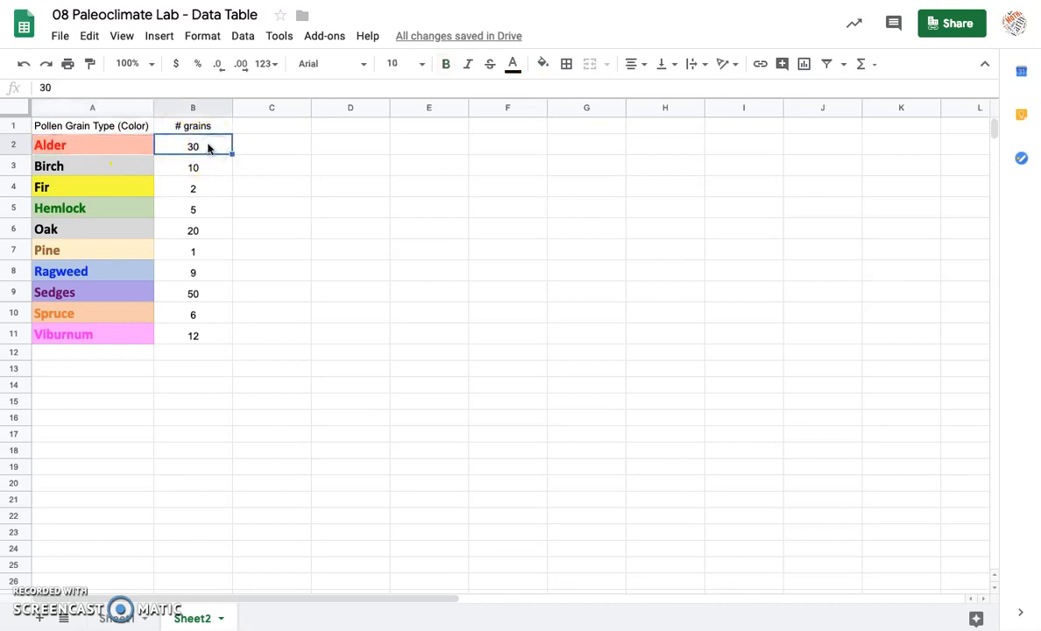
pyautogui.click(193, 187)
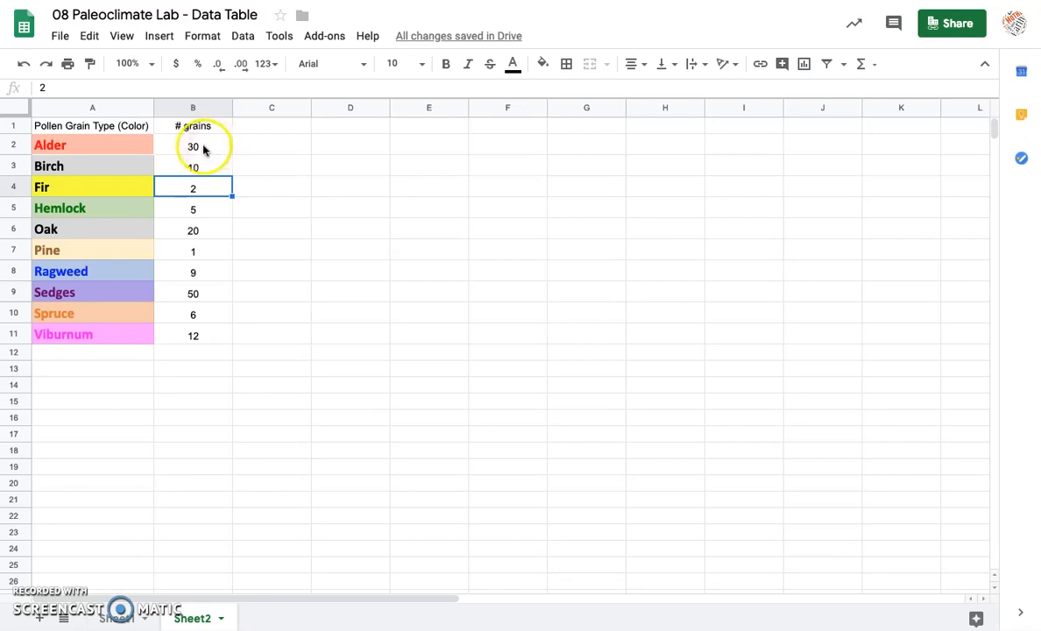
pyautogui.click(193, 146)
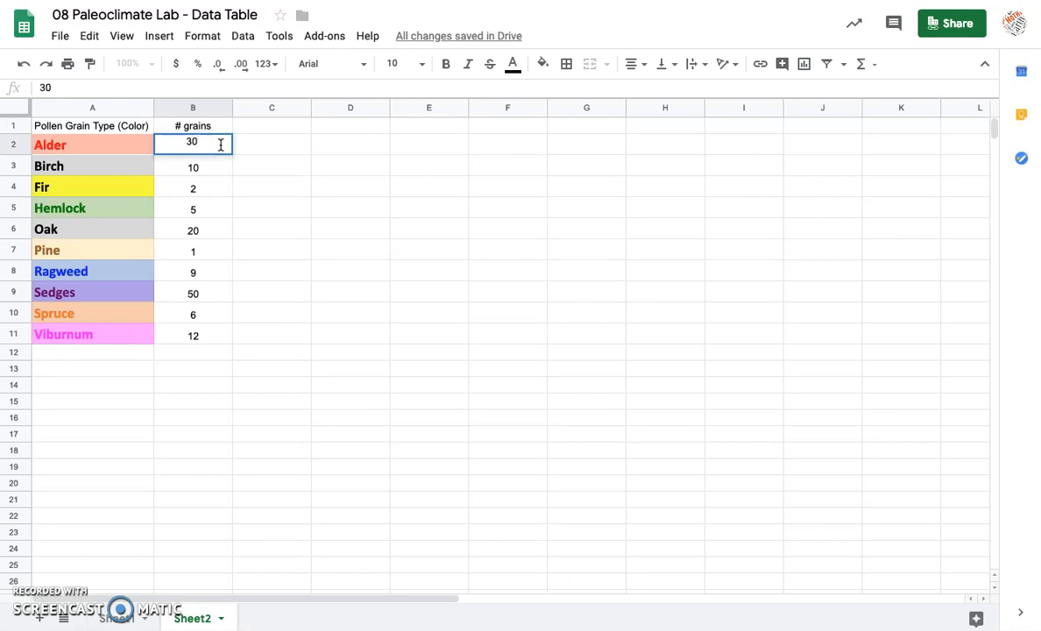
pyautogui.write('grains')
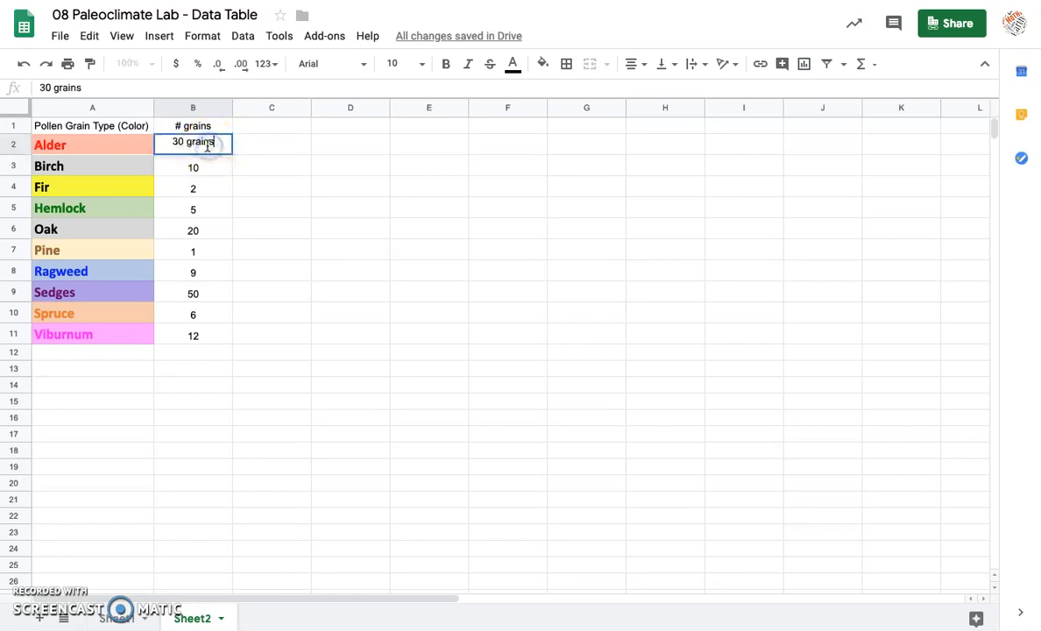
pyautogui.write('30')
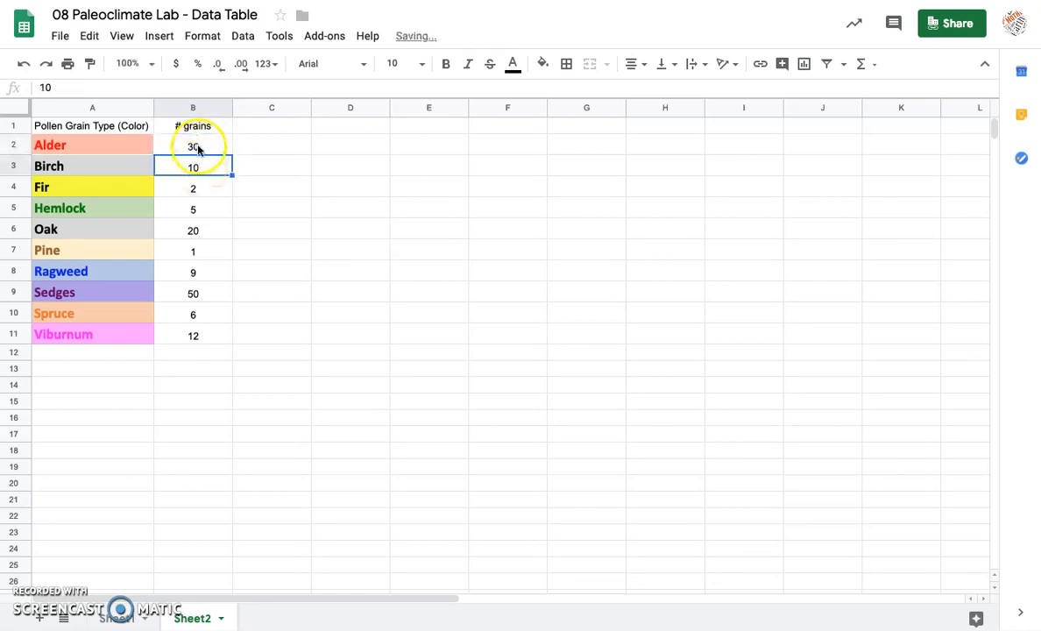
pyautogui.moveTo(202, 343)
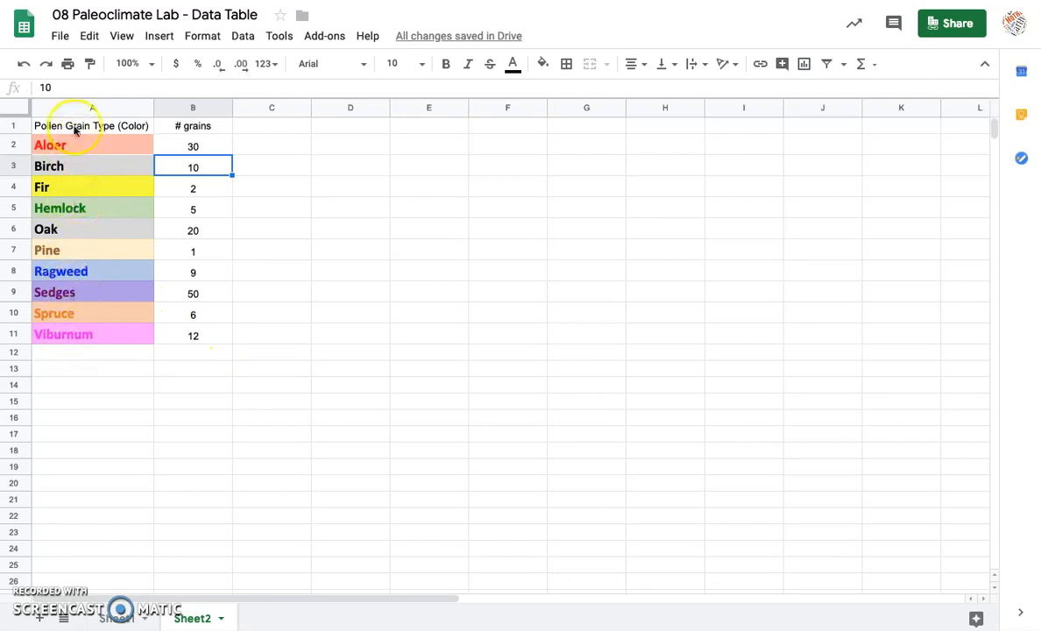
pyautogui.moveTo(73, 186)
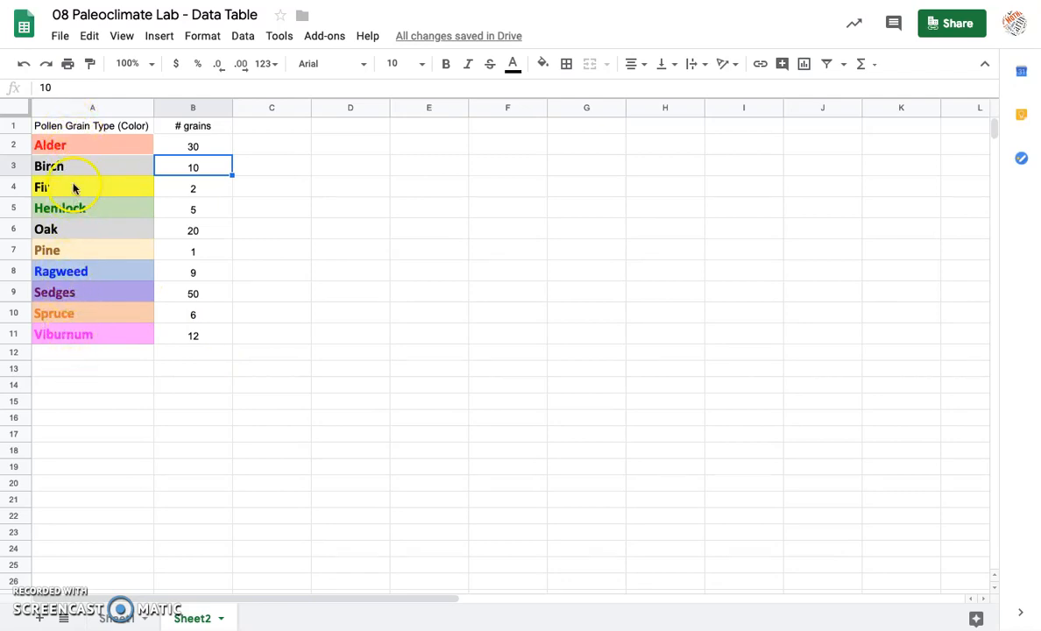
pyautogui.click(193, 145)
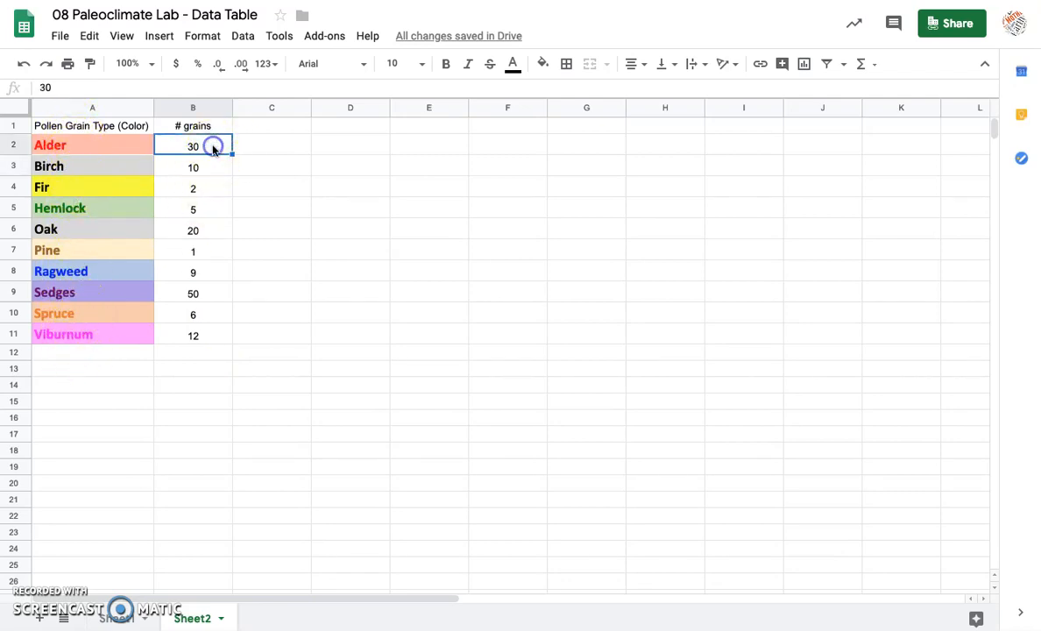
pyautogui.moveTo(208, 196)
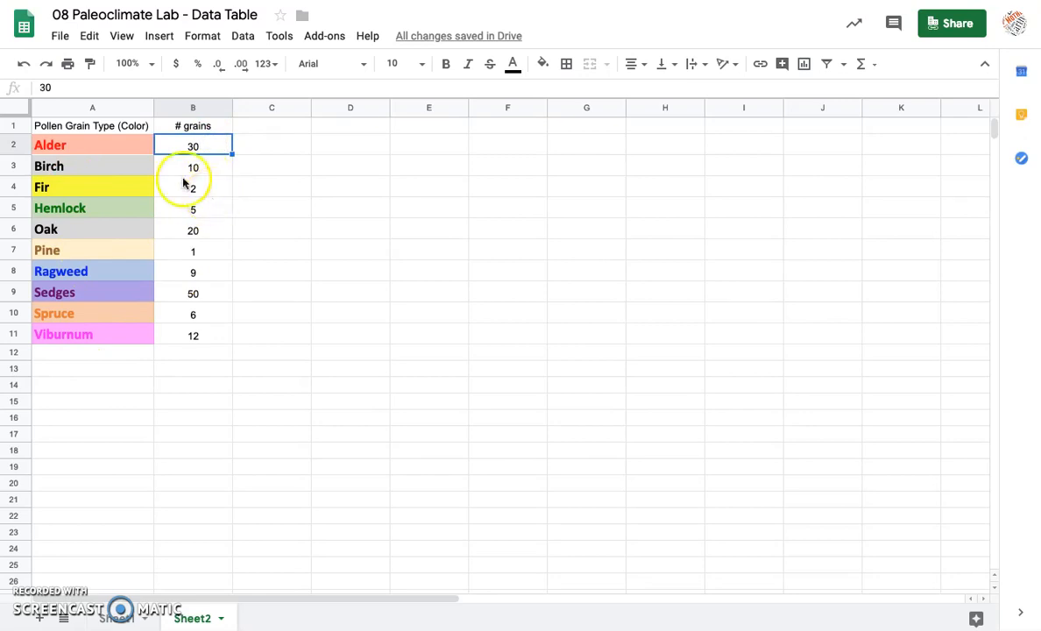
pyautogui.click(91, 127)
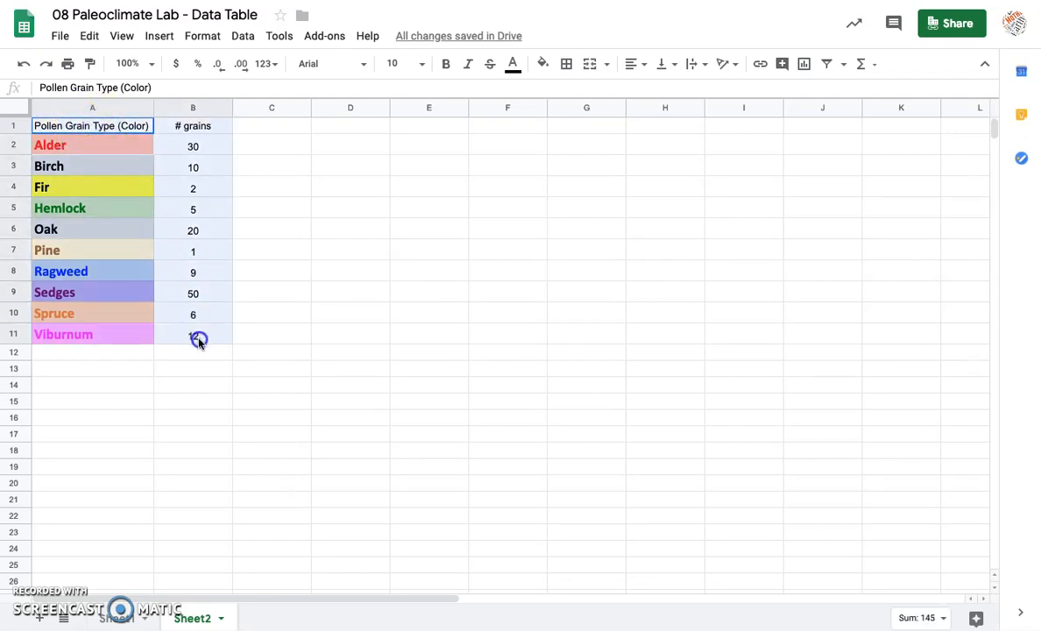
pyautogui.write('12')
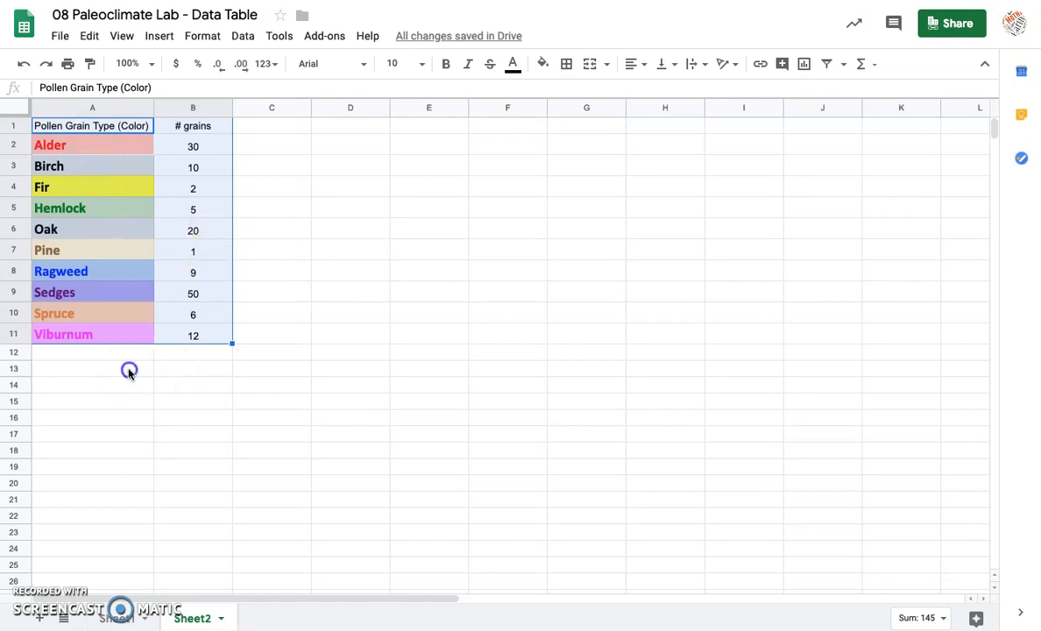
pyautogui.click(91, 368)
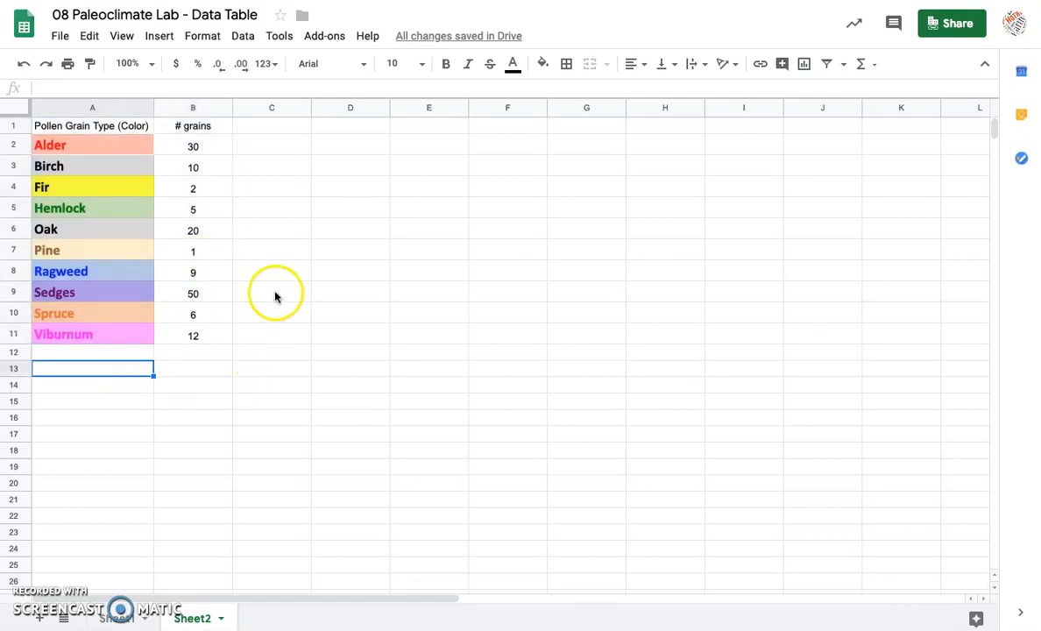
pyautogui.moveTo(680, 368)
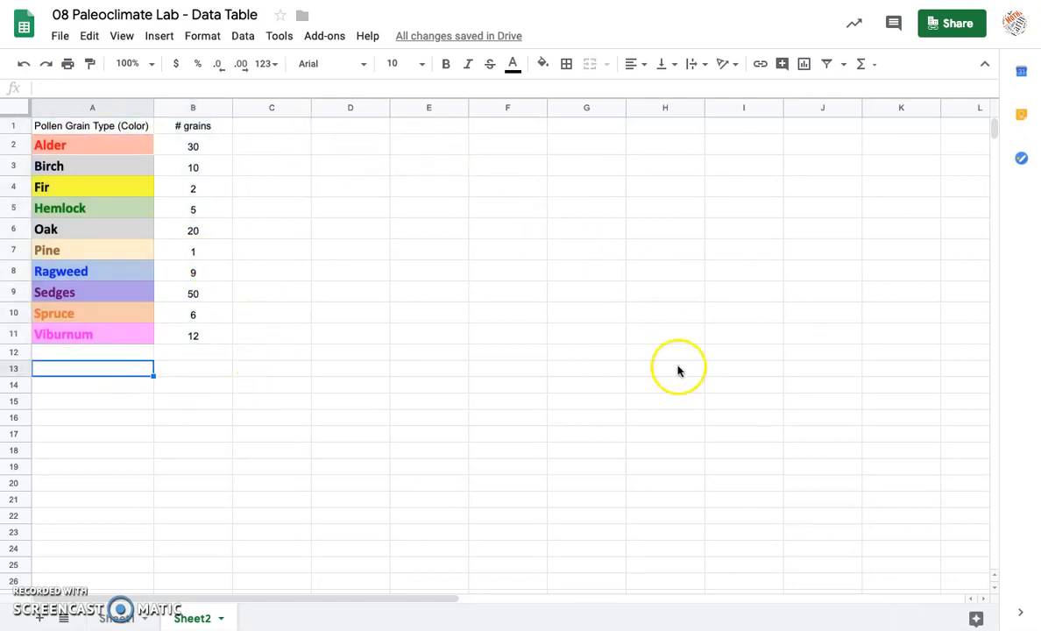
pyautogui.moveTo(129, 400)
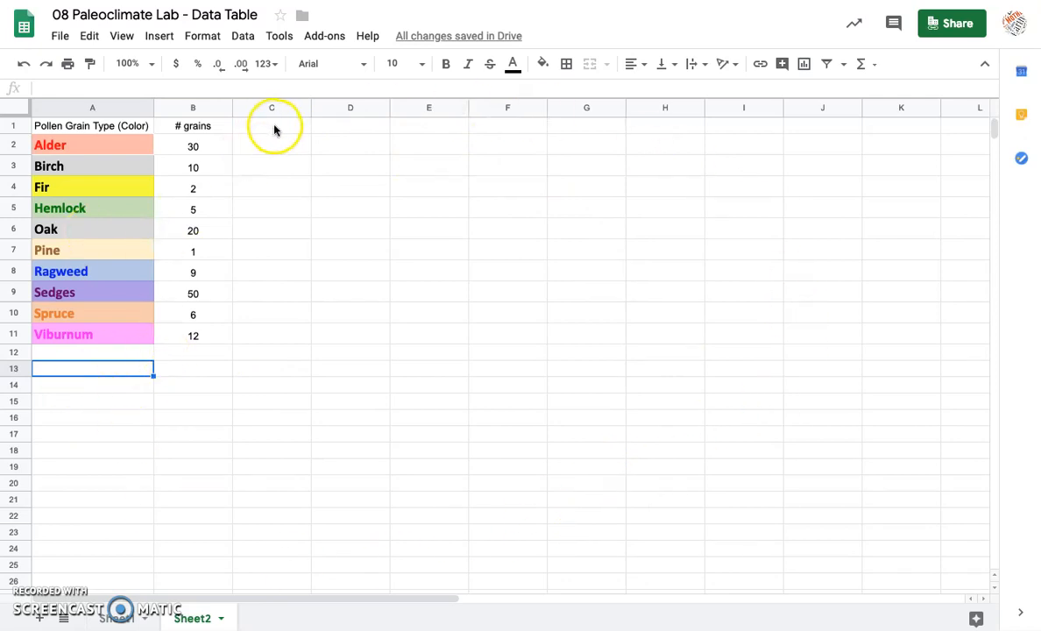
pyautogui.moveTo(455, 298)
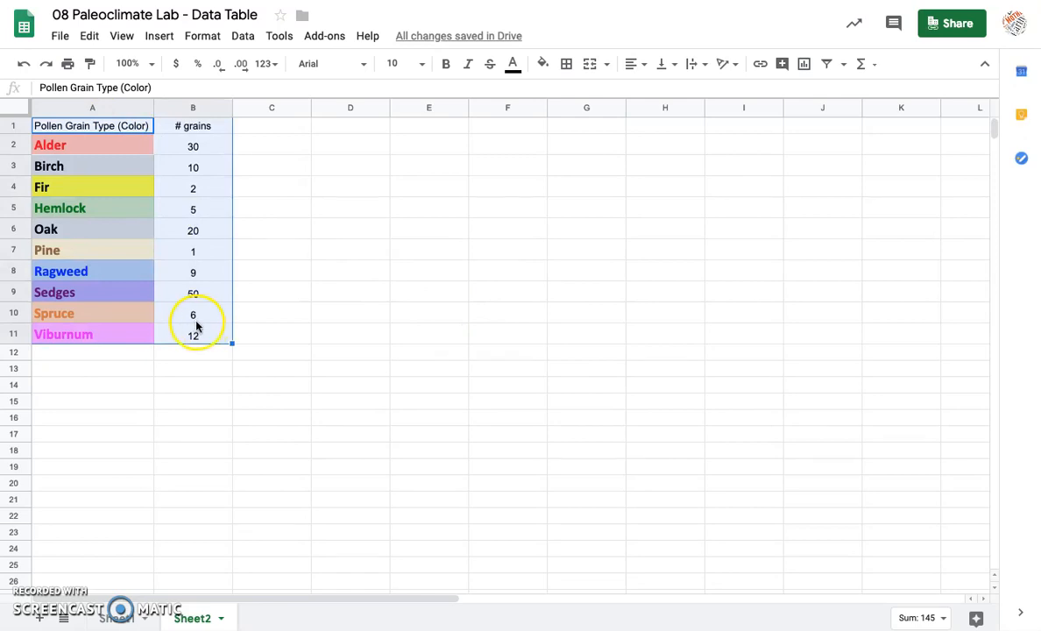
pyautogui.moveTo(333, 396)
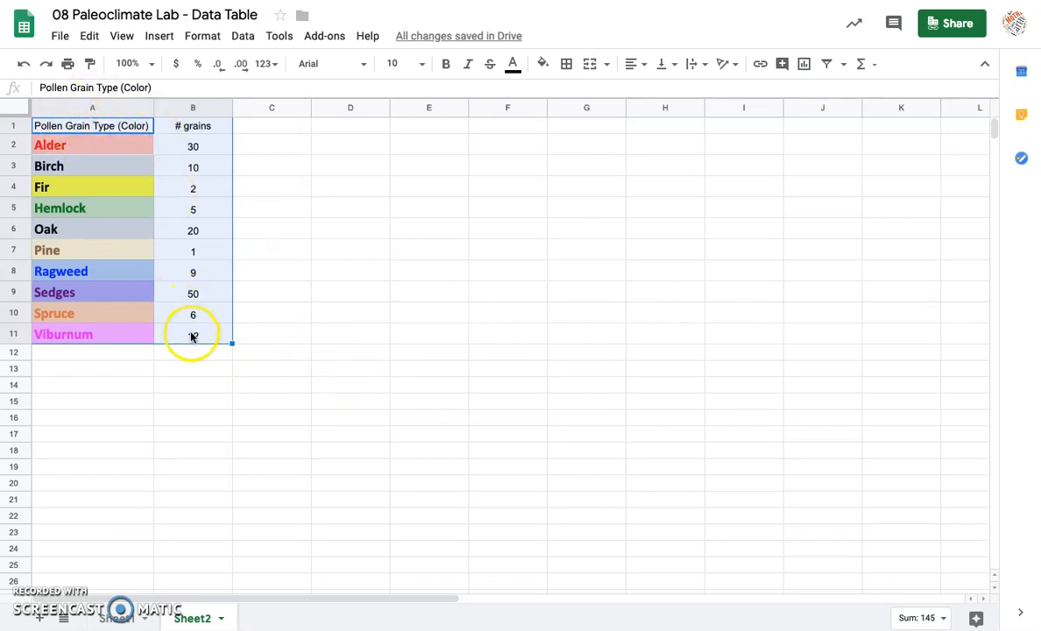
pyautogui.write('12')
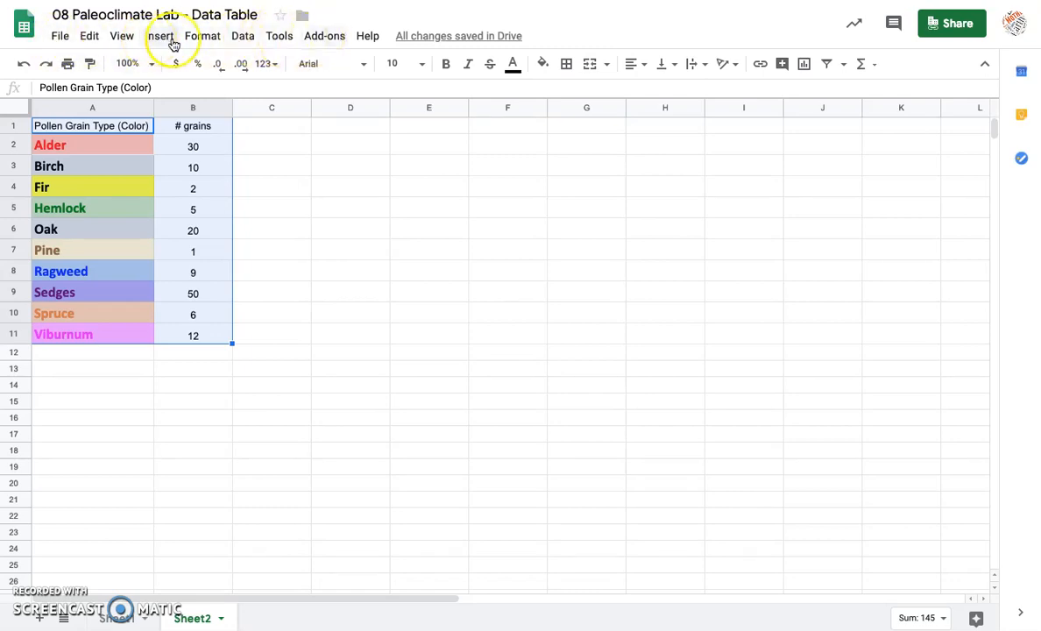
# Step: Insert a column chart of # grains versus Pollen Grain Type from A1:B11
pyautogui.click(160, 35)
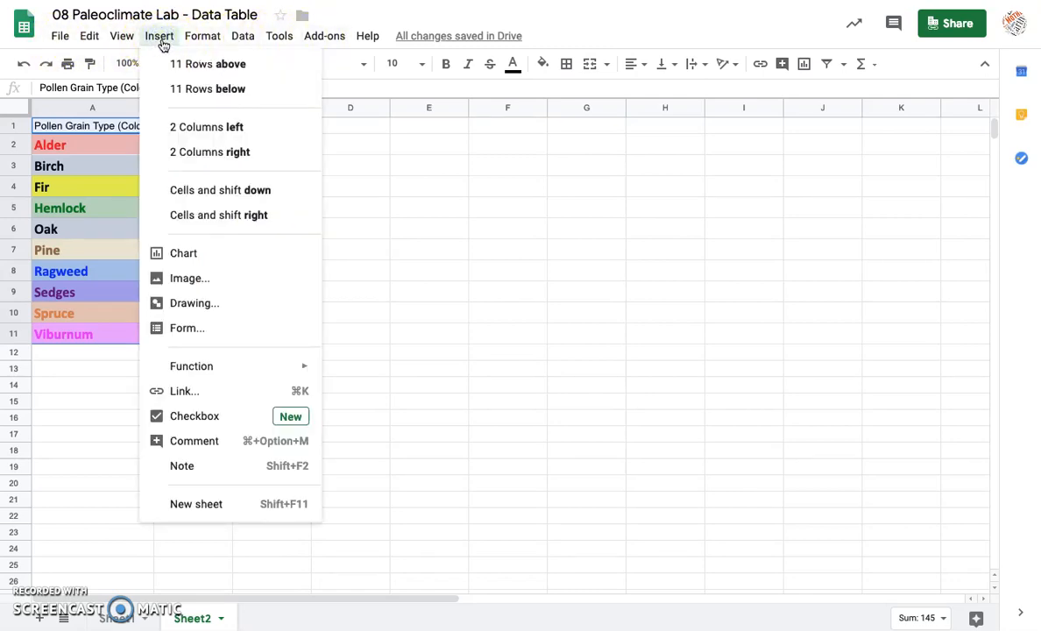
pyautogui.moveTo(182, 252)
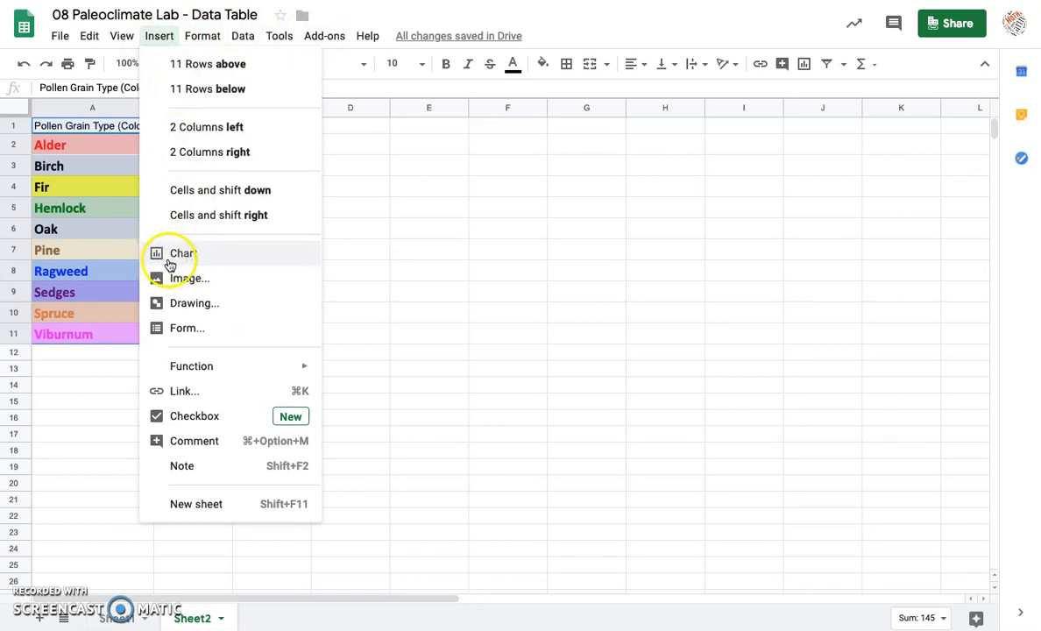
pyautogui.moveTo(179, 91)
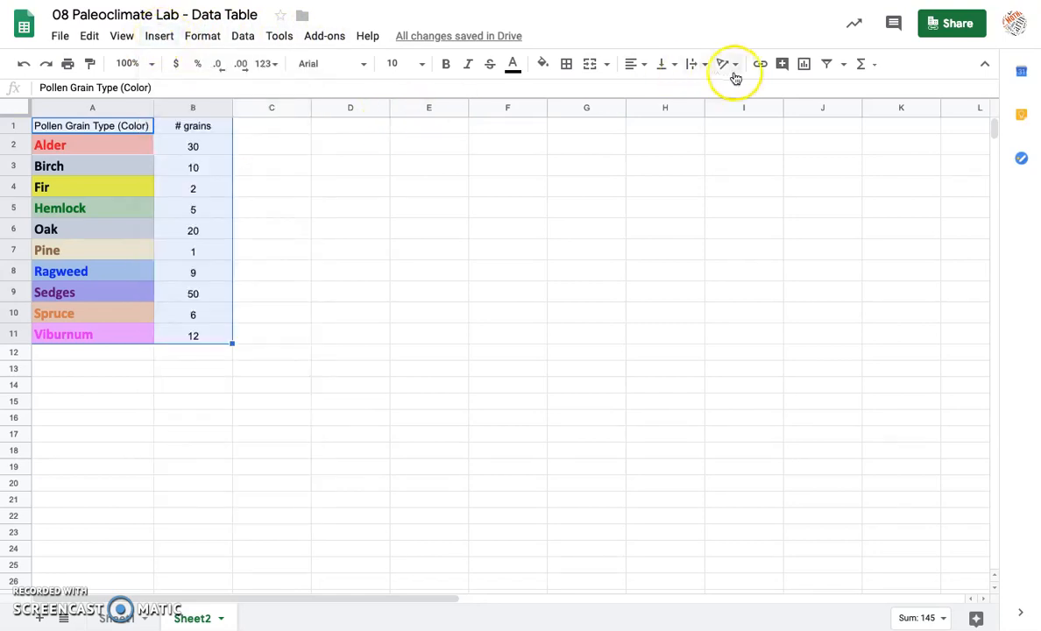
pyautogui.moveTo(803, 64)
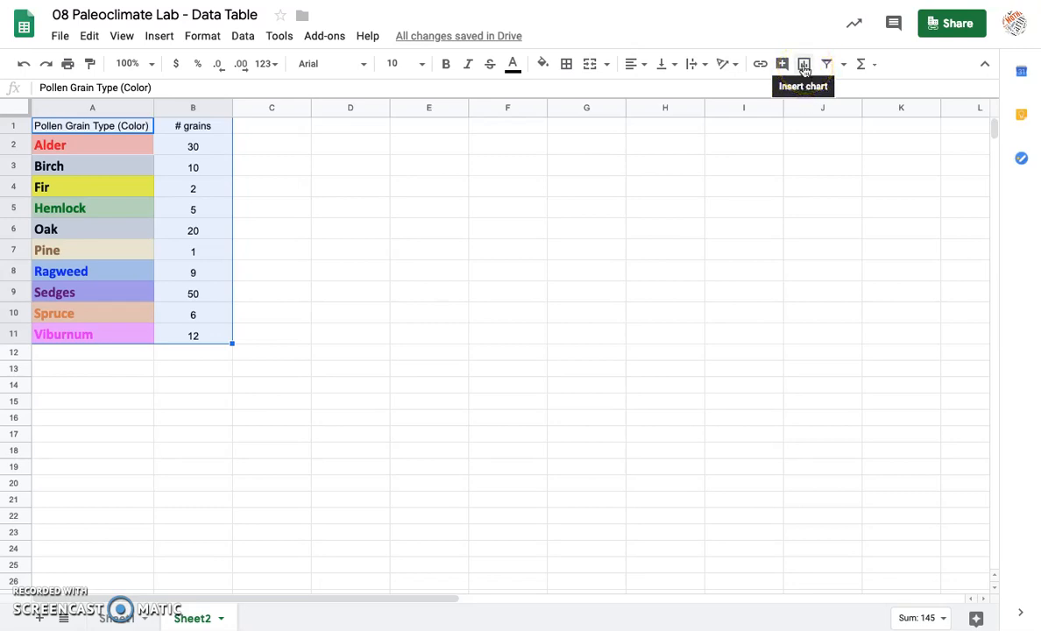
pyautogui.click(157, 35)
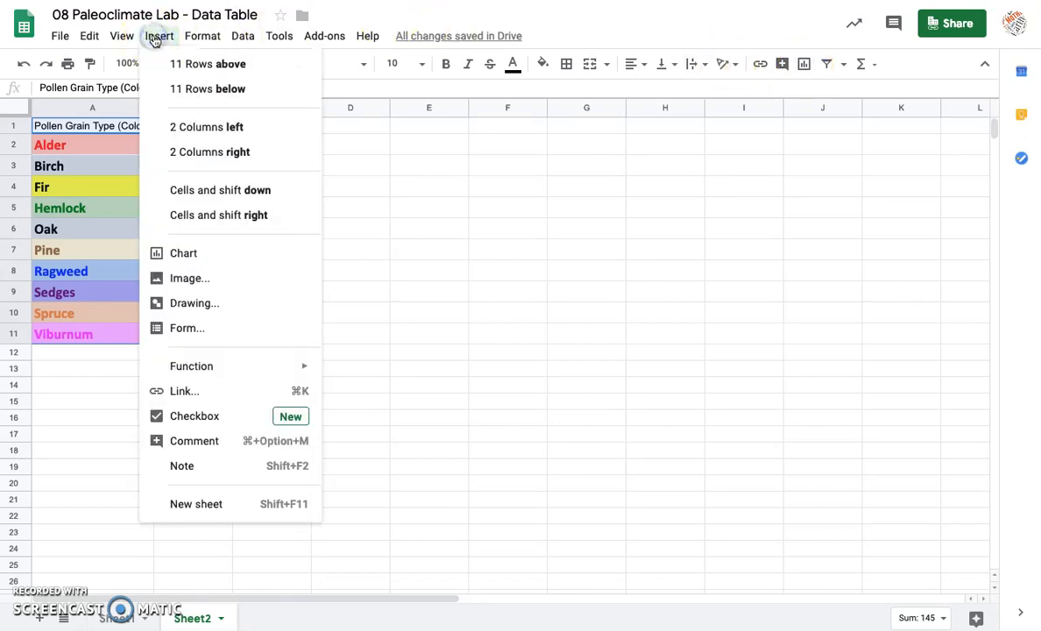
pyautogui.moveTo(210, 259)
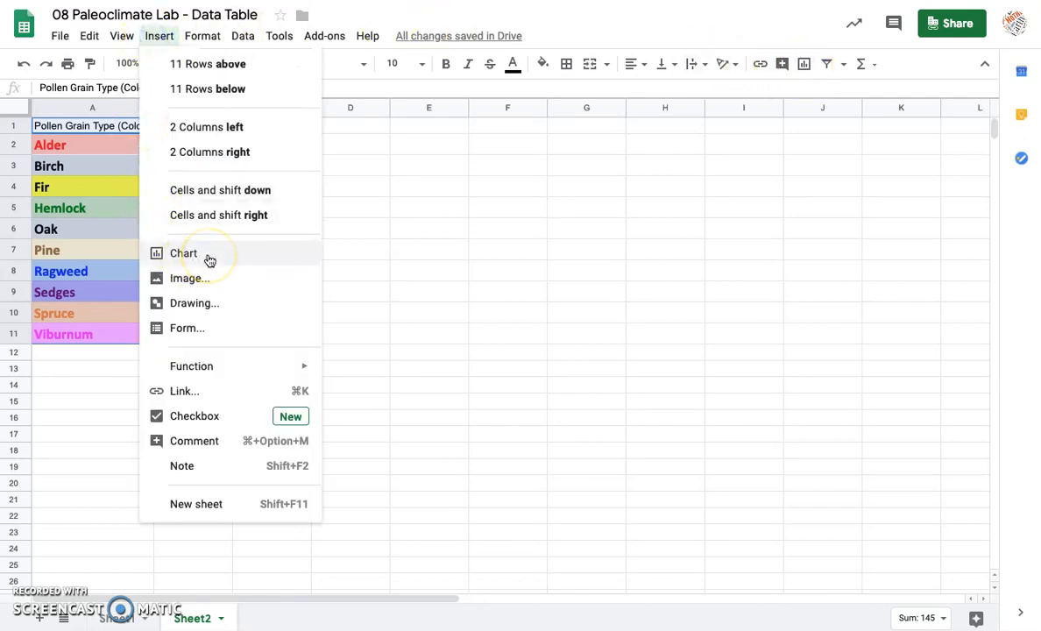
pyautogui.click(182, 253)
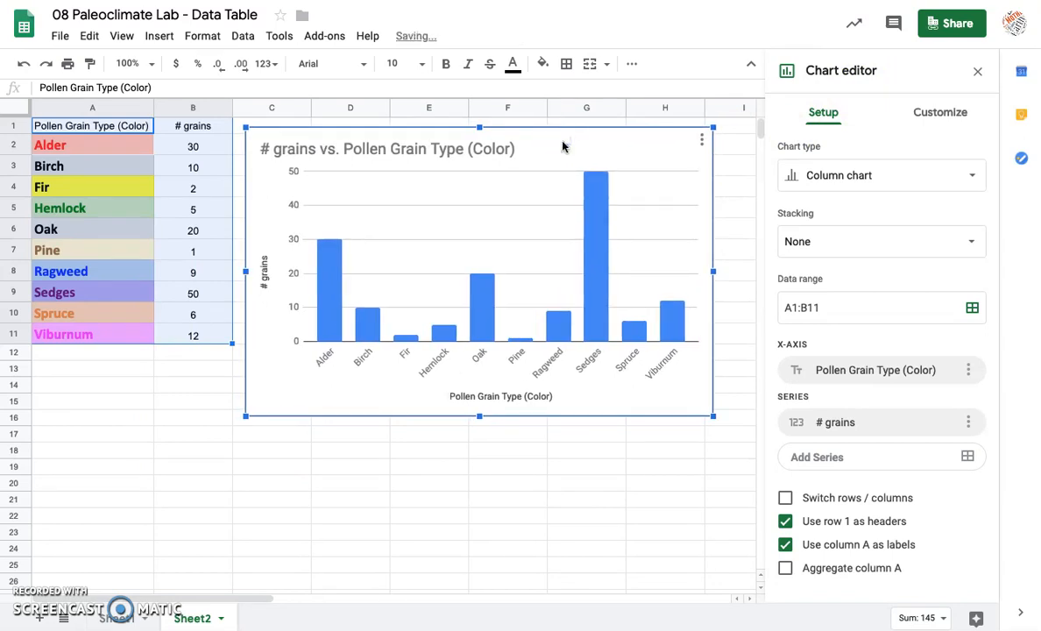
pyautogui.moveTo(561, 149)
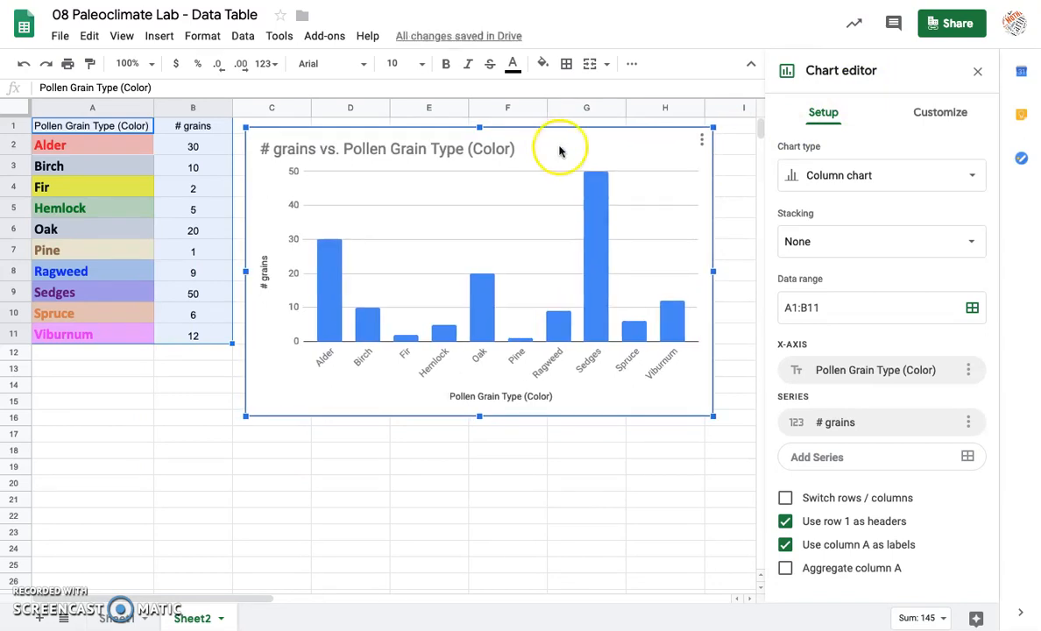
pyautogui.moveTo(562, 154)
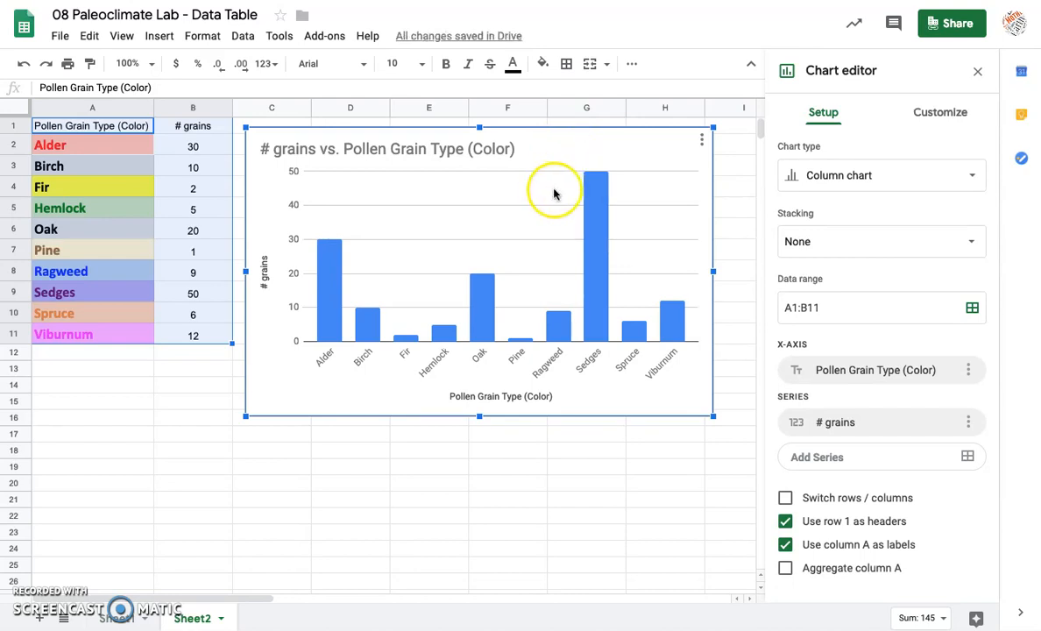
pyautogui.moveTo(305, 240)
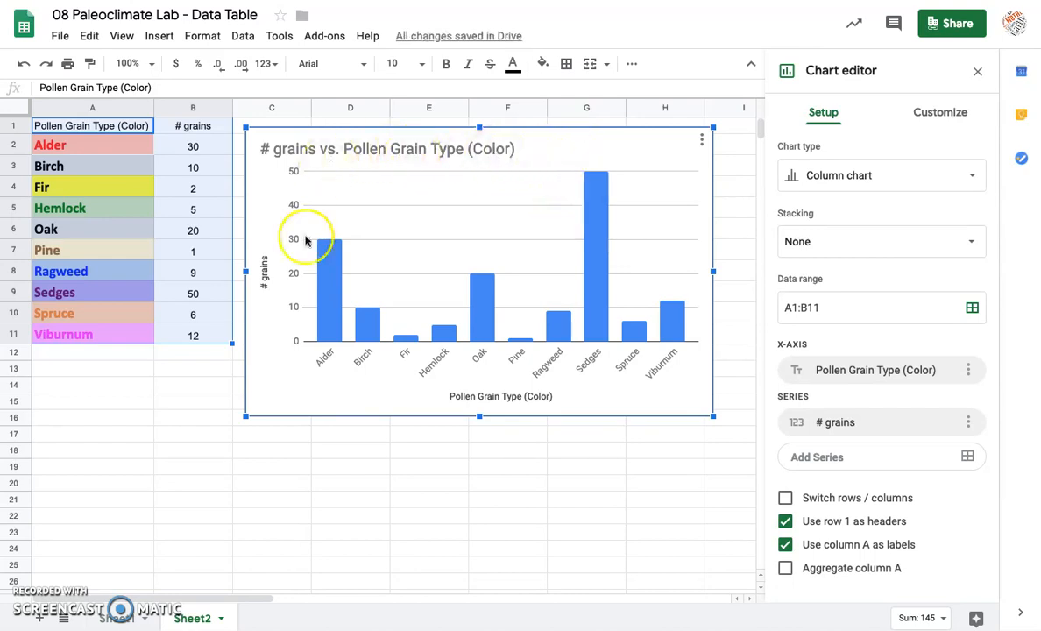
pyautogui.moveTo(324, 363)
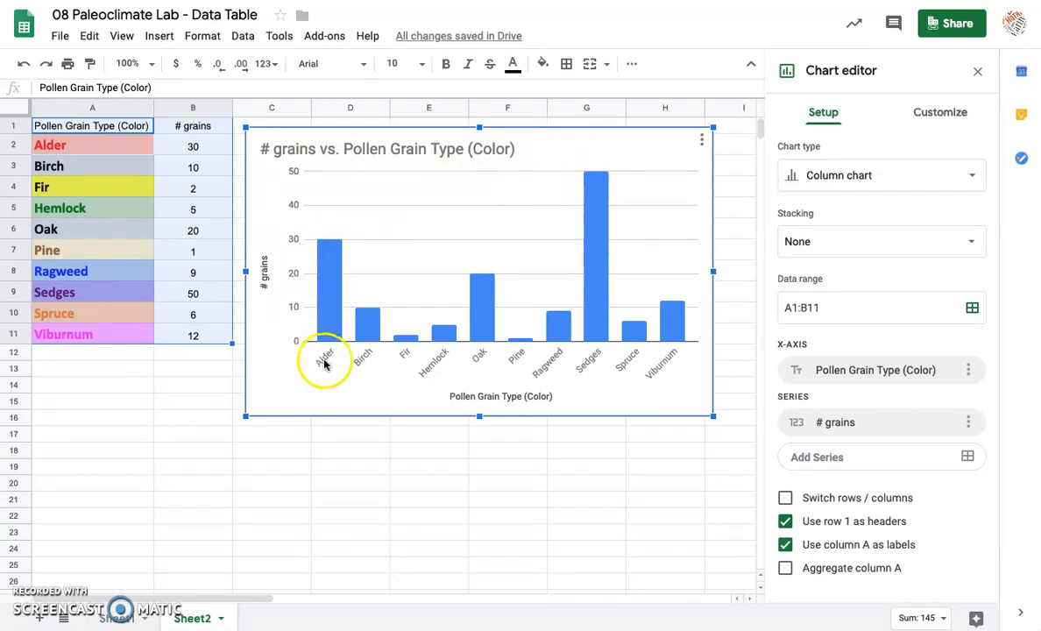
pyautogui.moveTo(412, 366)
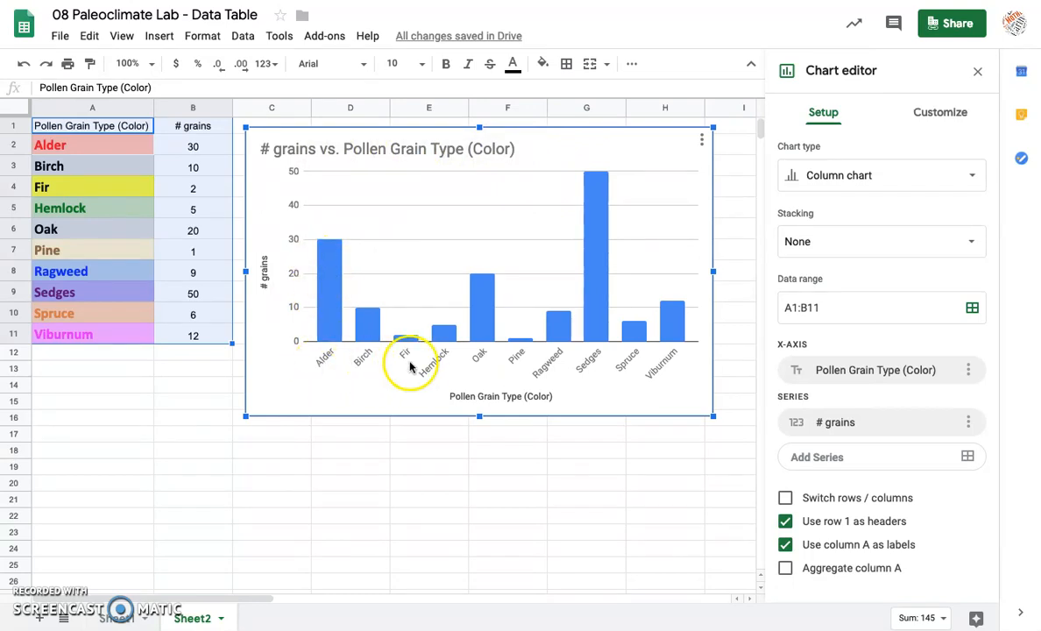
pyautogui.moveTo(684, 368)
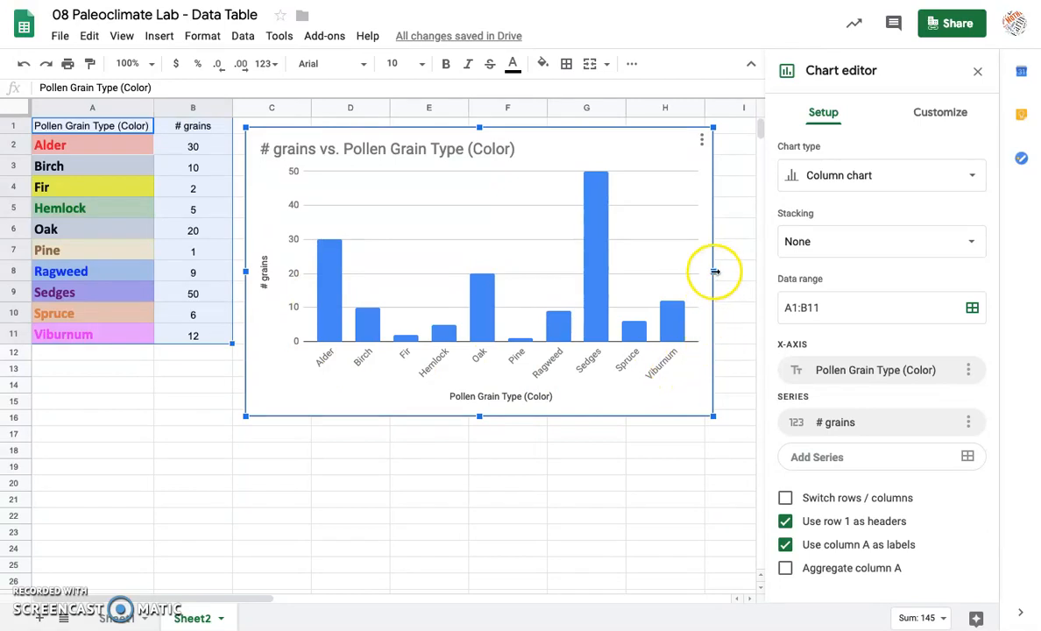
# Step: Squeeze the pollen chart narrow, then widen it back to slightly under its original width
pyautogui.moveTo(711, 271); pyautogui.dragTo(498, 274)
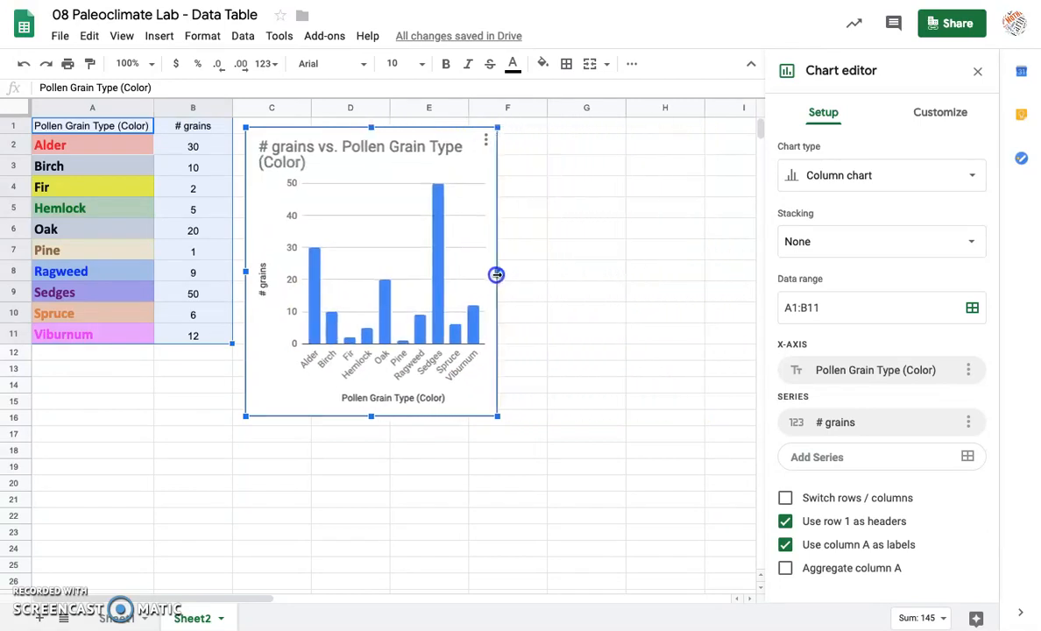
pyautogui.moveTo(498, 273); pyautogui.dragTo(387, 280)
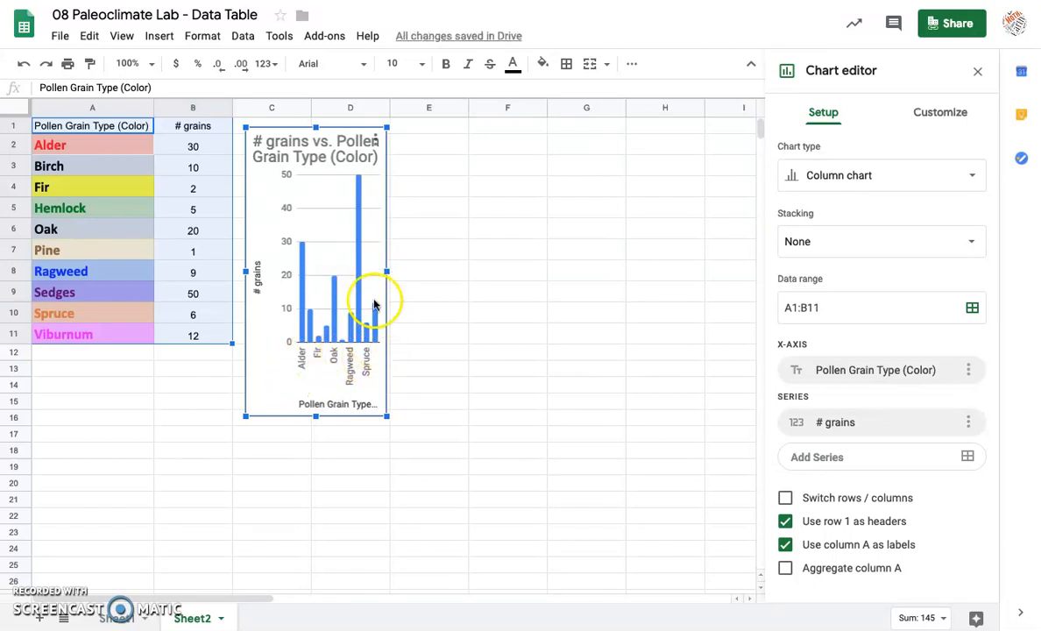
pyautogui.moveTo(386, 272); pyautogui.dragTo(546, 273)
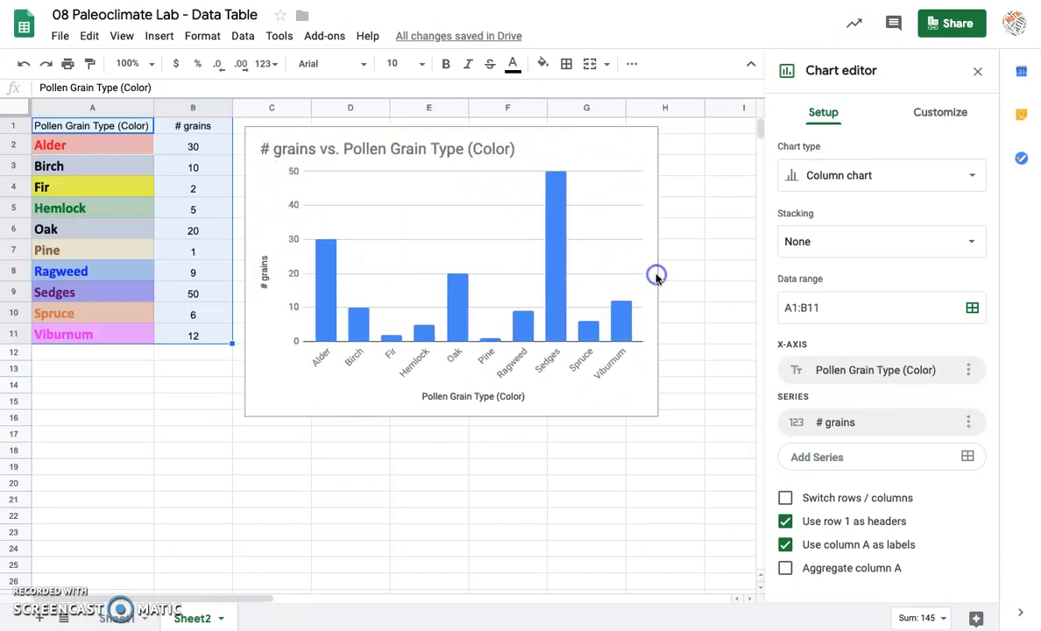
pyautogui.moveTo(650, 282)
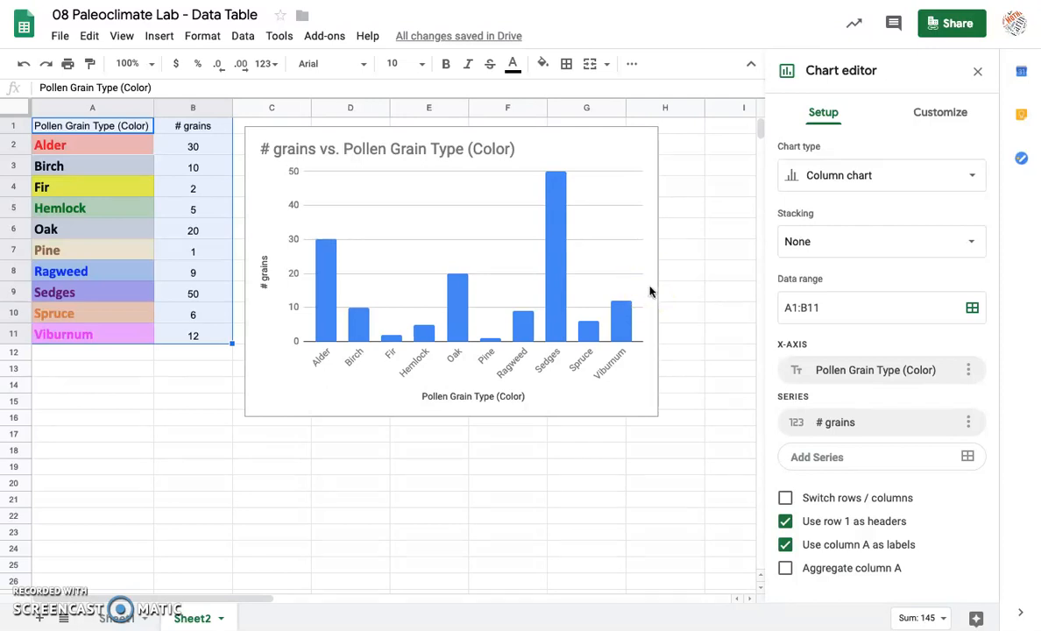
pyautogui.moveTo(283, 368)
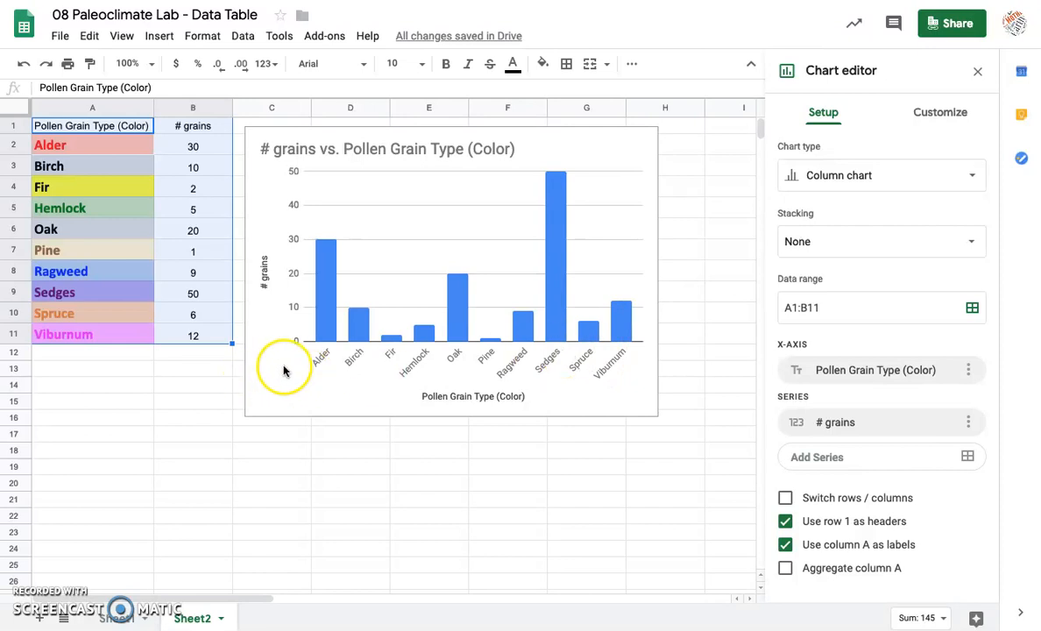
pyautogui.moveTo(326, 368)
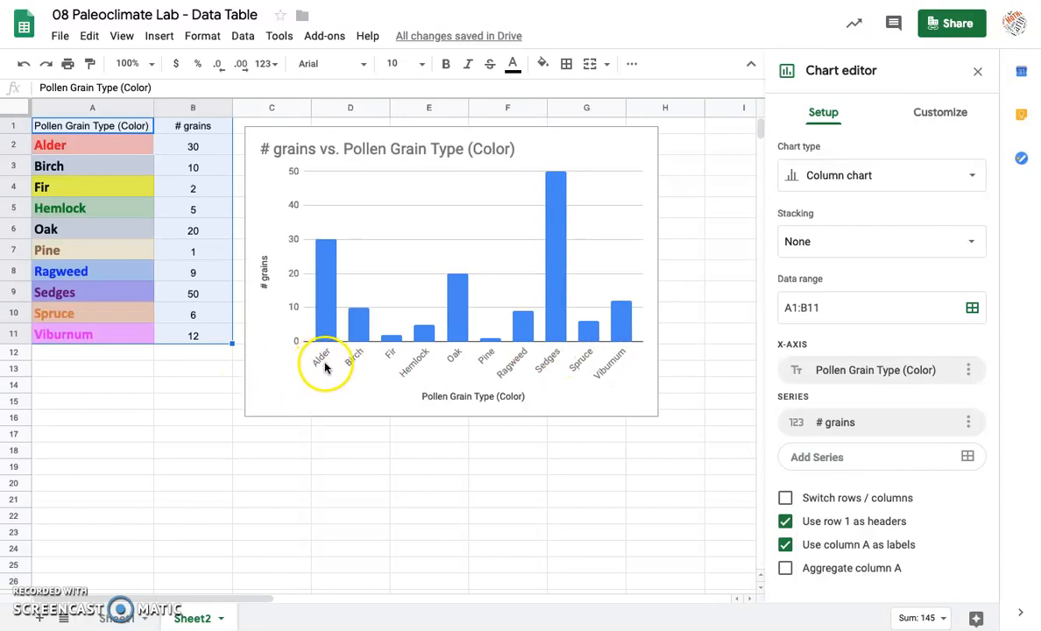
pyautogui.moveTo(473, 363)
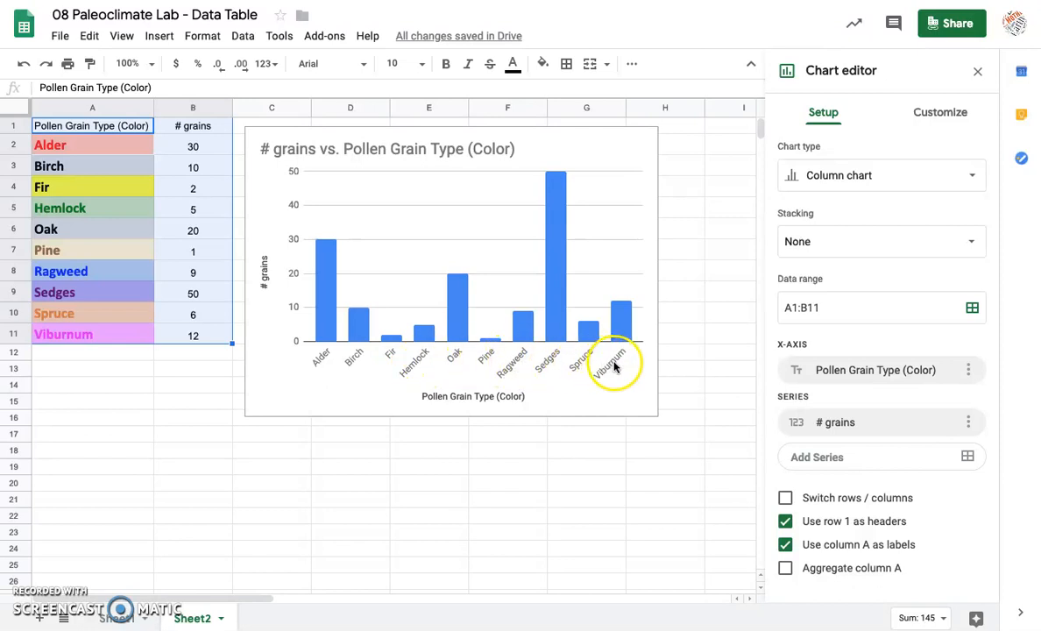
pyautogui.moveTo(319, 363)
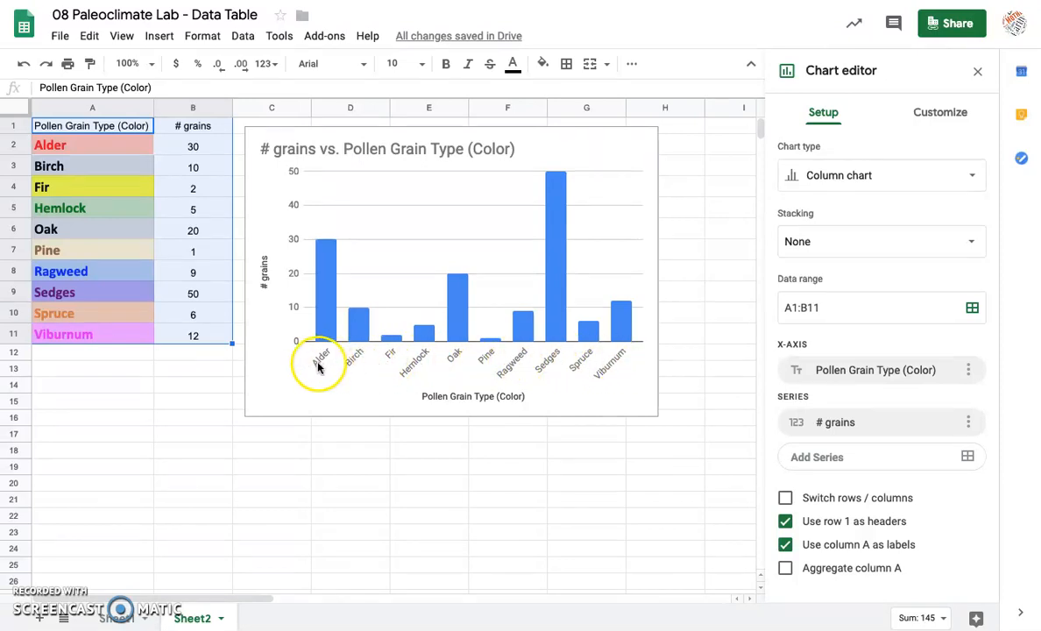
pyautogui.moveTo(246, 350)
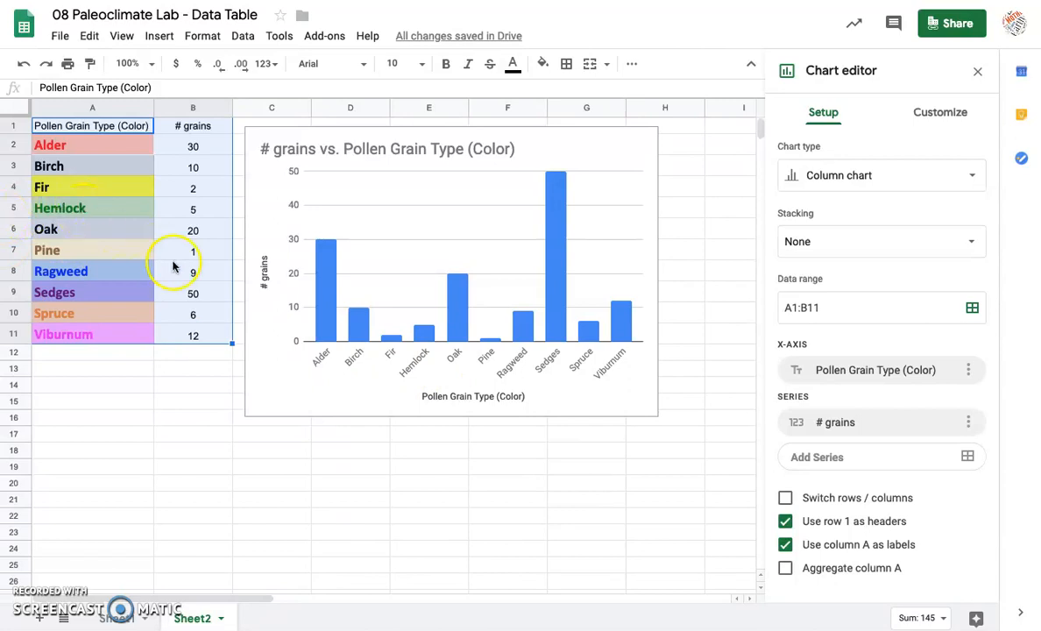
pyautogui.moveTo(410, 370)
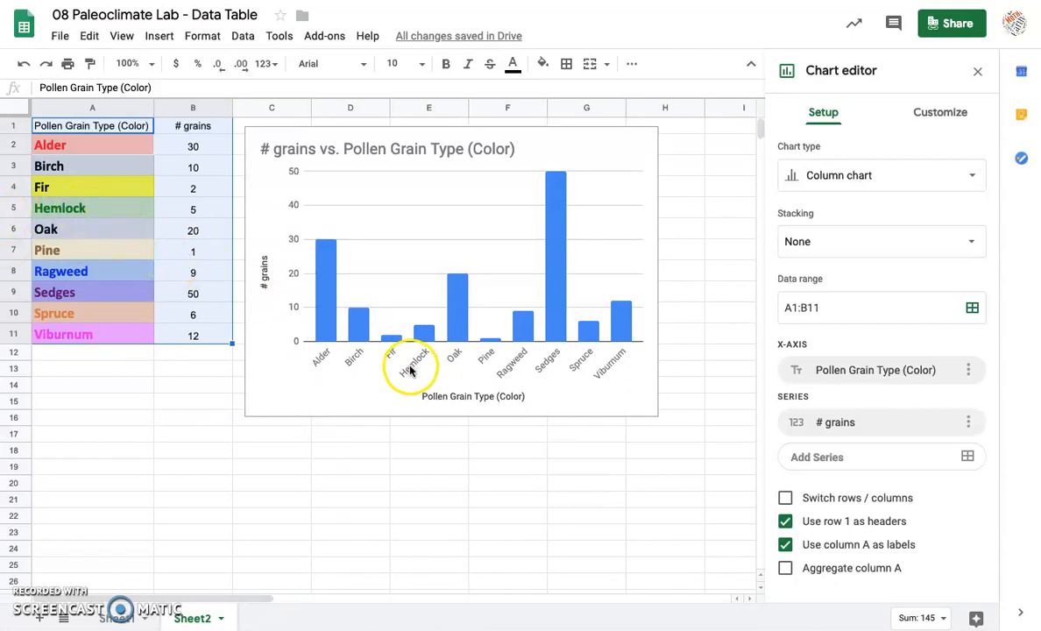
# Step: Leave the chart and select the Hemlock label cell A5 in the data table
pyautogui.click(59, 207)
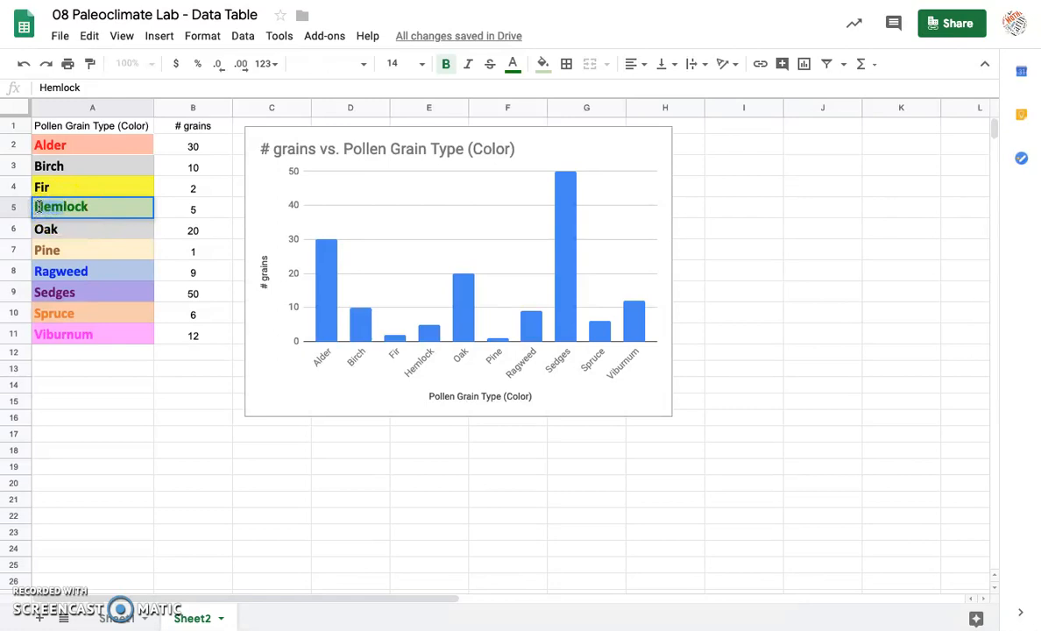
# Step: Try renaming A5 to Shamrock and set its grain count in B5 to 15
pyautogui.write('Slock')
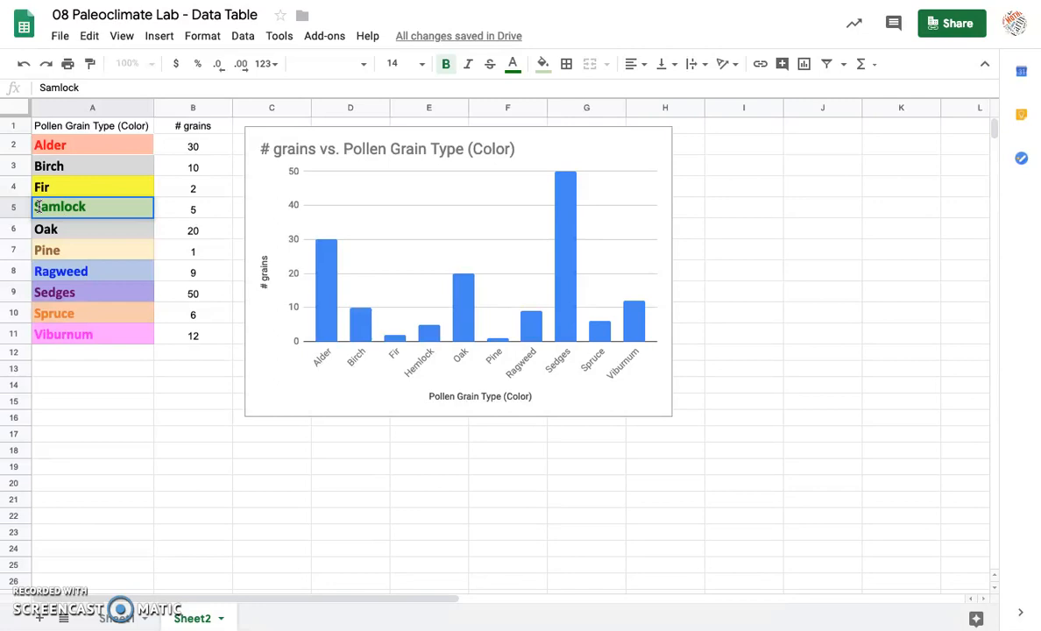
pyautogui.write('Saock')
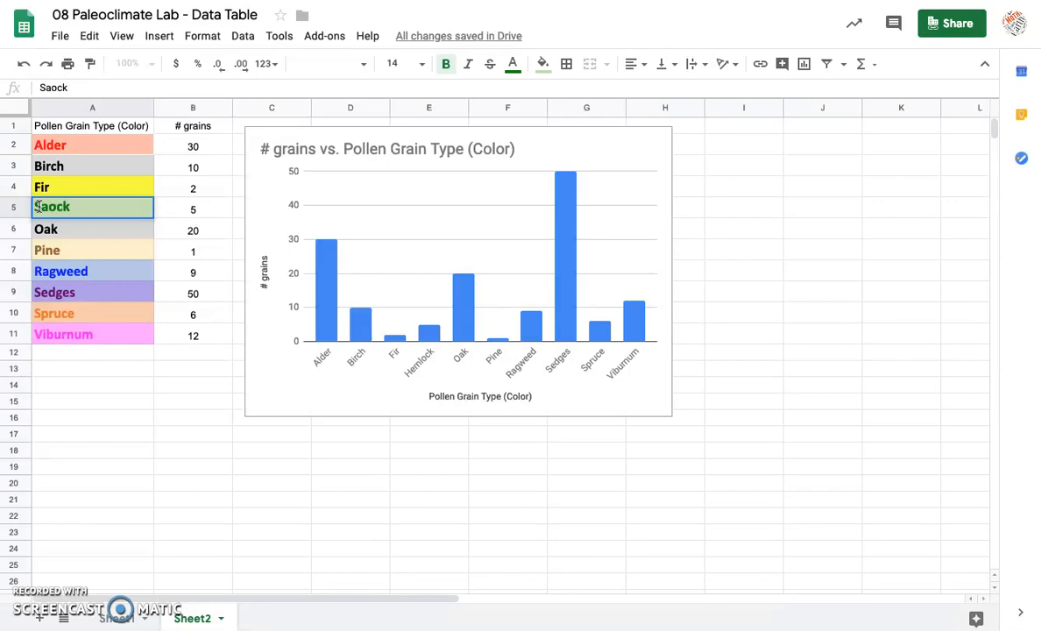
pyautogui.write('Shamrock')
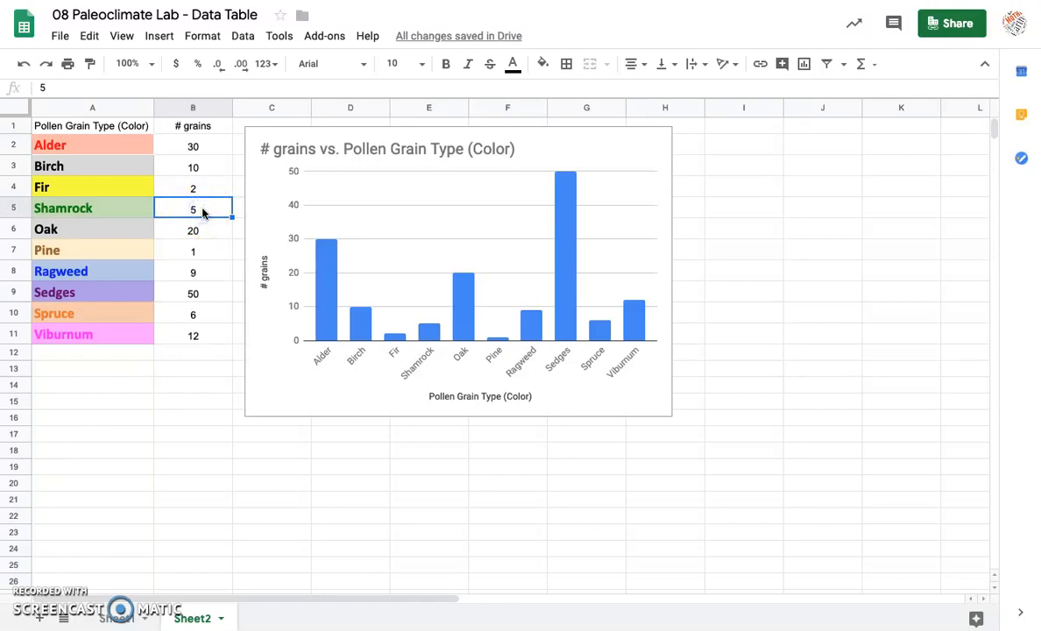
pyautogui.write('15')
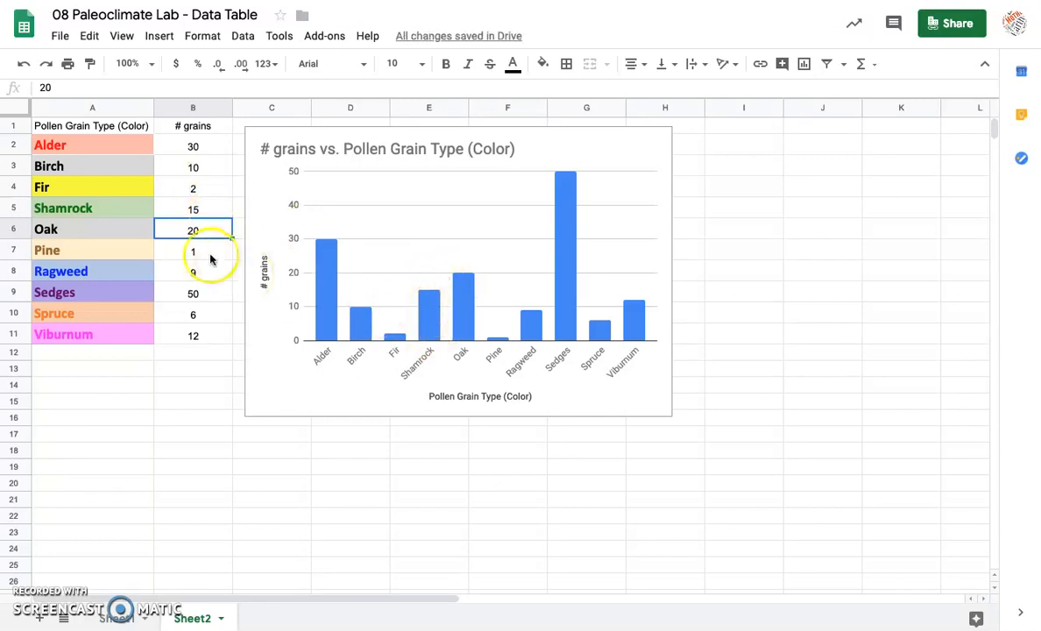
# Step: Restore the Hemlock name in A5
pyautogui.click(63, 206)
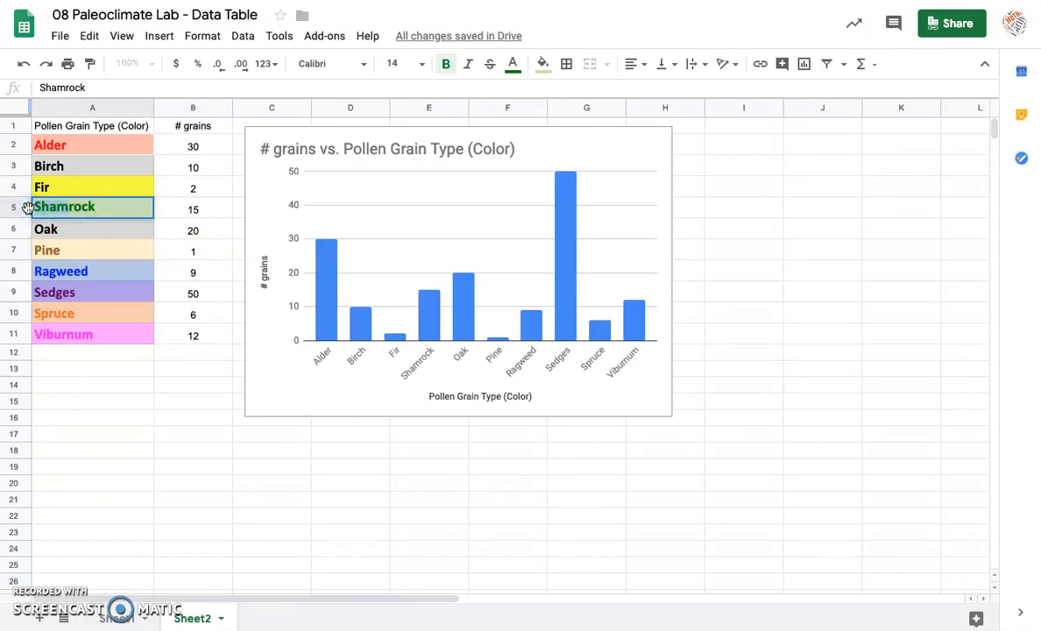
pyautogui.write('Hemlrock')
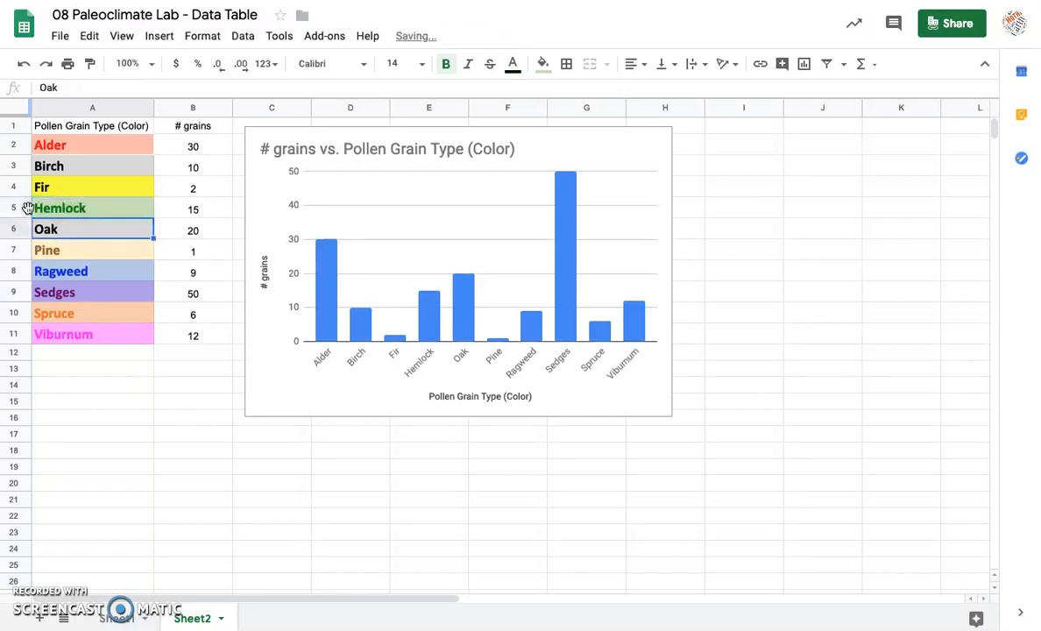
pyautogui.moveTo(354, 221)
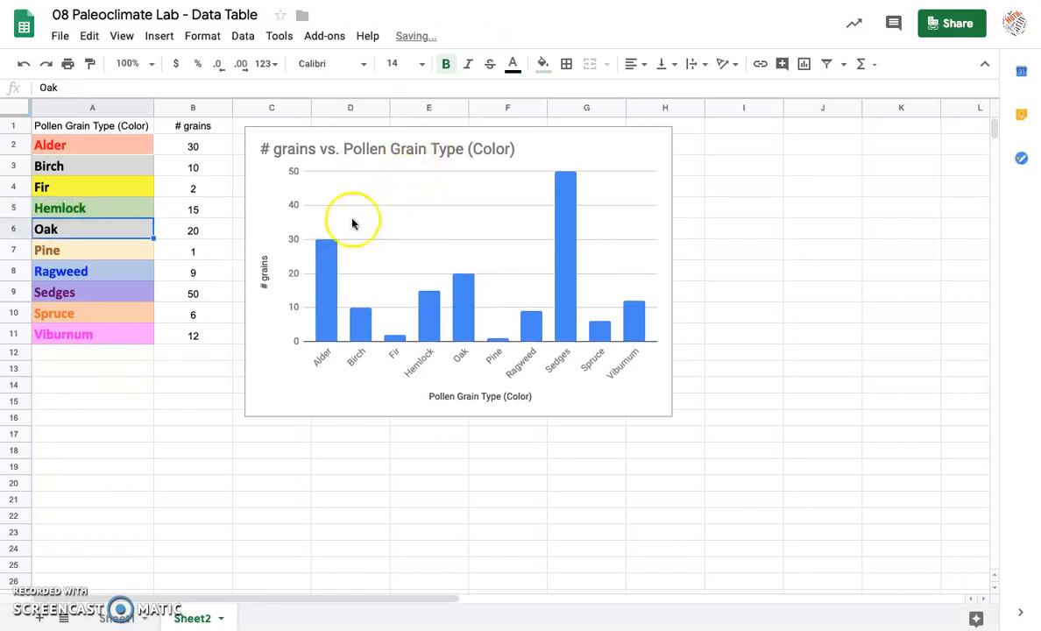
pyautogui.moveTo(410, 252)
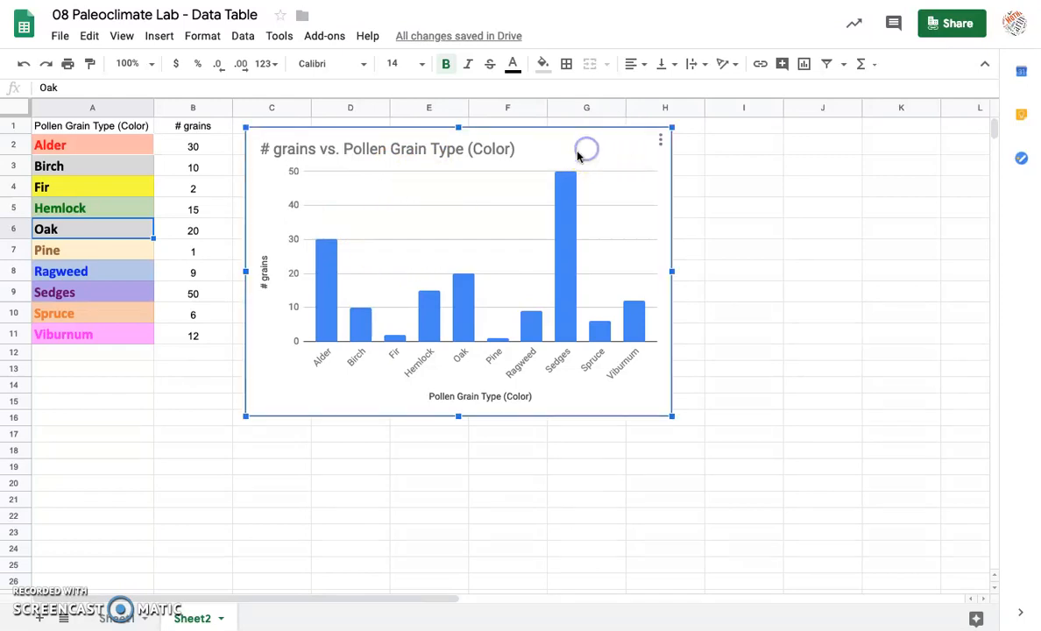
pyautogui.moveTo(661, 140)
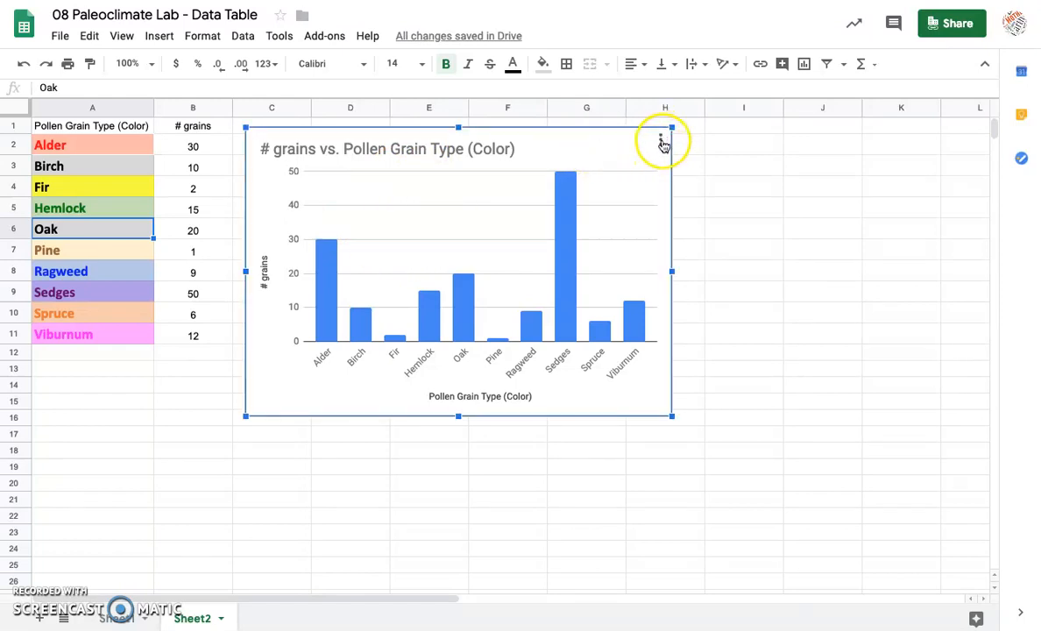
pyautogui.click(661, 142)
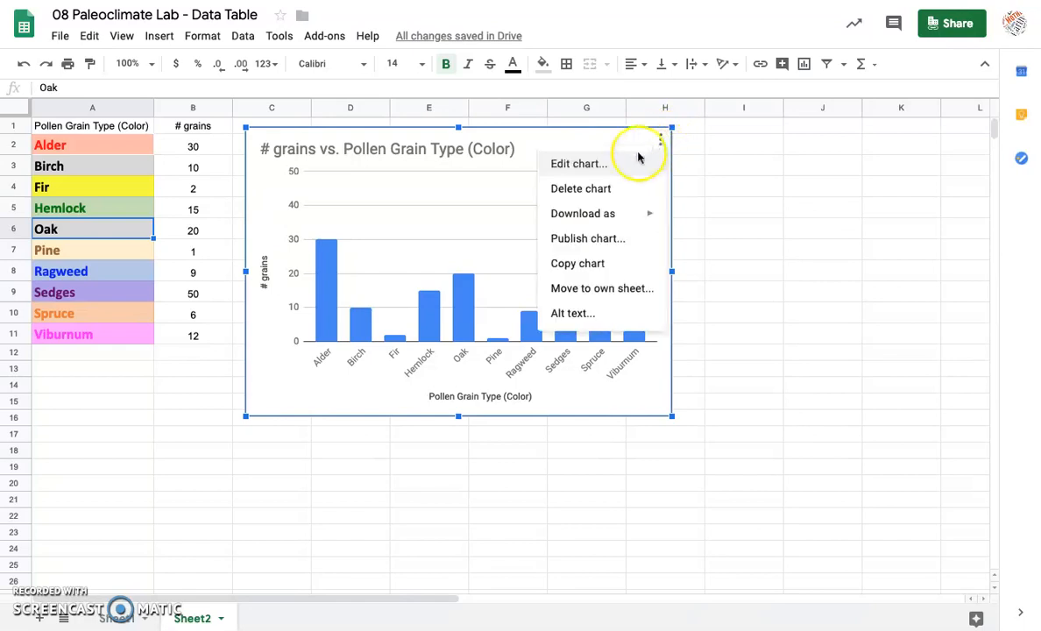
pyautogui.click(578, 164)
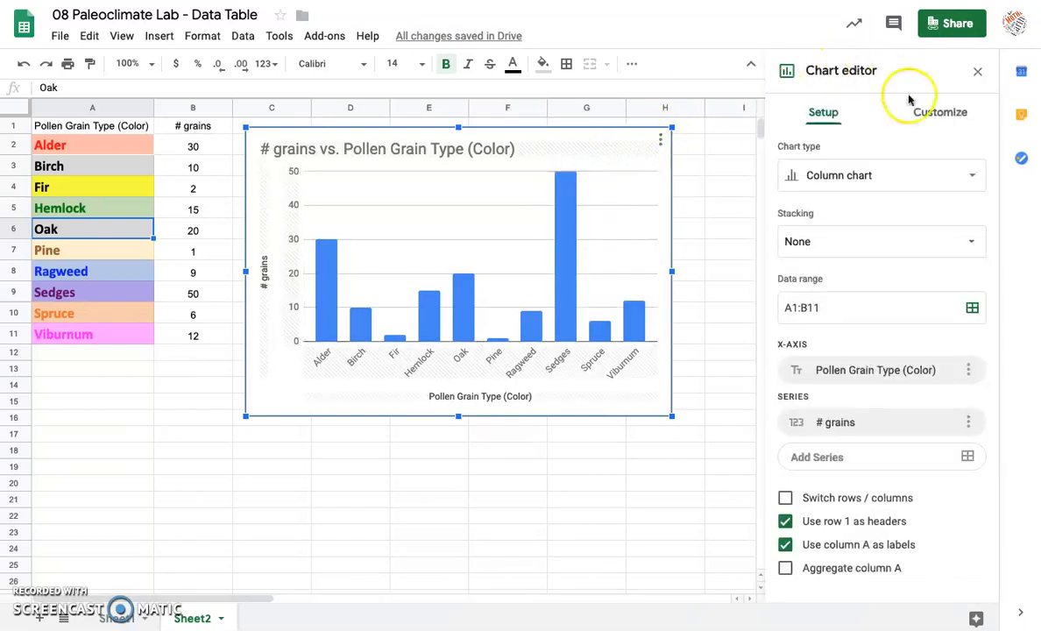
pyautogui.moveTo(697, 277)
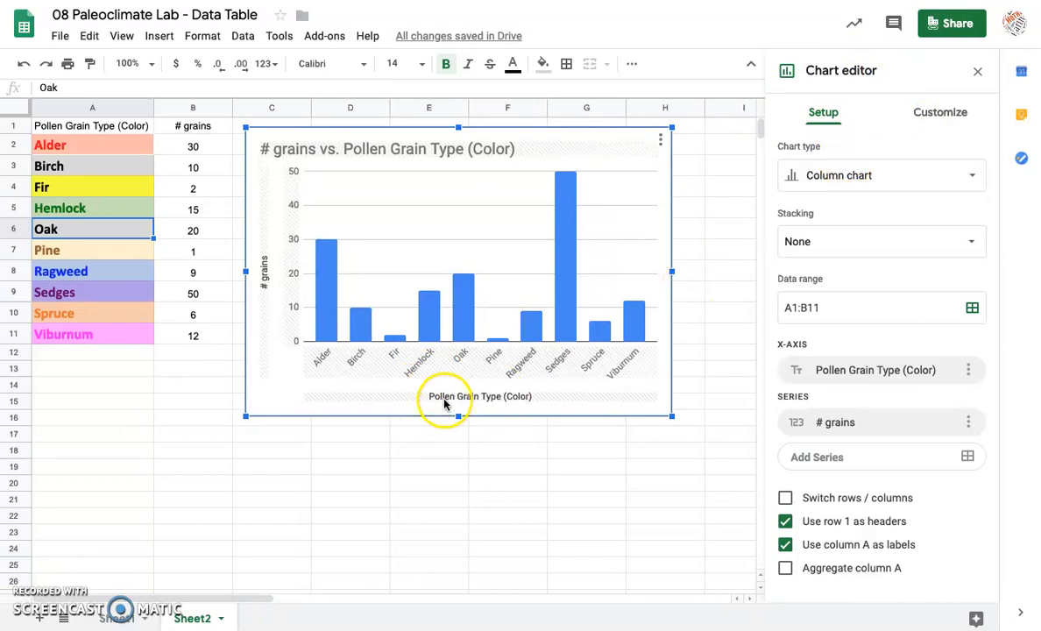
pyautogui.moveTo(442, 401)
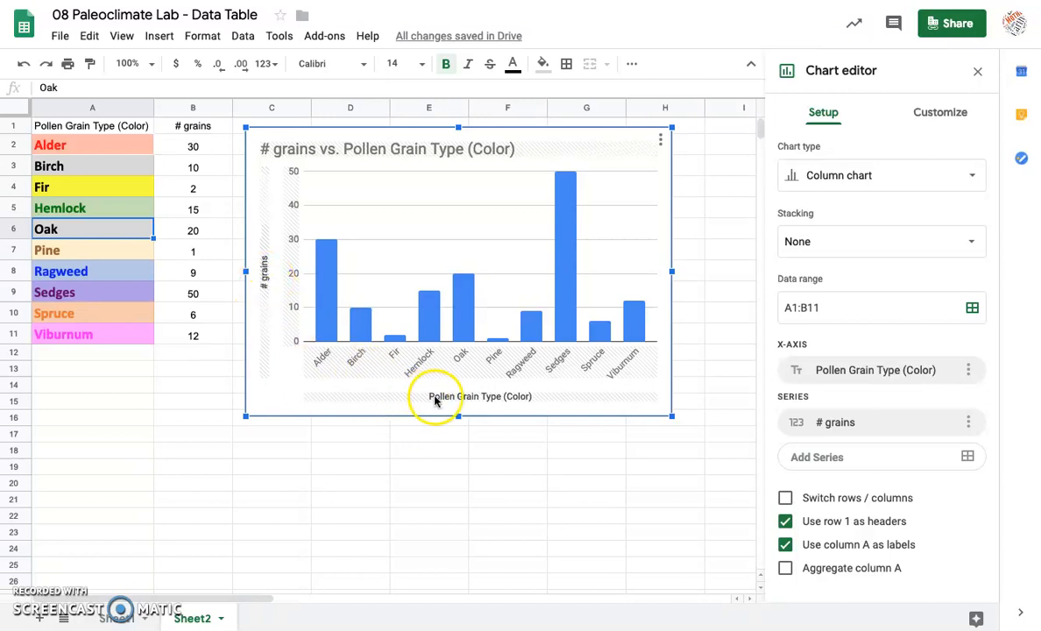
pyautogui.moveTo(425, 403)
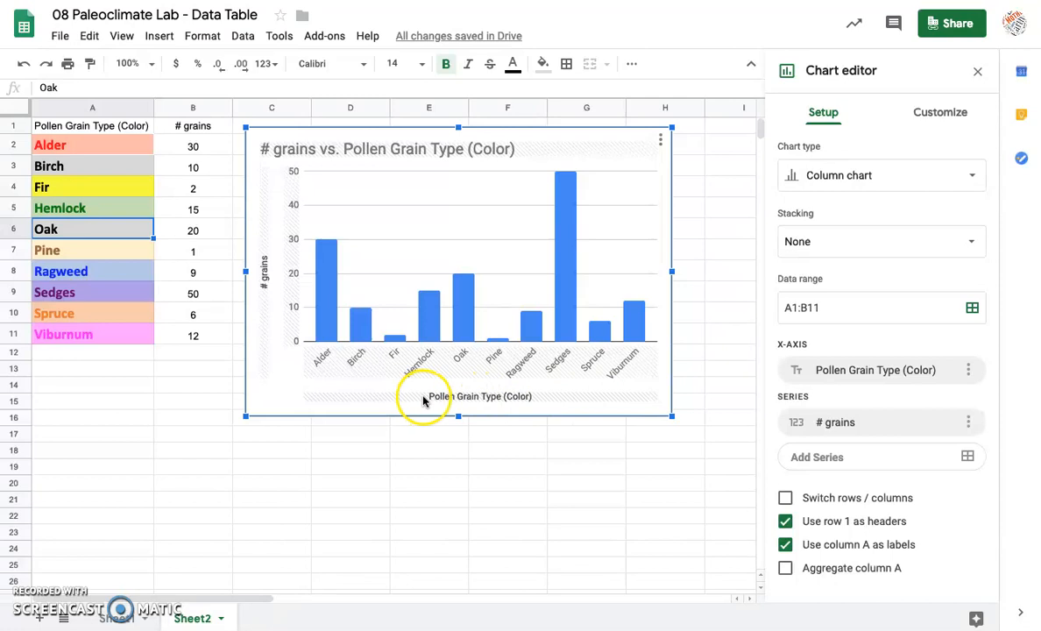
pyautogui.moveTo(505, 403)
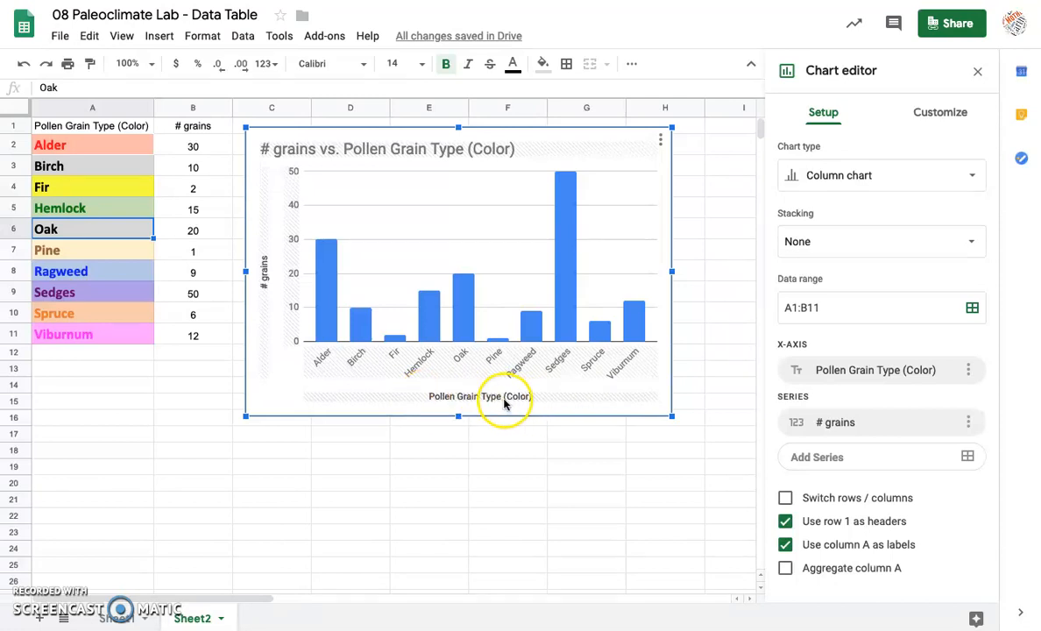
pyautogui.moveTo(326, 289)
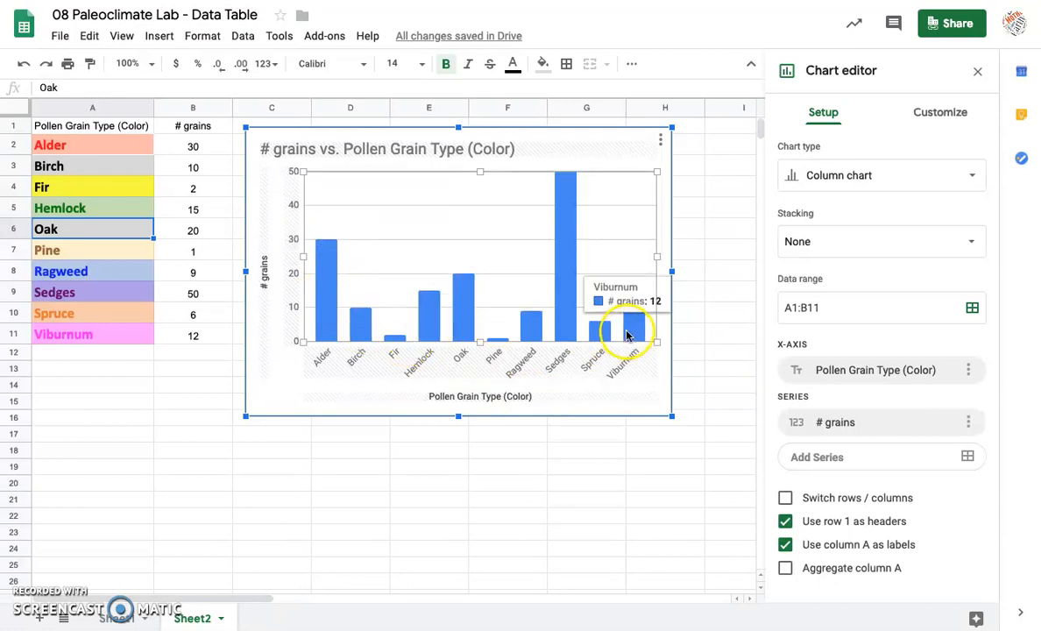
pyautogui.moveTo(382, 333)
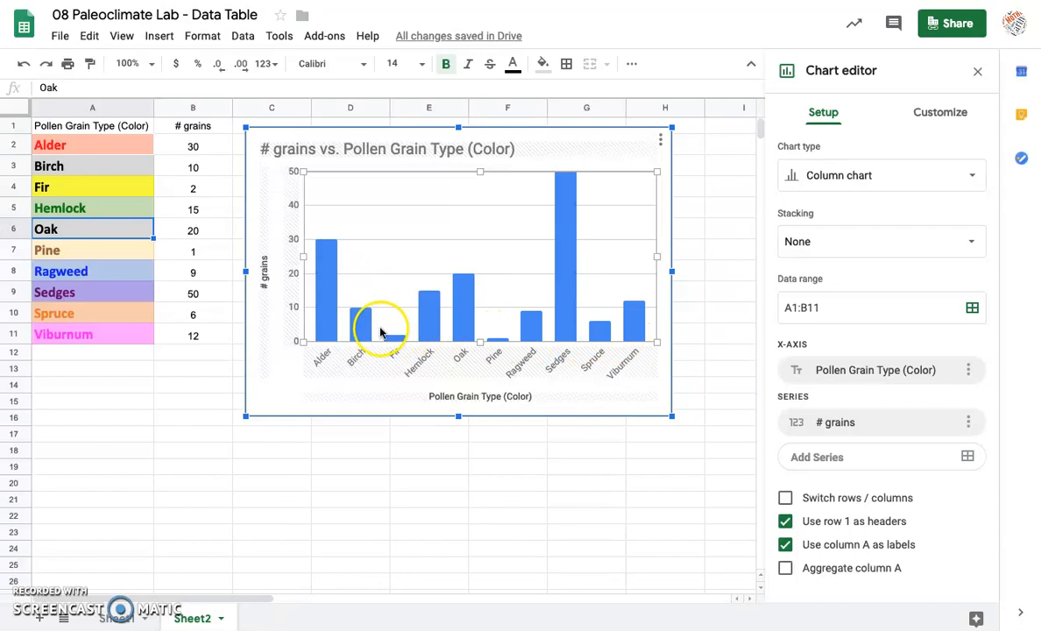
pyautogui.moveTo(336, 329)
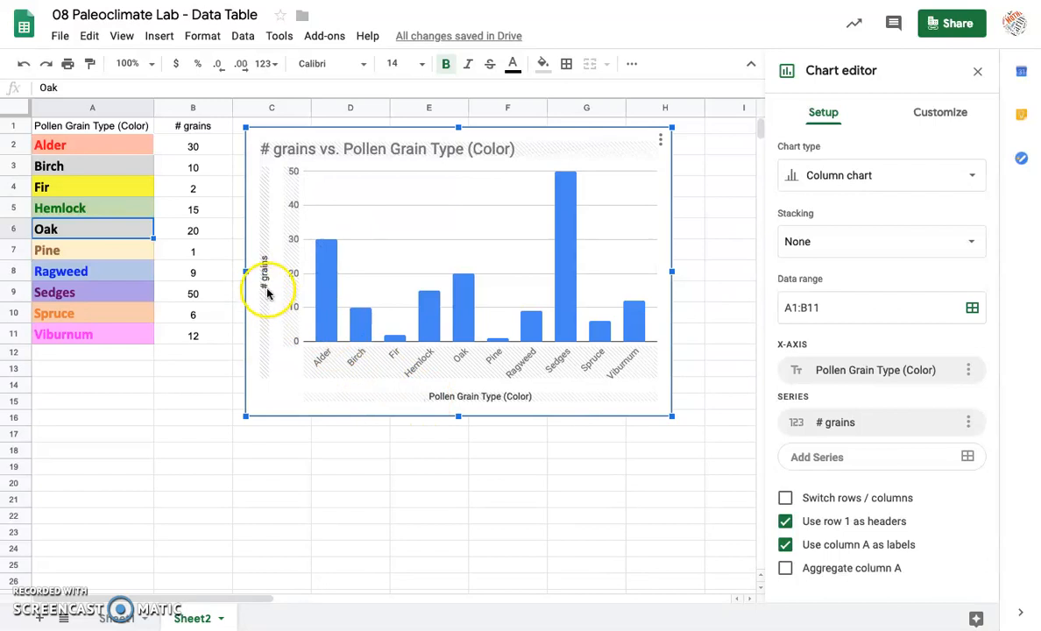
pyautogui.moveTo(266, 287)
pyautogui.write('# pollen grains')
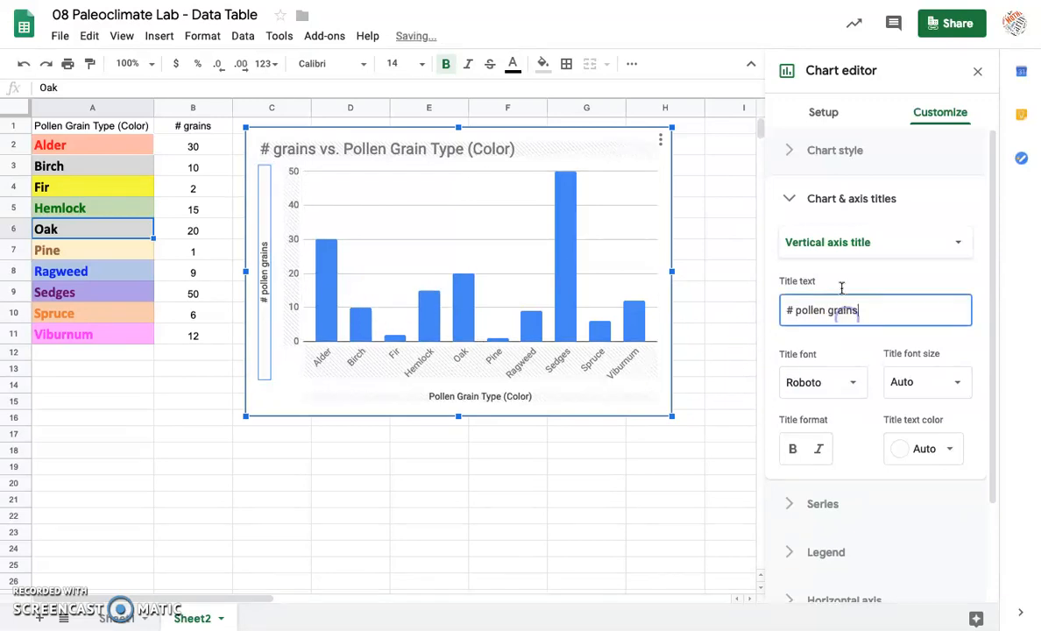
# Step: Move between the chart editor's Setup and Customize views after the axis title edit
pyautogui.click(852, 198)
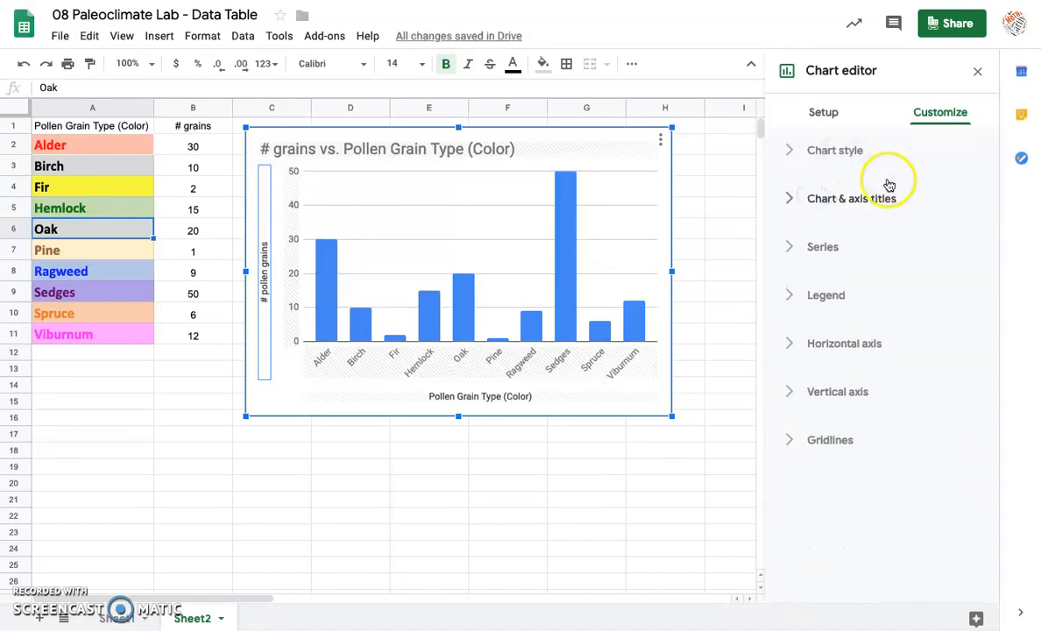
pyautogui.click(823, 112)
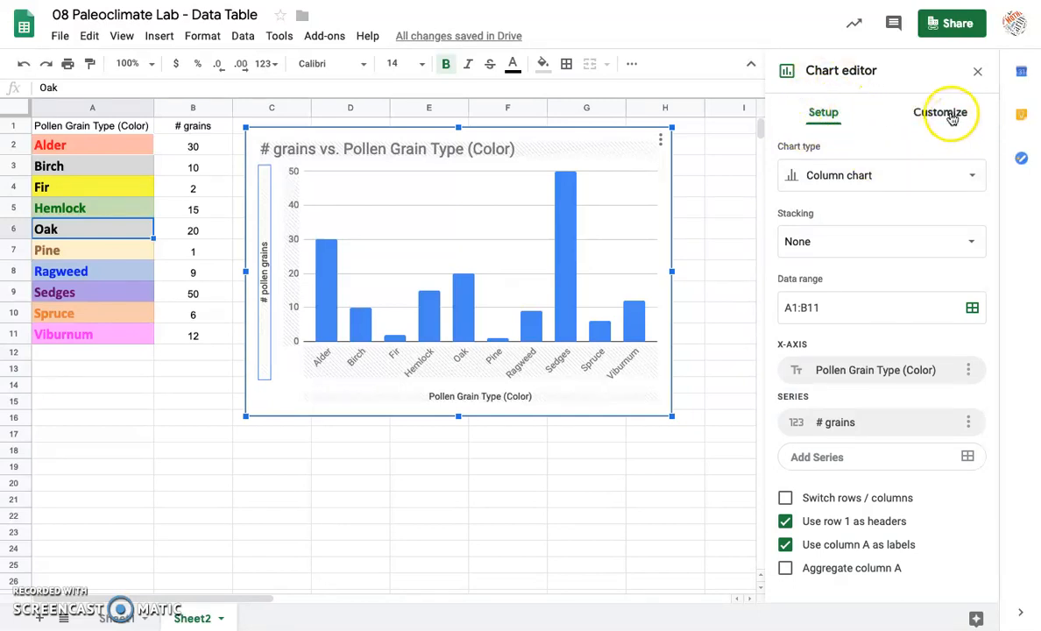
pyautogui.click(939, 112)
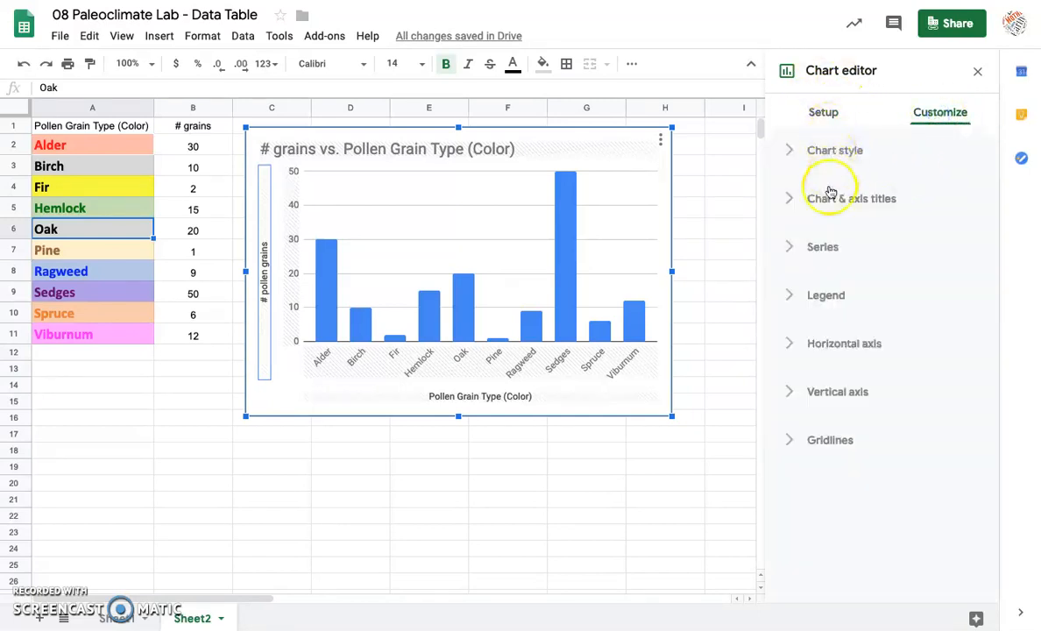
pyautogui.moveTo(831, 295)
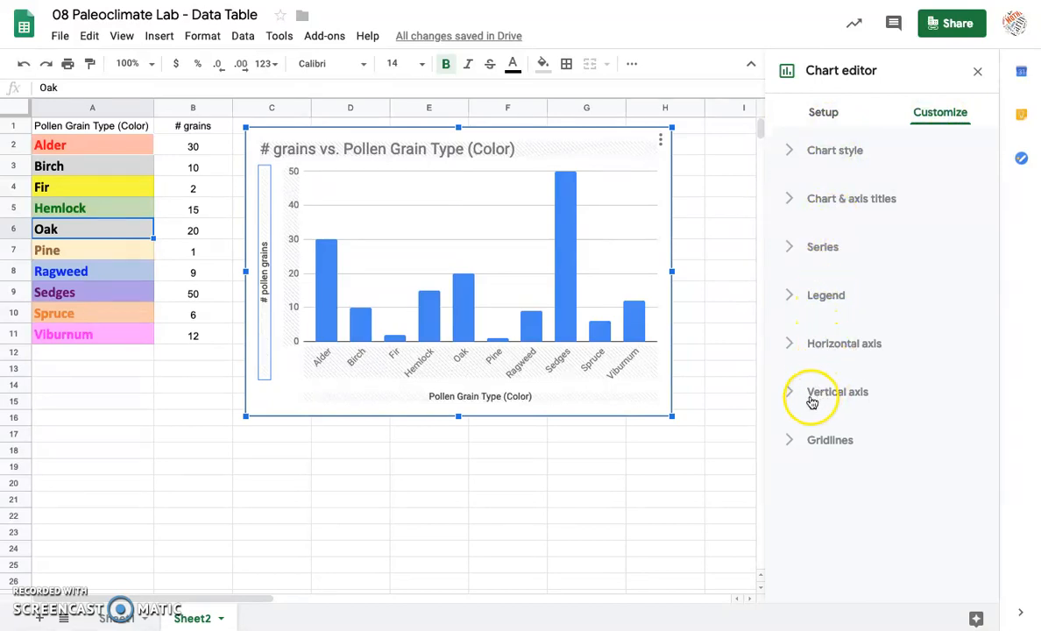
pyautogui.moveTo(792, 445)
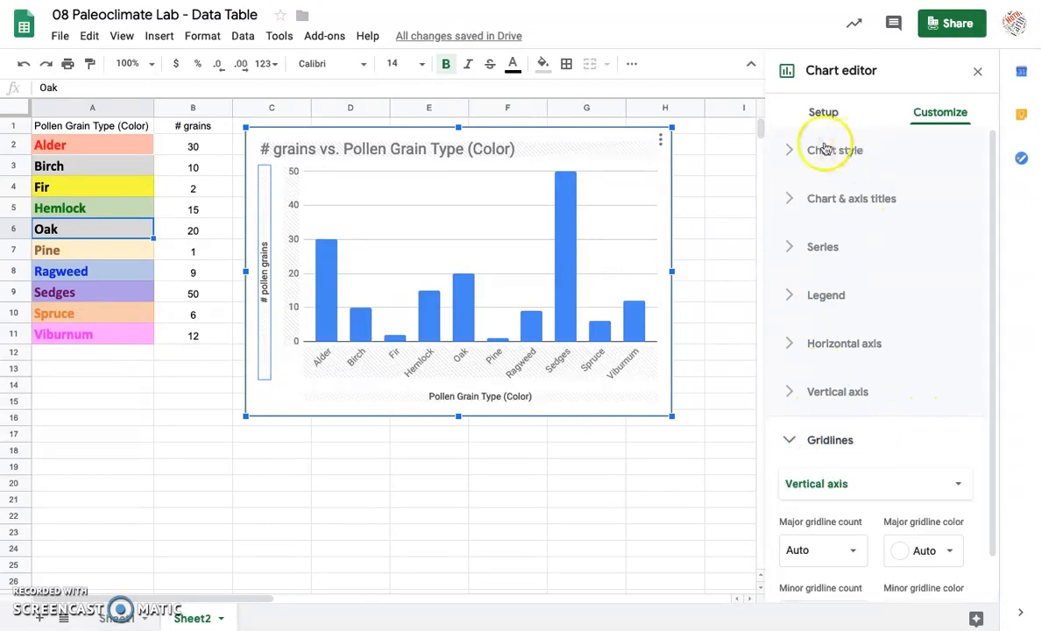
# Step: Choose Chart title in the Chart & axis titles section so the main title is editable
pyautogui.click(852, 198)
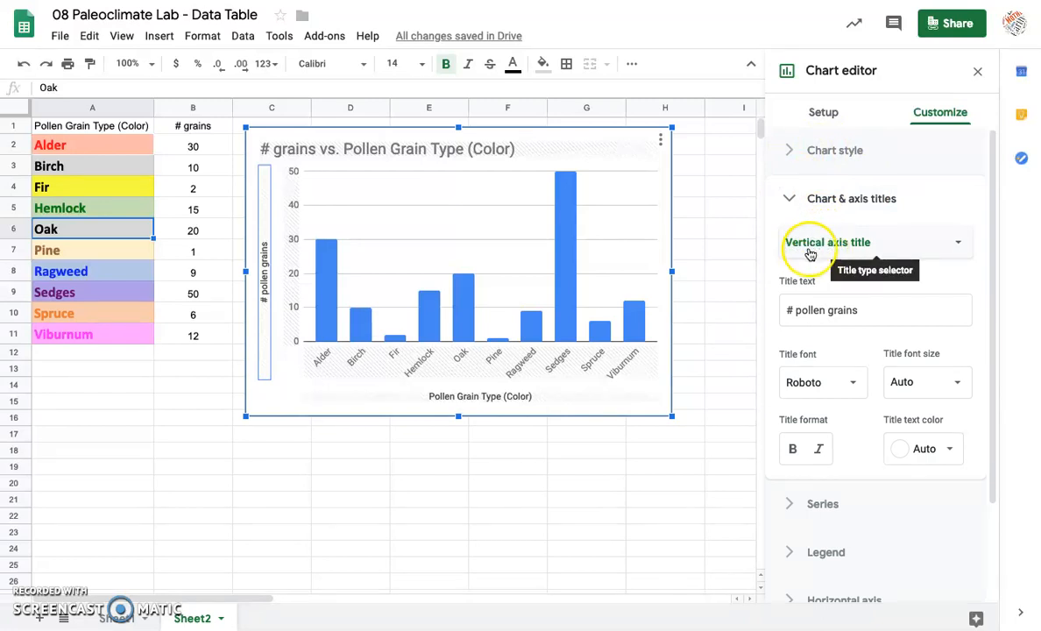
pyautogui.click(875, 242)
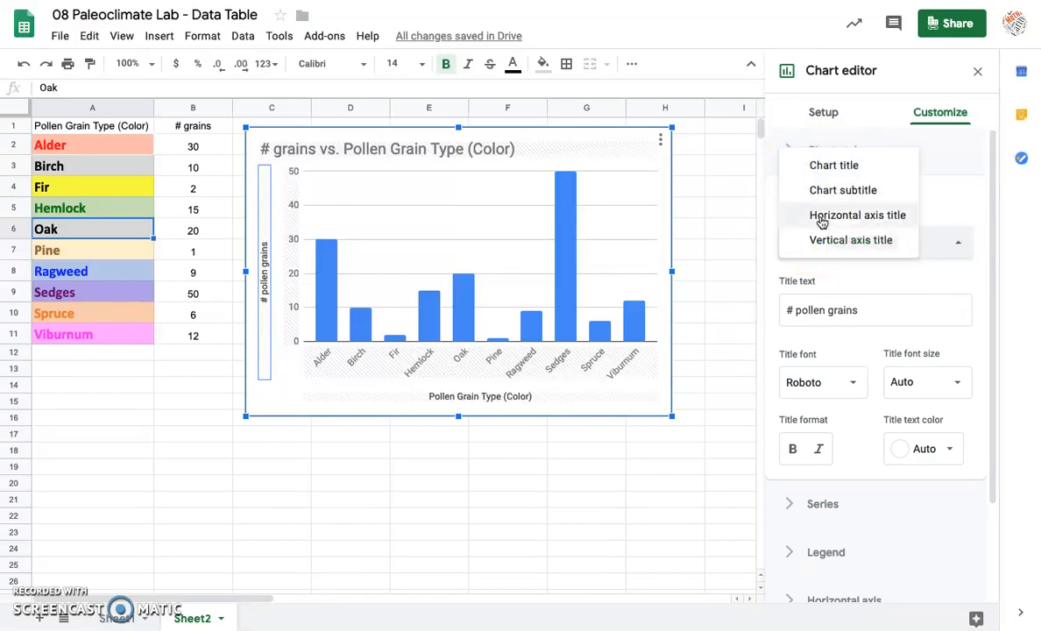
pyautogui.click(852, 198)
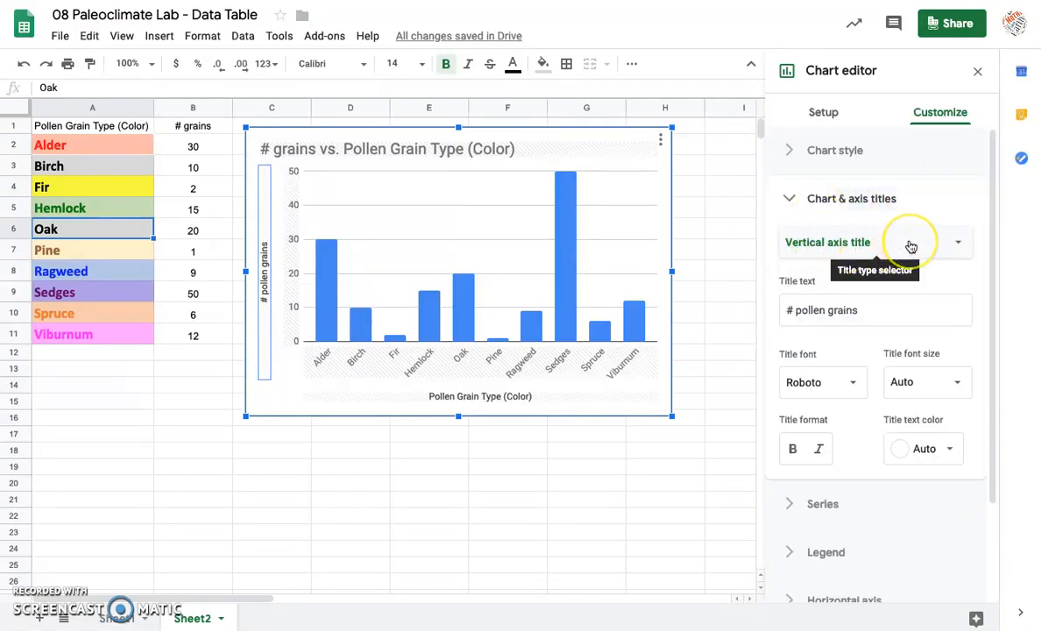
pyautogui.click(957, 242)
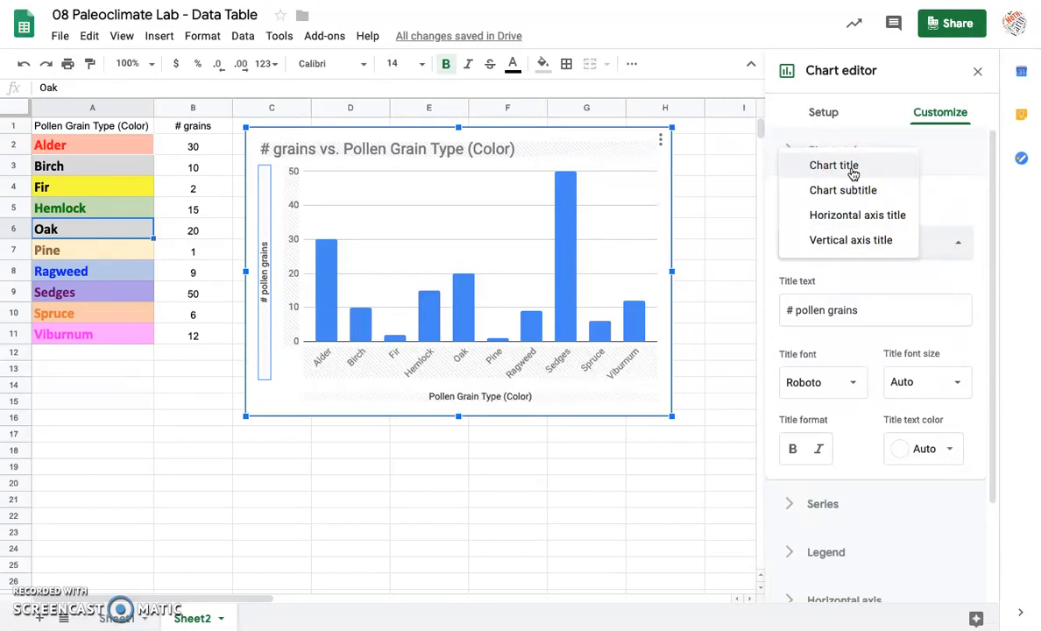
pyautogui.moveTo(853, 173)
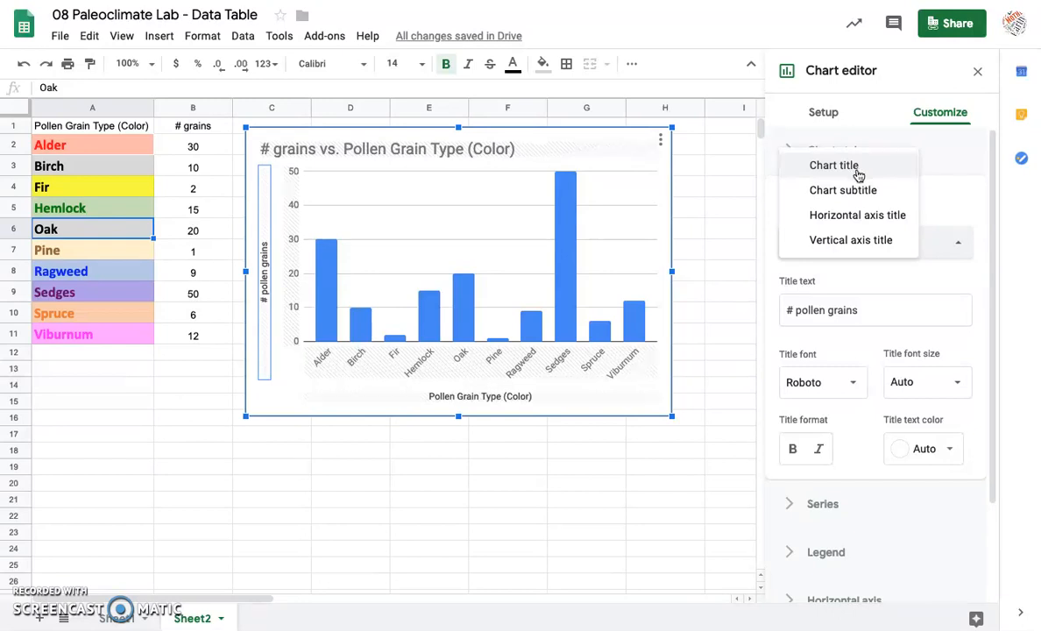
pyautogui.click(834, 164)
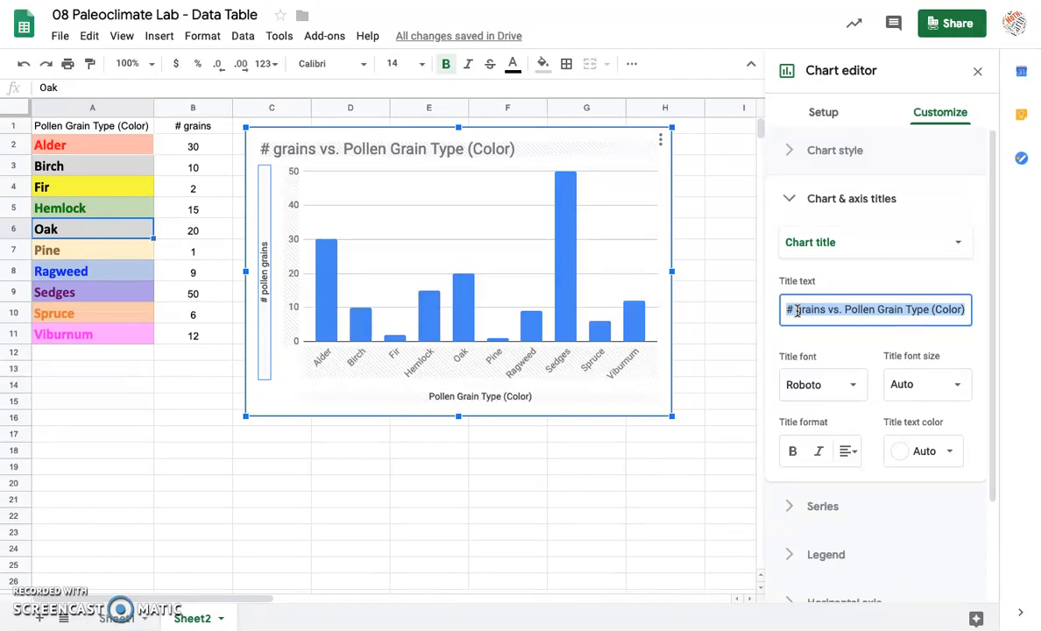
# Step: Enter the new chart title 'Pollen Grain Types from Soil Sample A'
pyautogui.write('P')
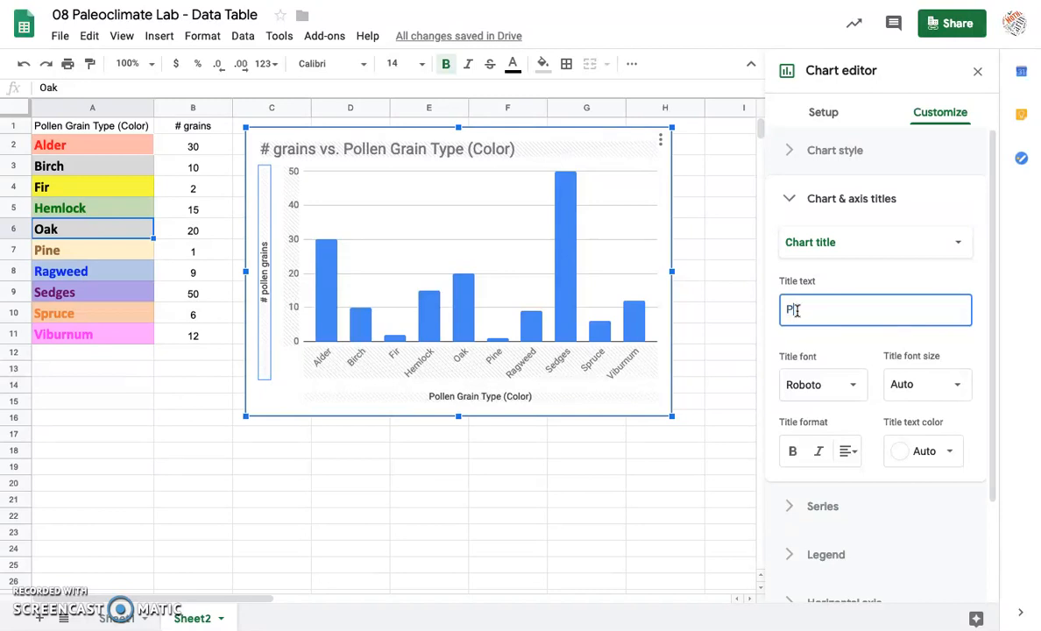
pyautogui.write('ollen Grain')
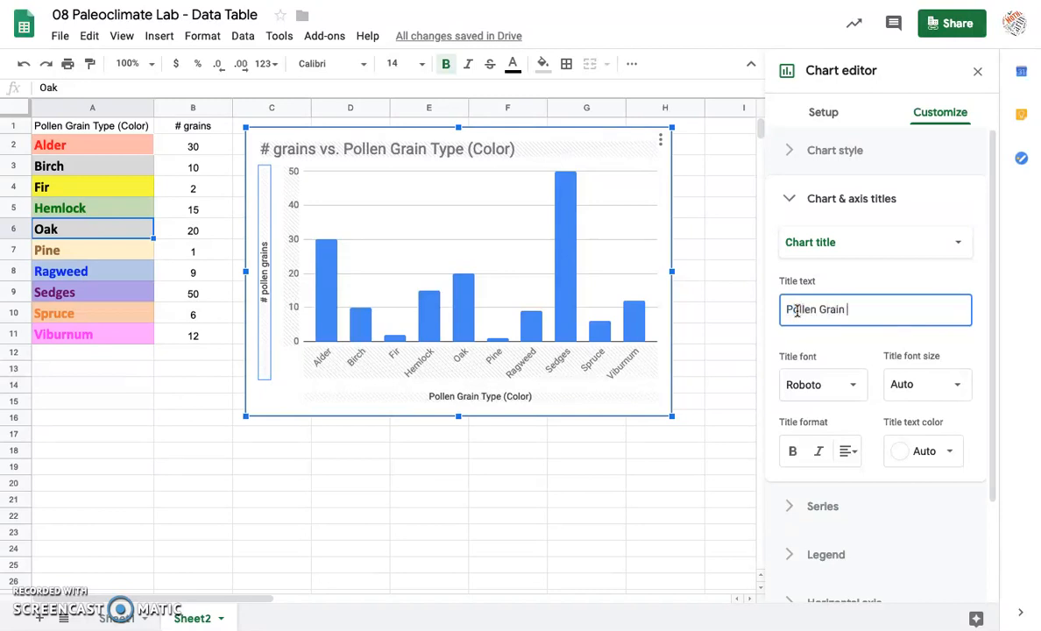
pyautogui.write('Types from')
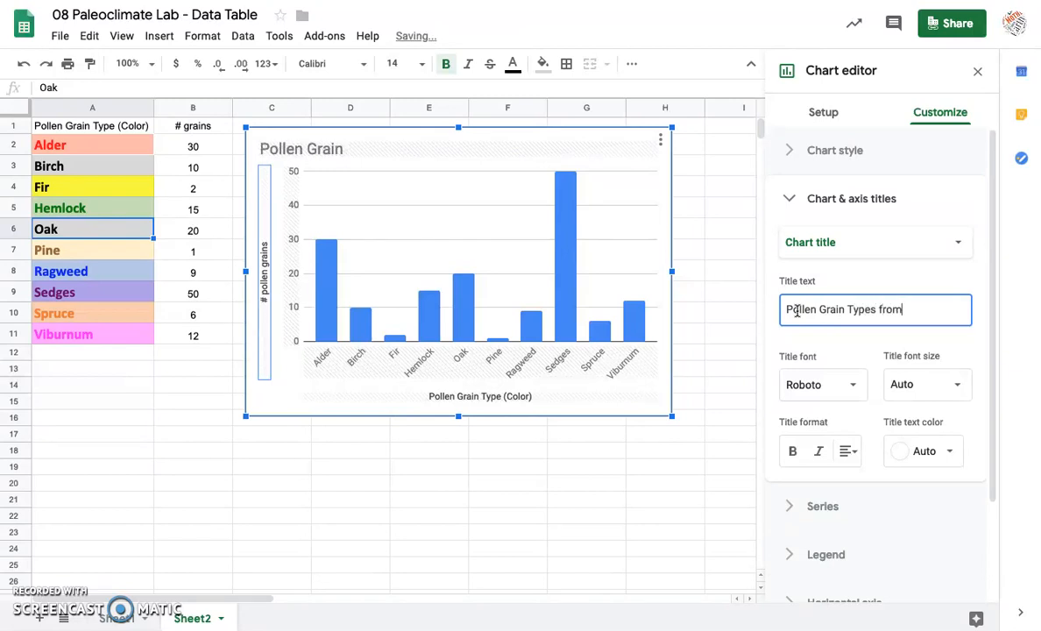
pyautogui.write('Soil Sample')
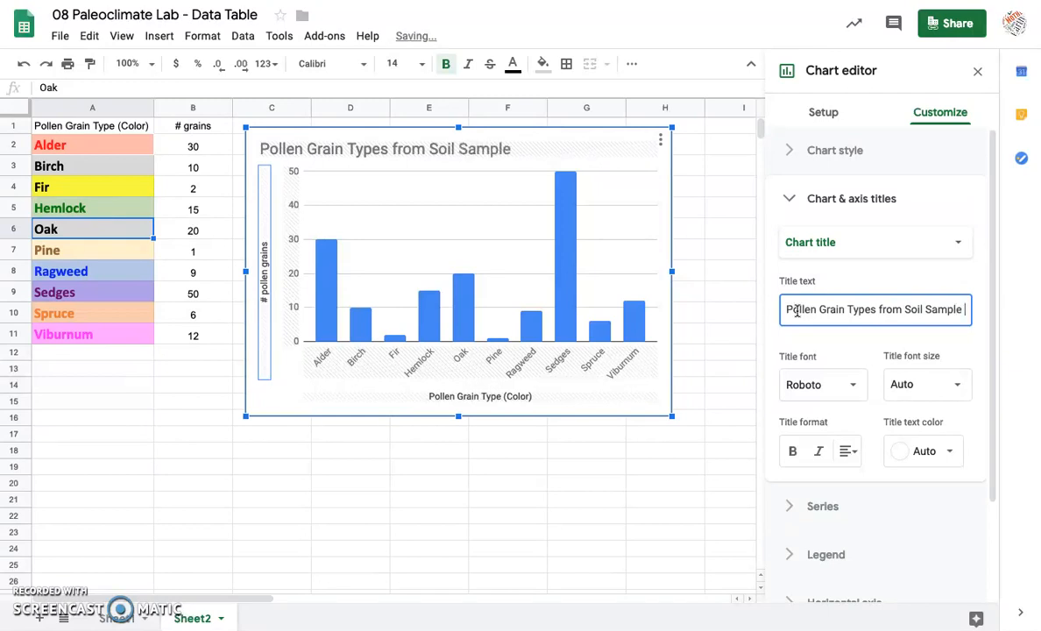
pyautogui.write('10,000')
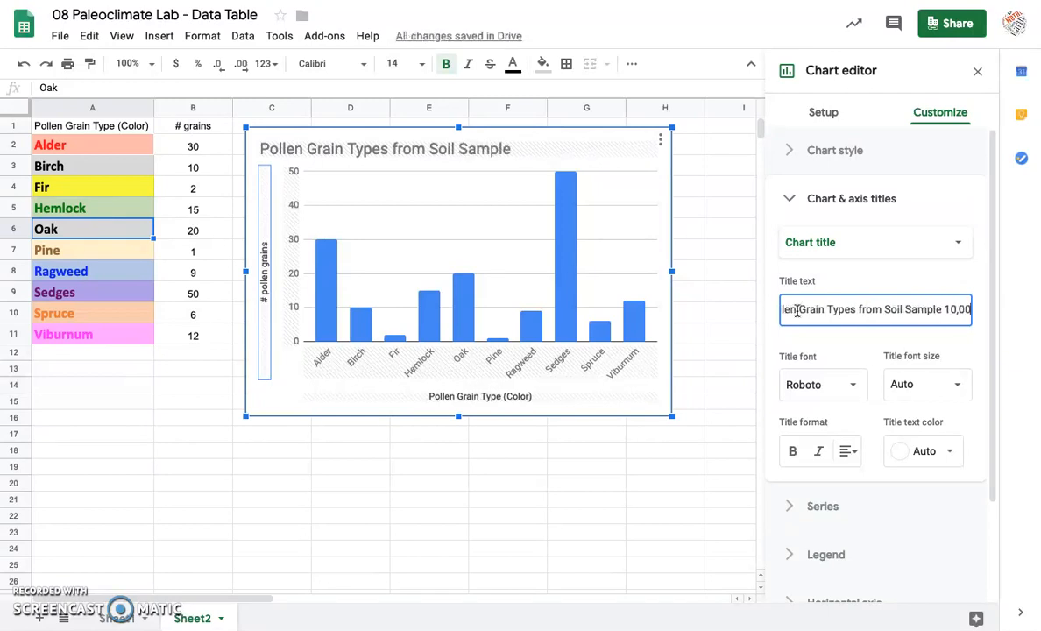
pyautogui.write('years')
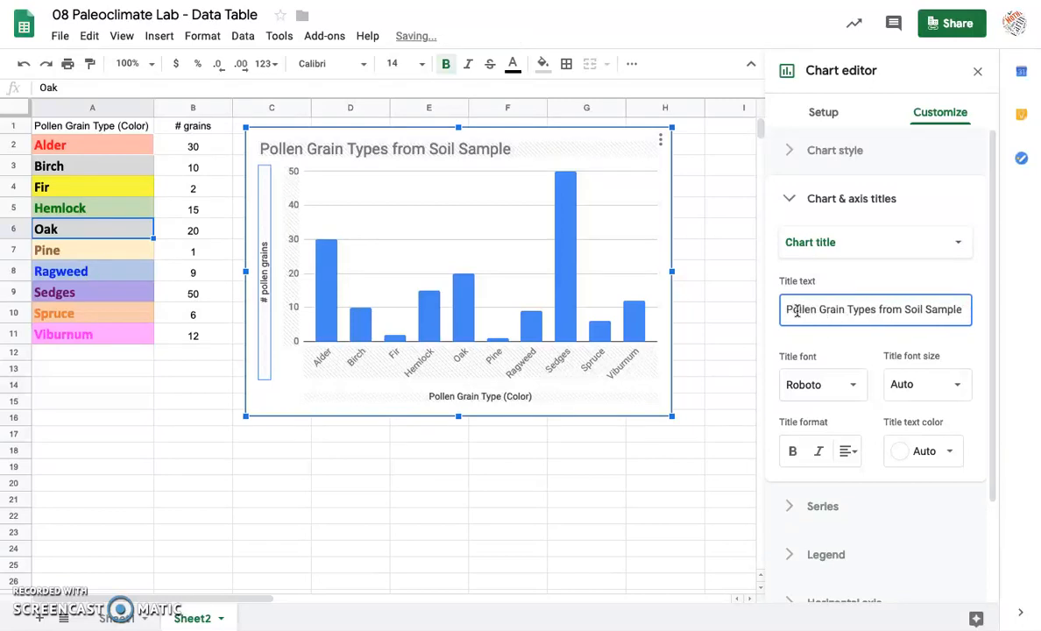
pyautogui.write('A')
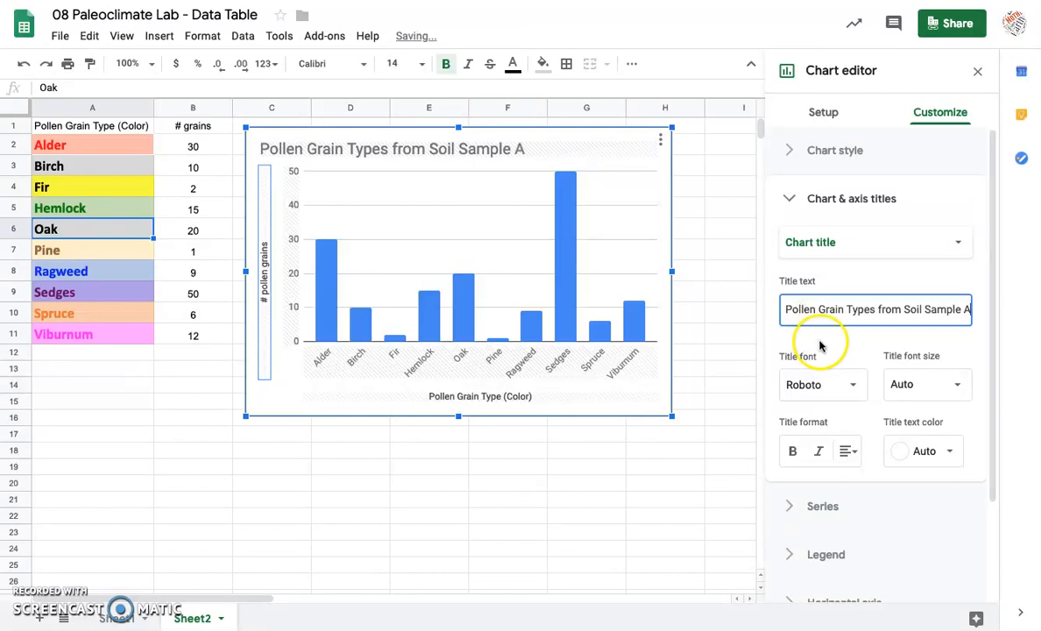
pyautogui.click(872, 242)
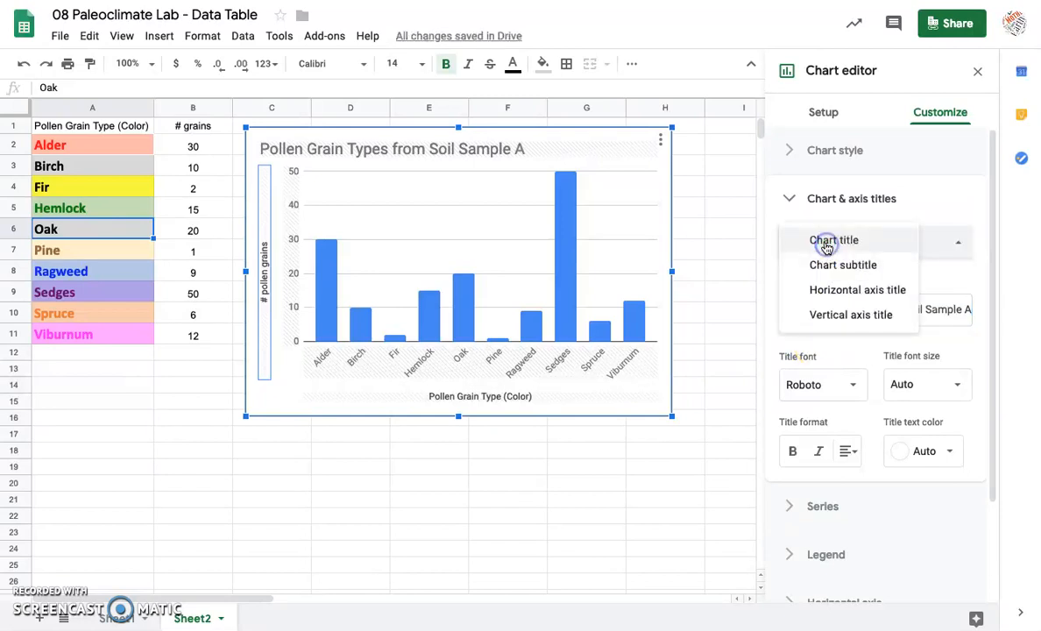
# Step: Set the chart subtitle to '10,000 years ago, Anacostia River'
pyautogui.click(841, 265)
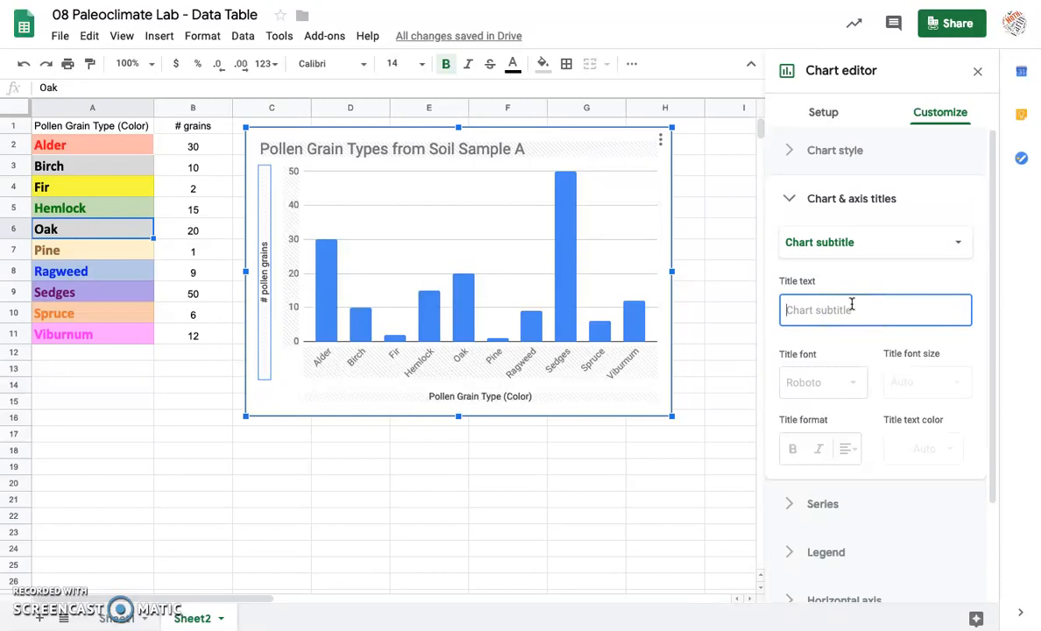
pyautogui.write('10,000 years ago, Anacostia')
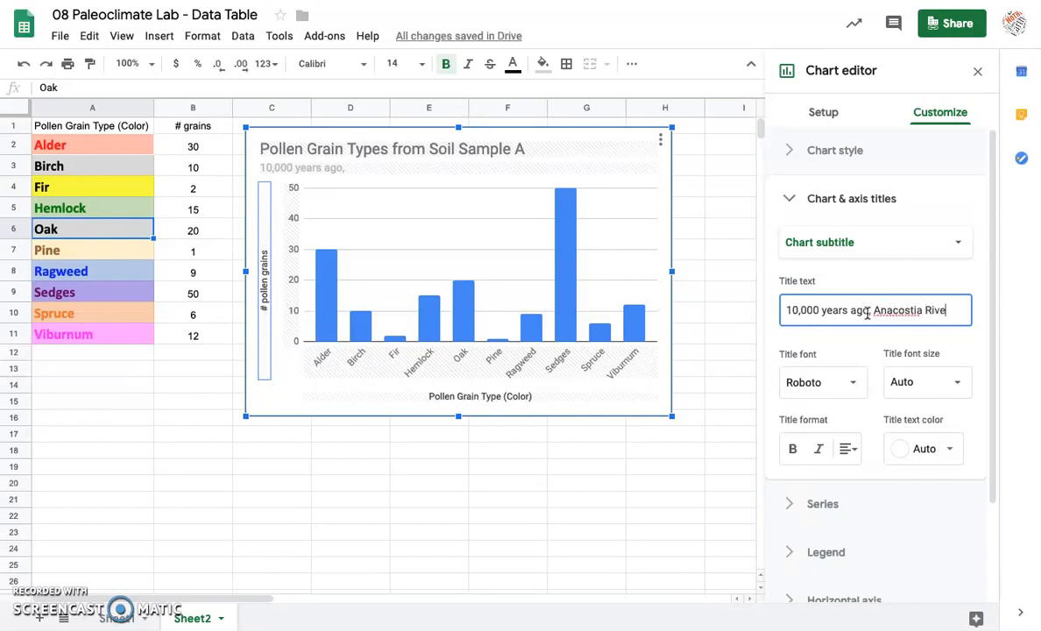
pyautogui.write('River')
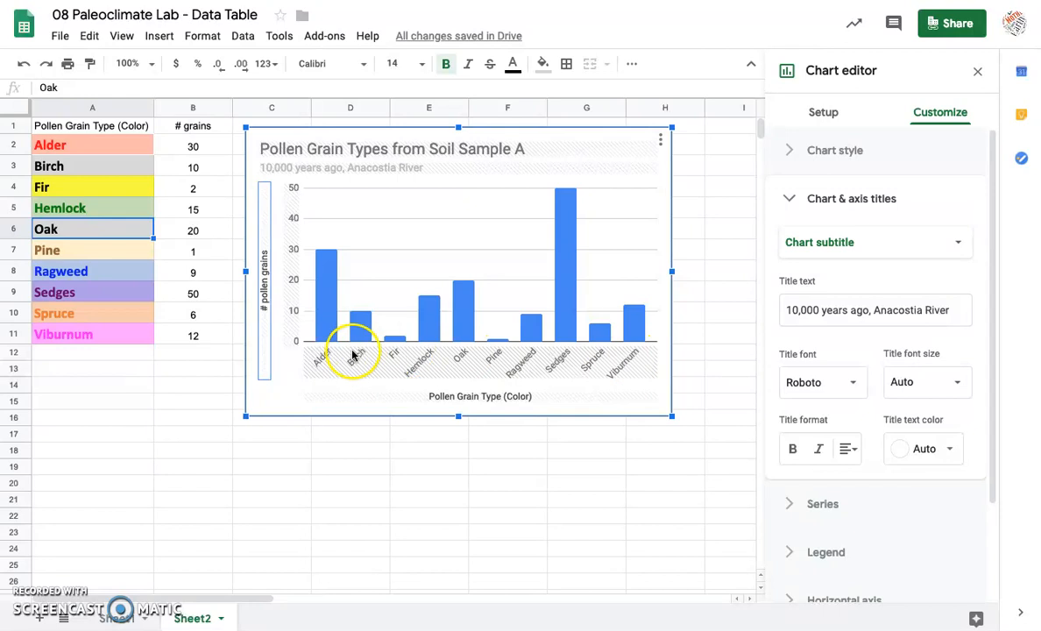
pyautogui.moveTo(442, 307)
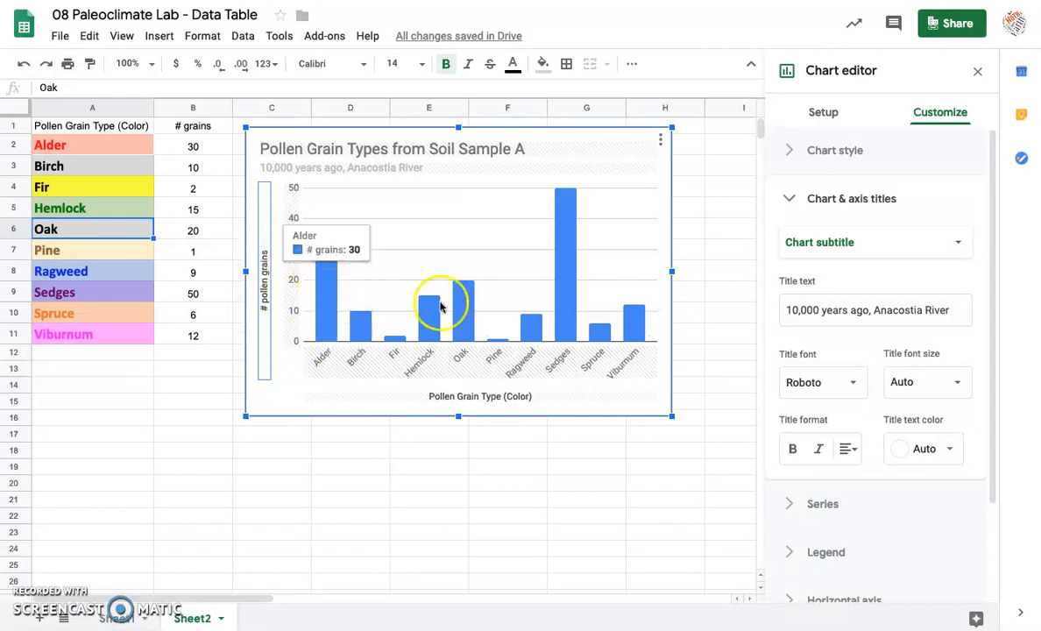